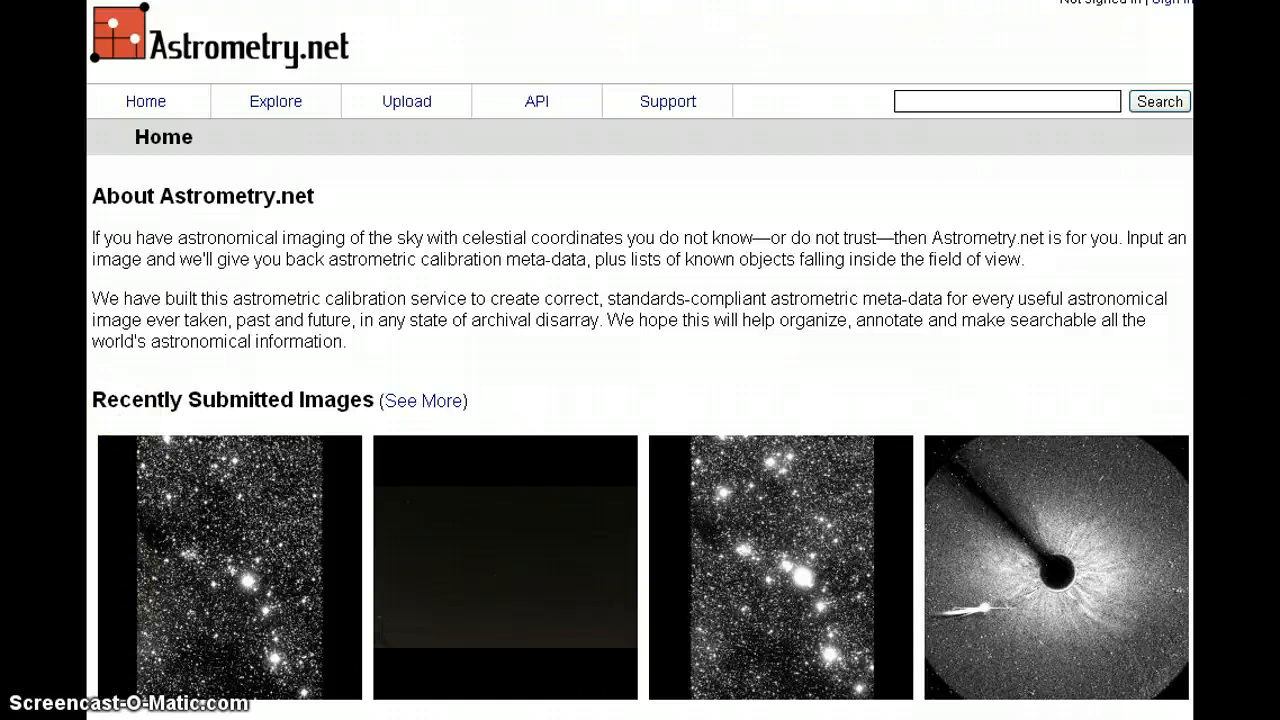
mouse_move(1030, 148)
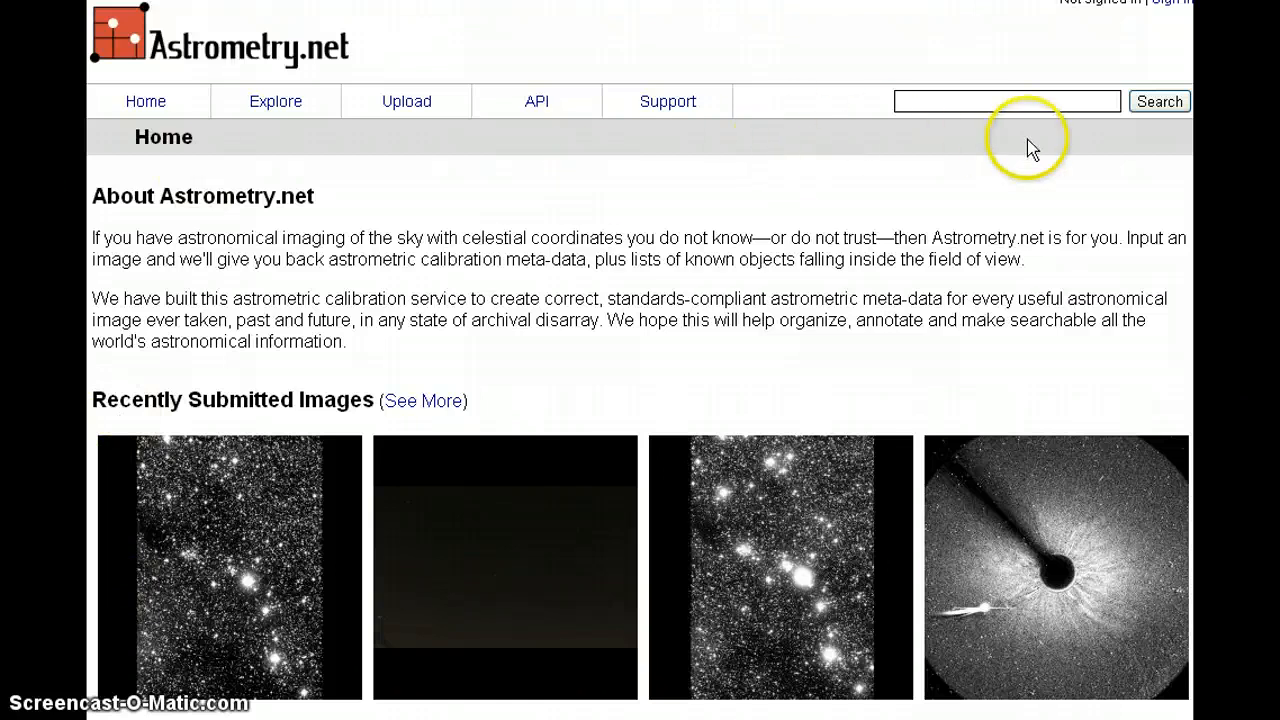
mouse_move(1176, 4)
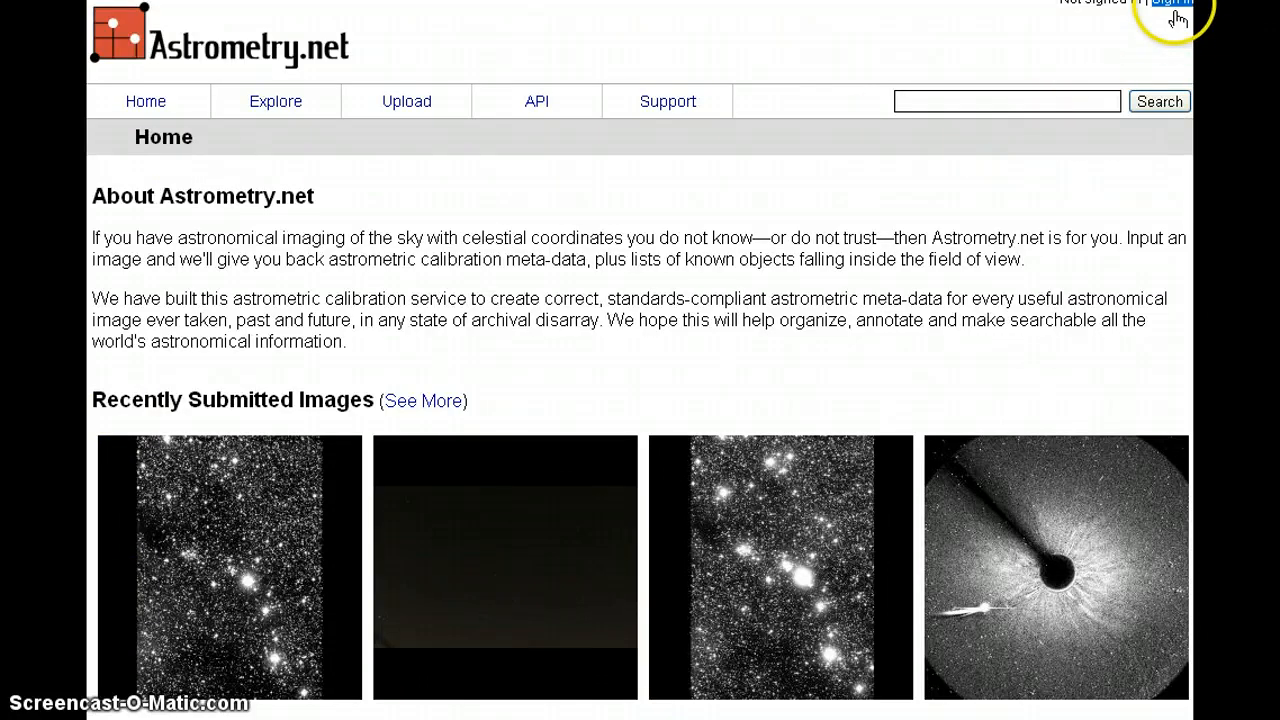
Sign in to Astrometry.net with the Google account and open My Images on the Dashboard.
click(1172, 4)
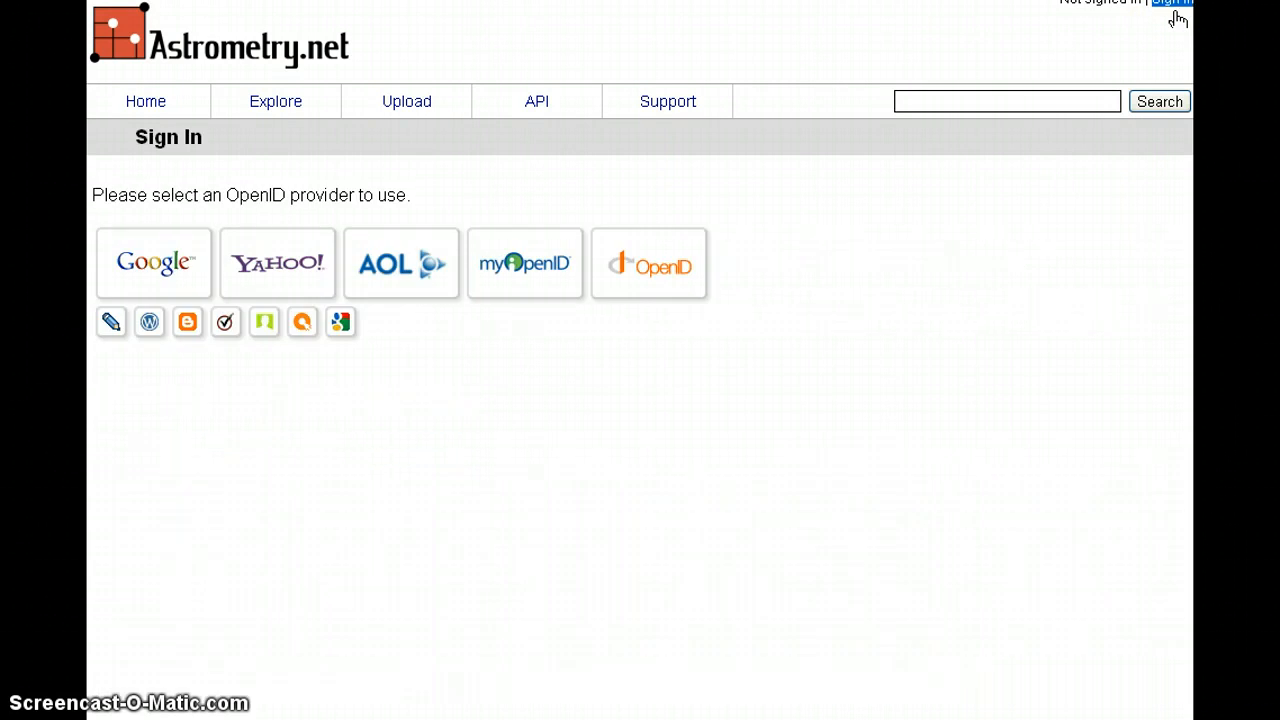
click(152, 264)
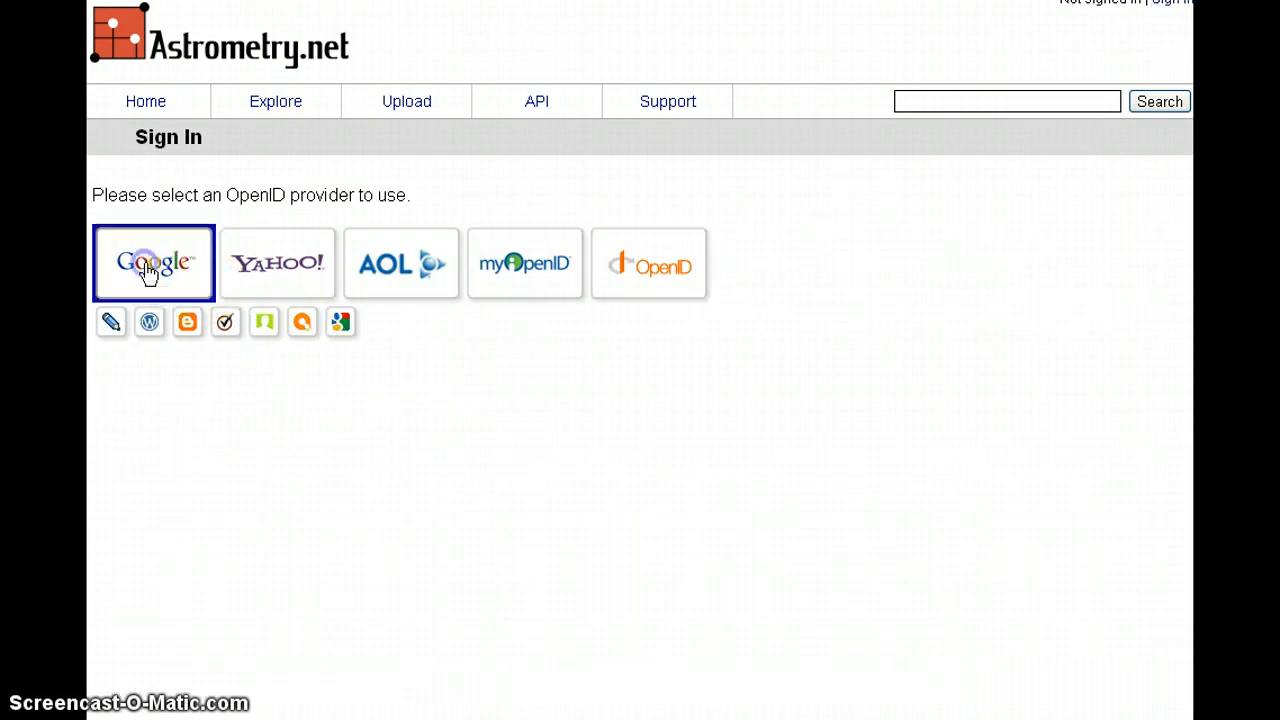
click(154, 264)
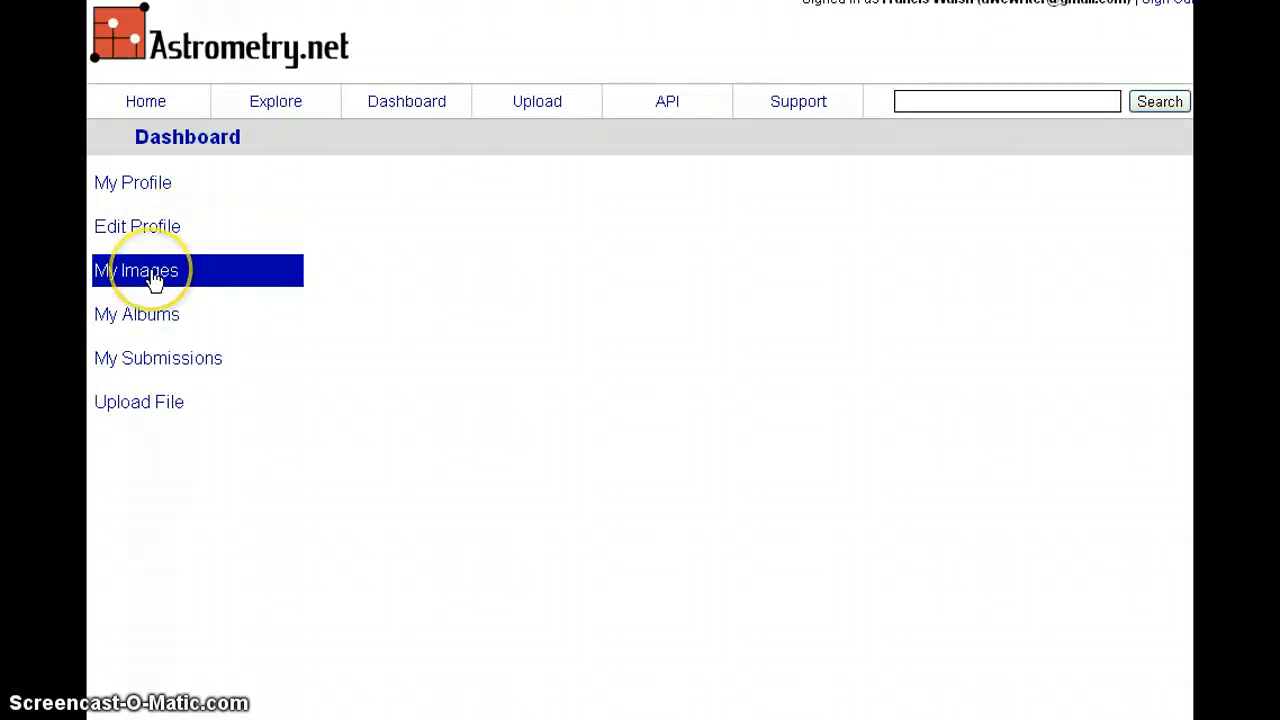
click(136, 270)
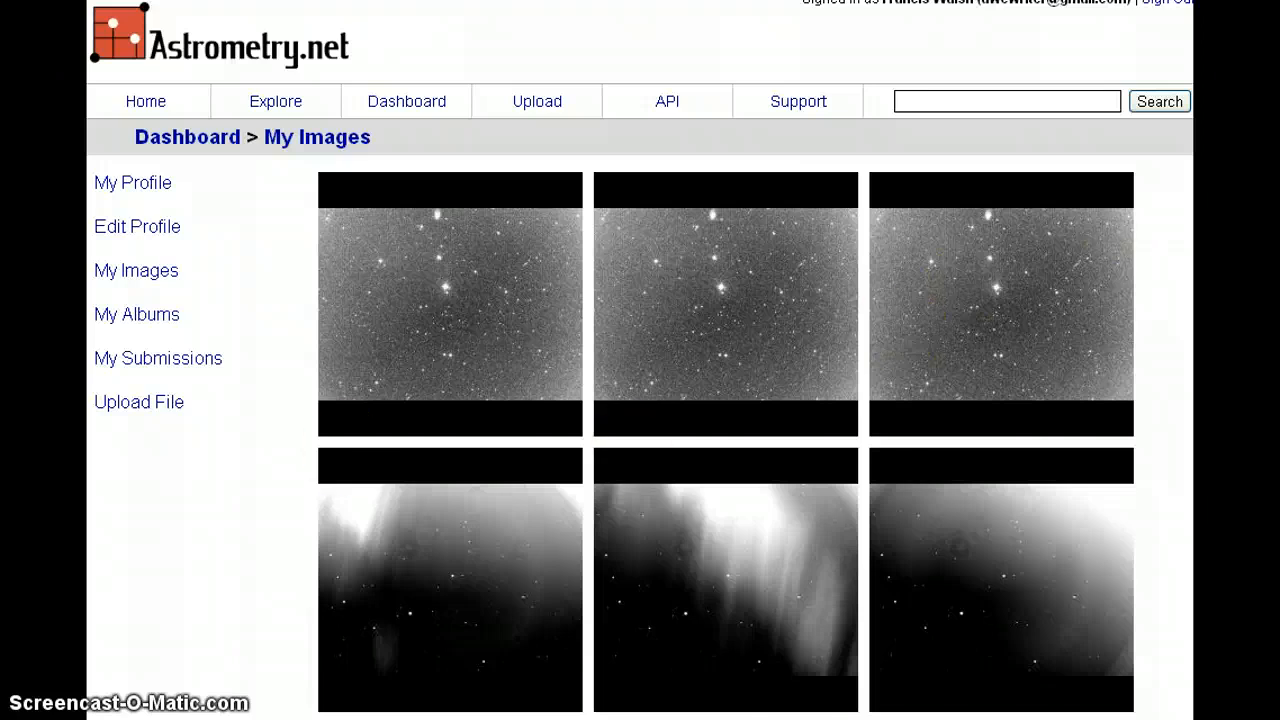
Scroll through the solved image's result page and back up toward the red-green star view link.
scroll(down, 3)
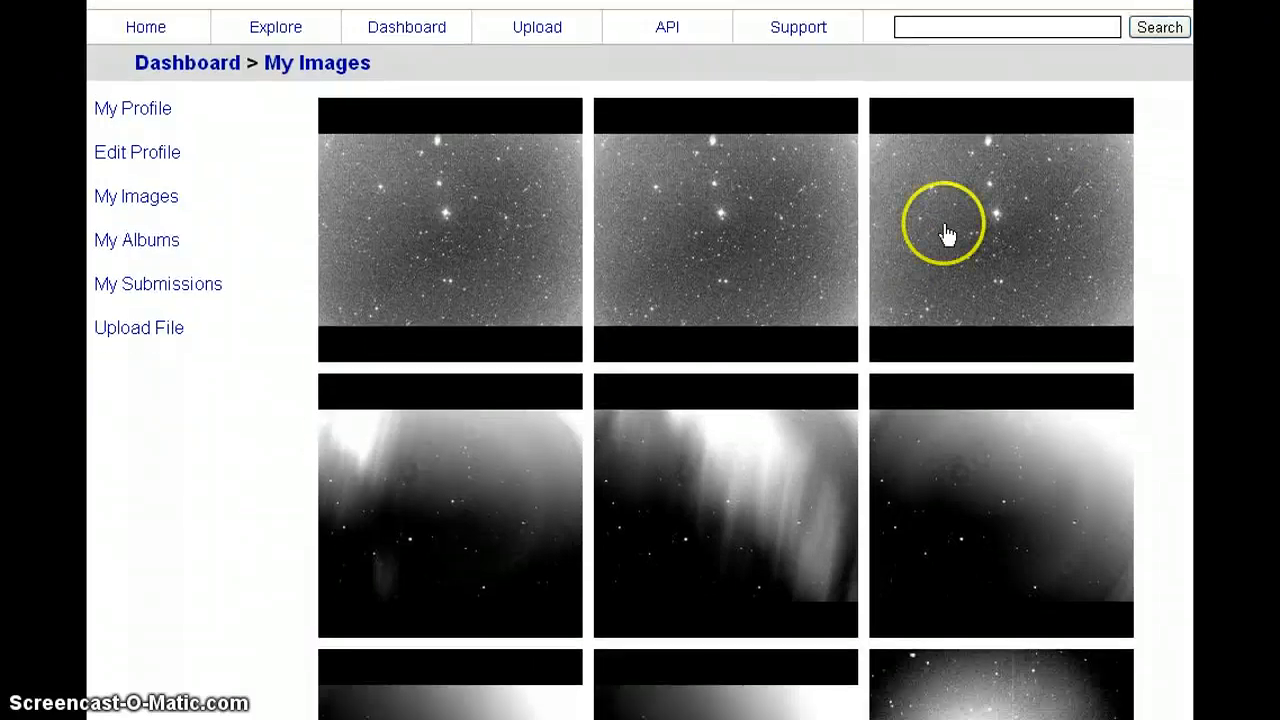
mouse_move(404, 248)
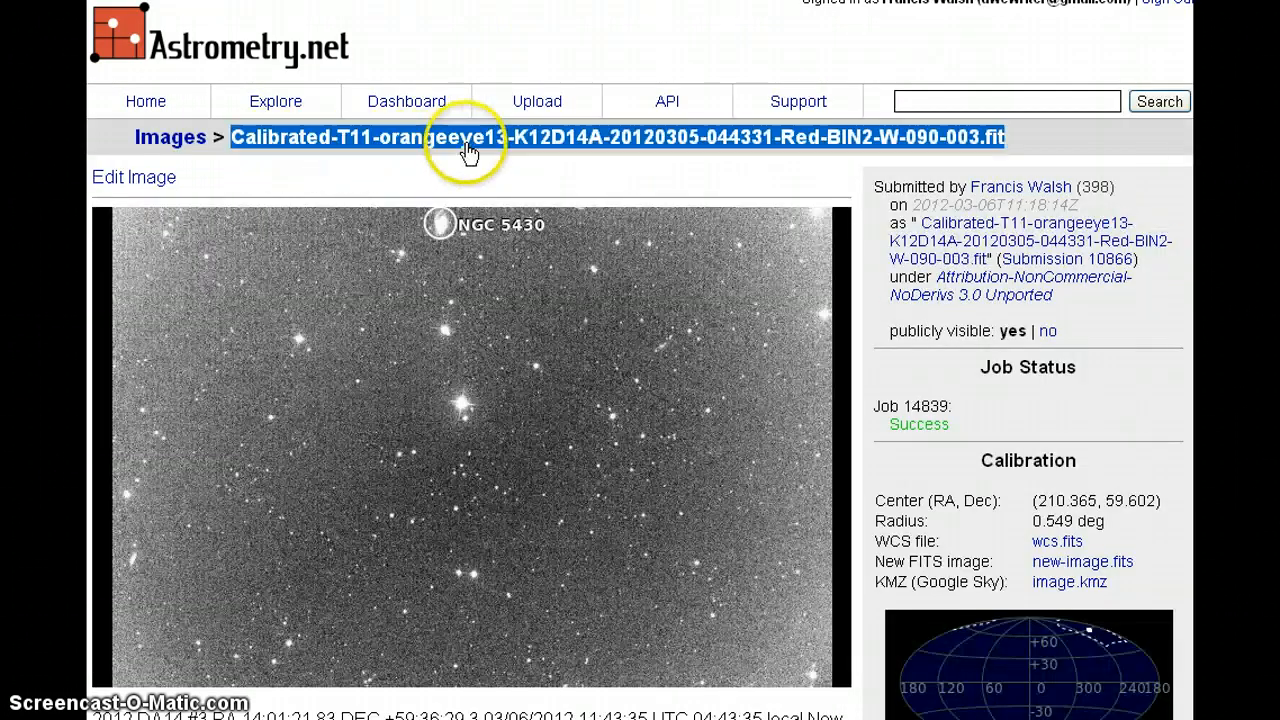
mouse_move(540, 152)
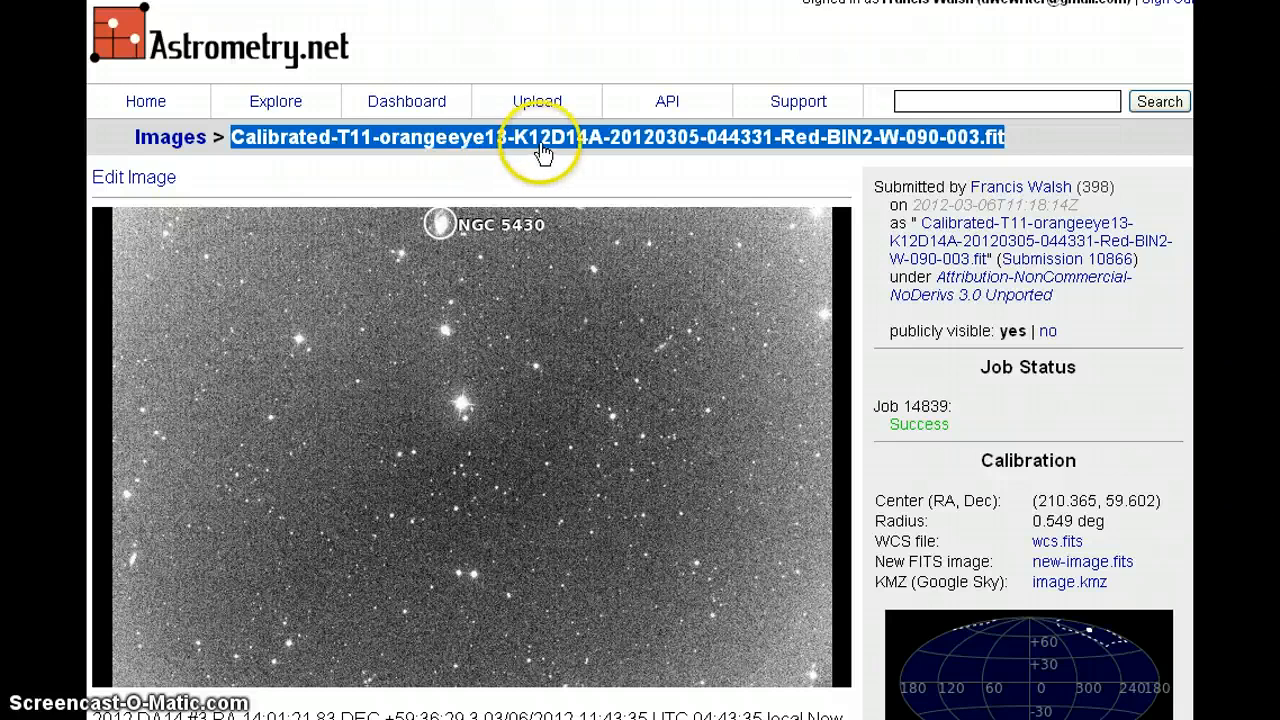
mouse_move(584, 158)
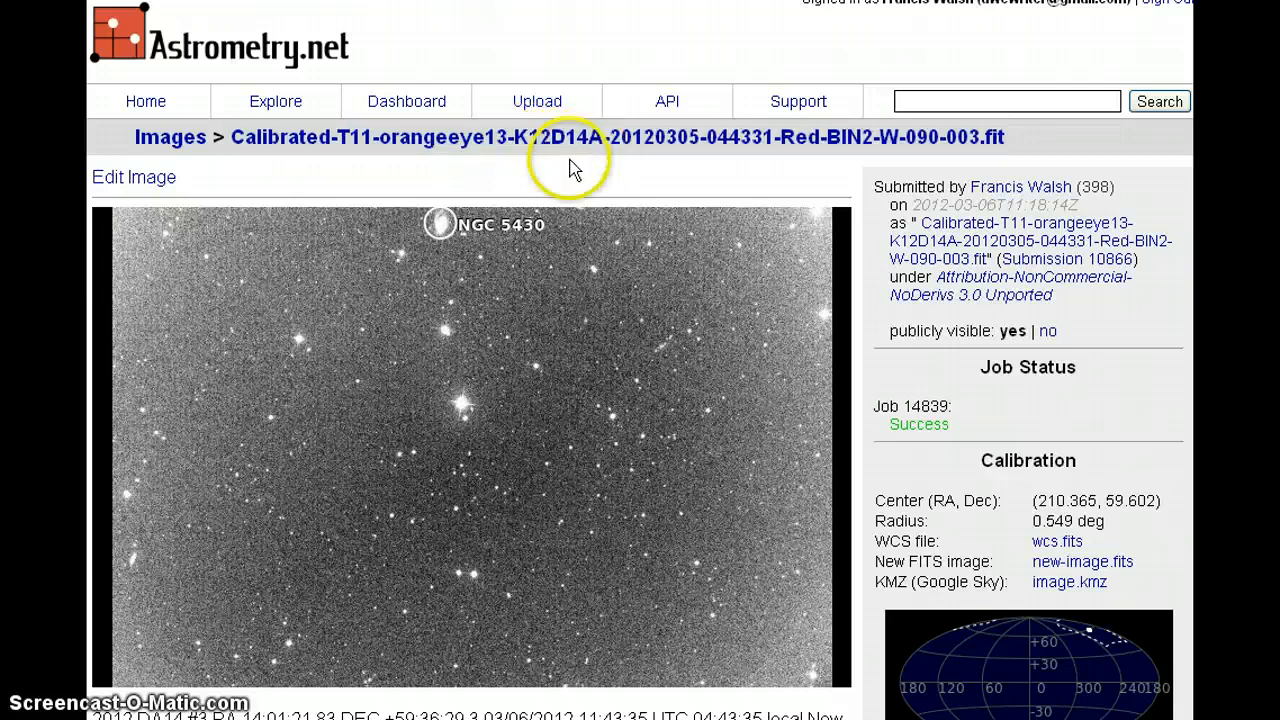
scroll(down, 3)
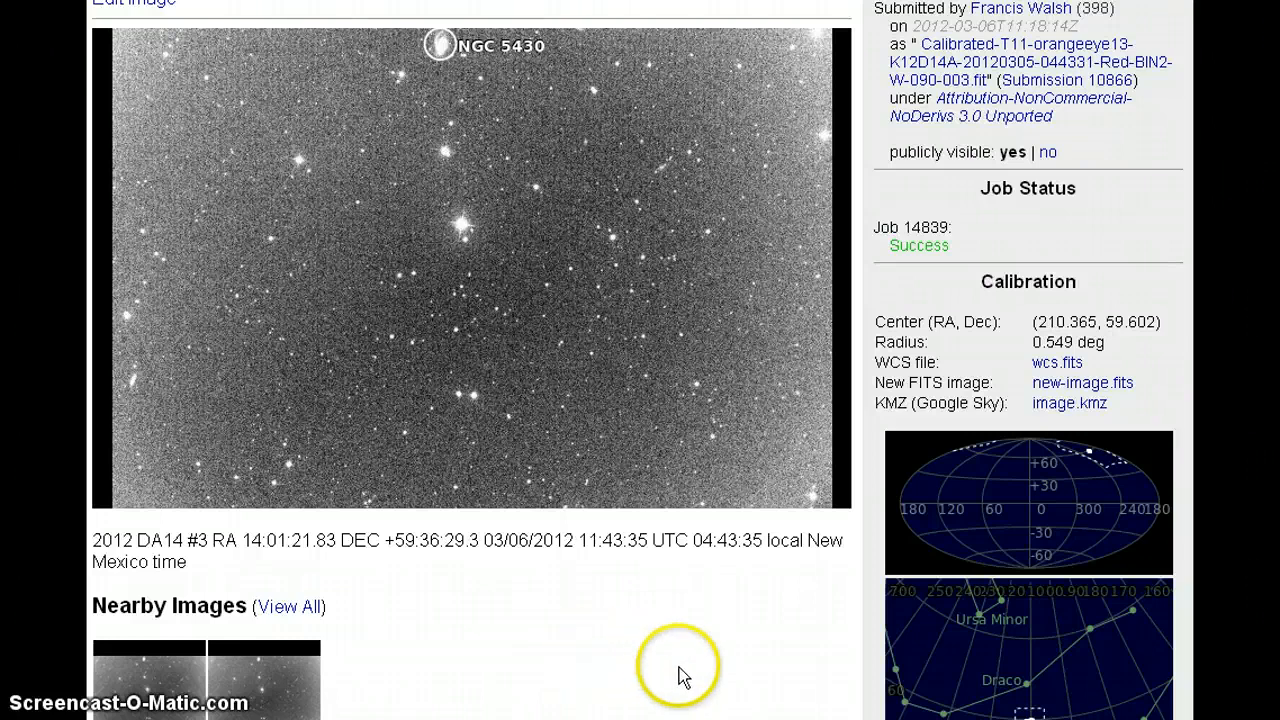
scroll(down, 3)
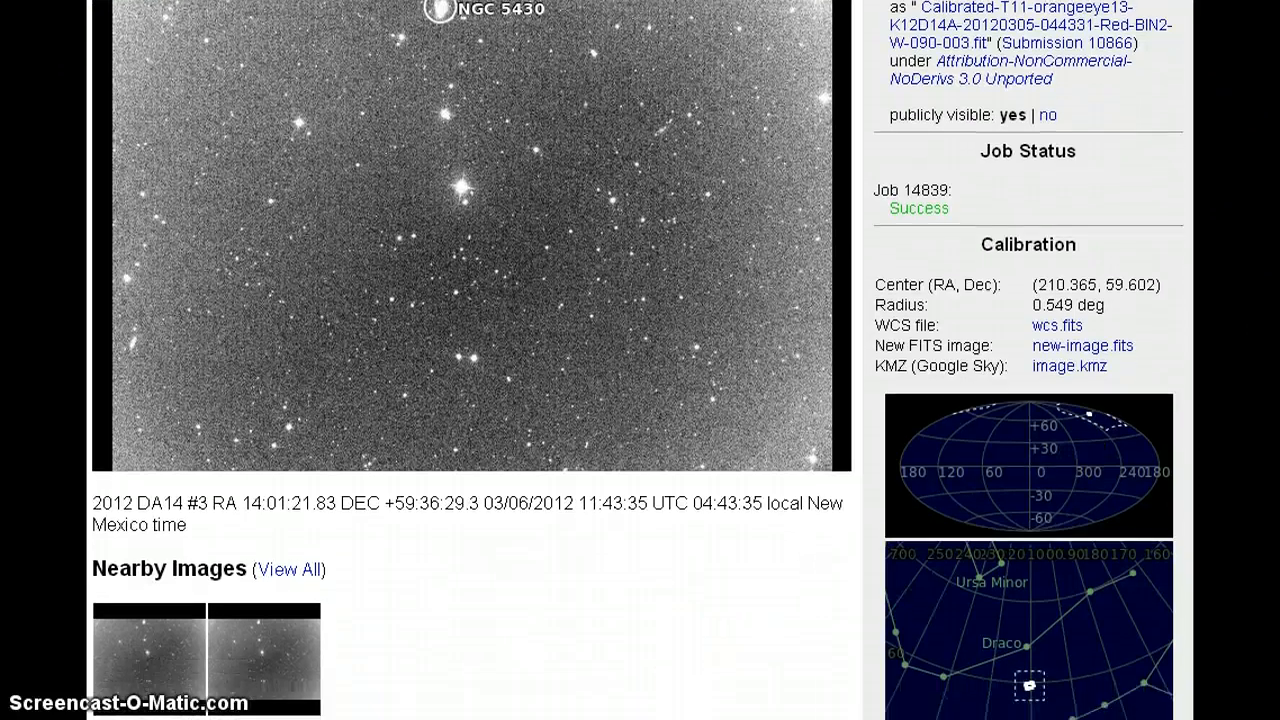
scroll(down, 3)
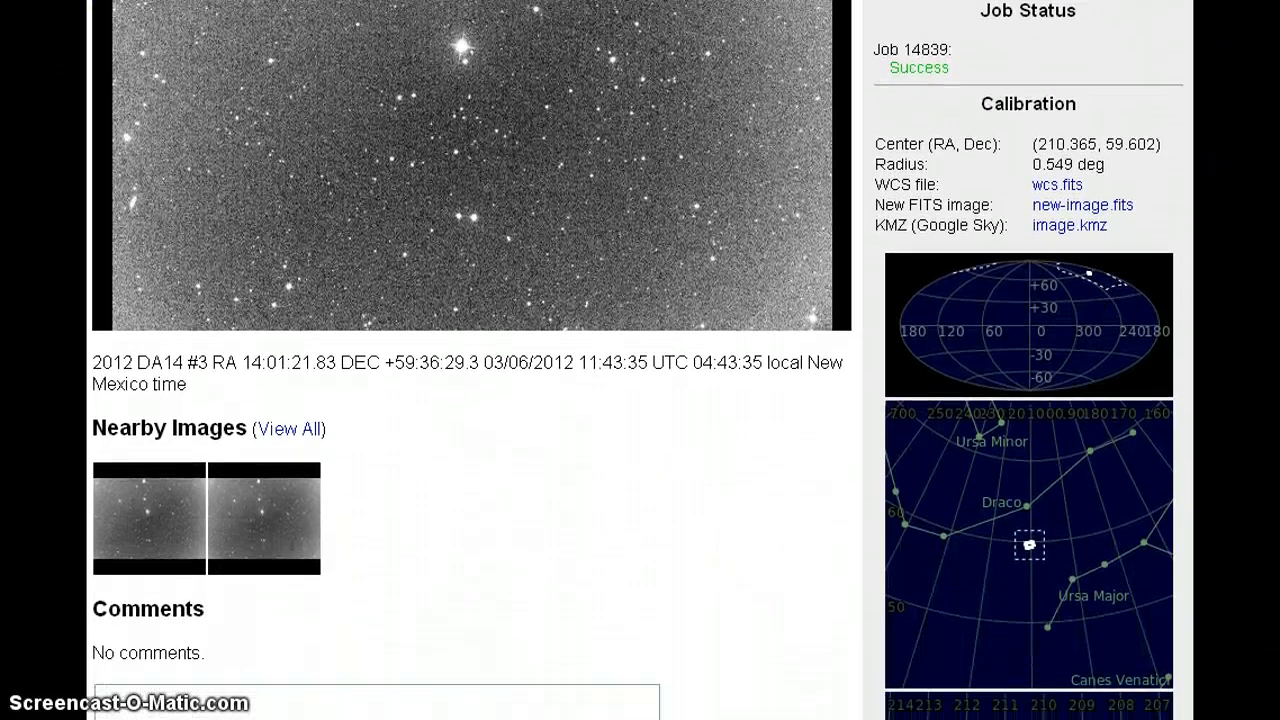
scroll(down, 3)
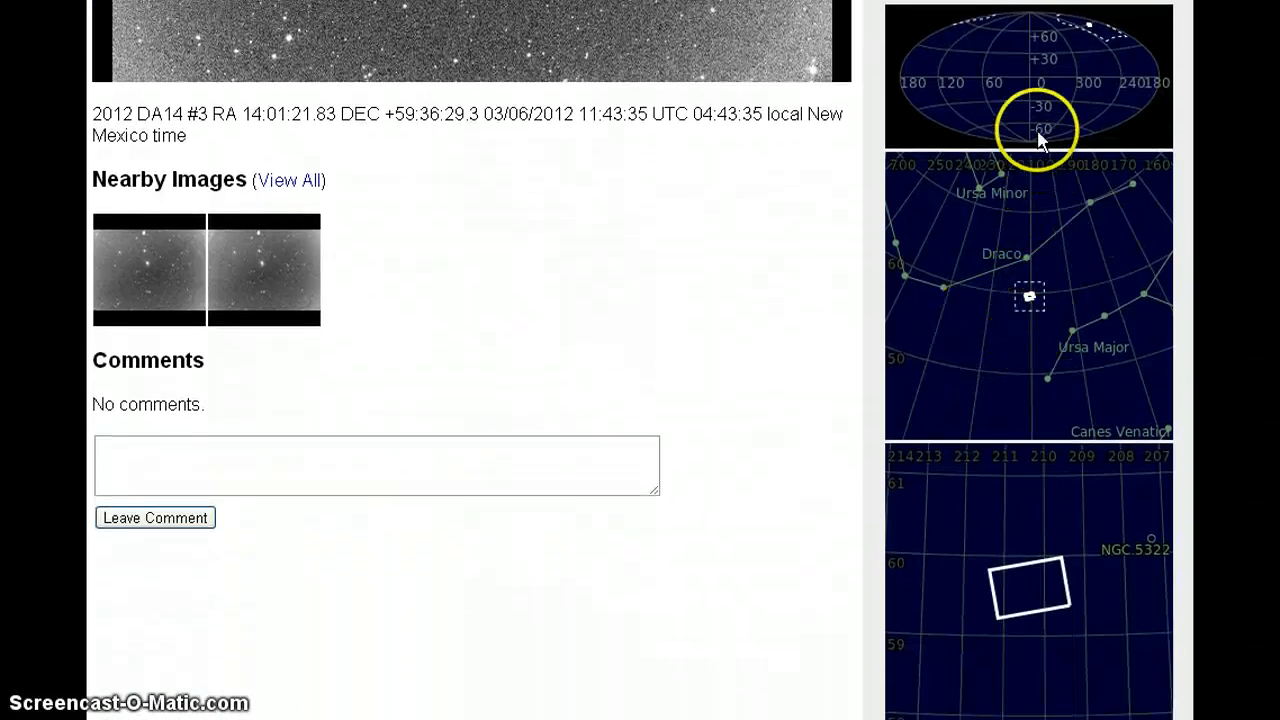
scroll(up, 3)
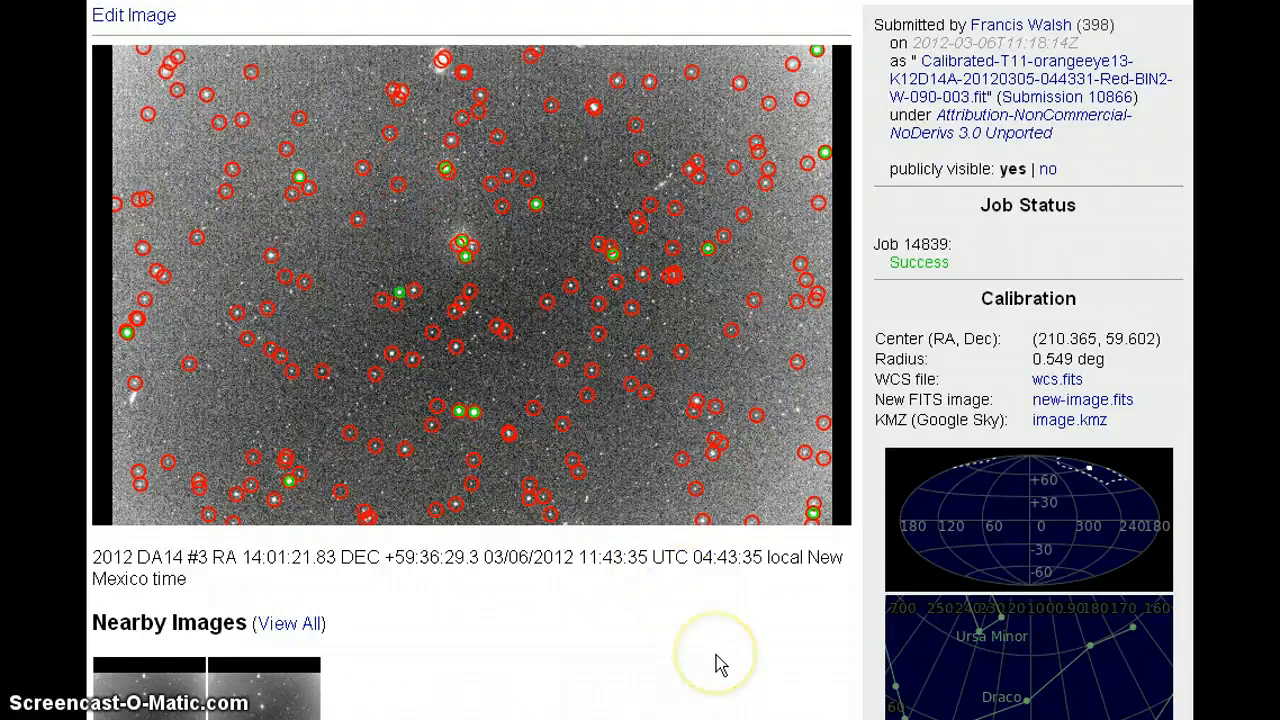
mouse_move(716, 660)
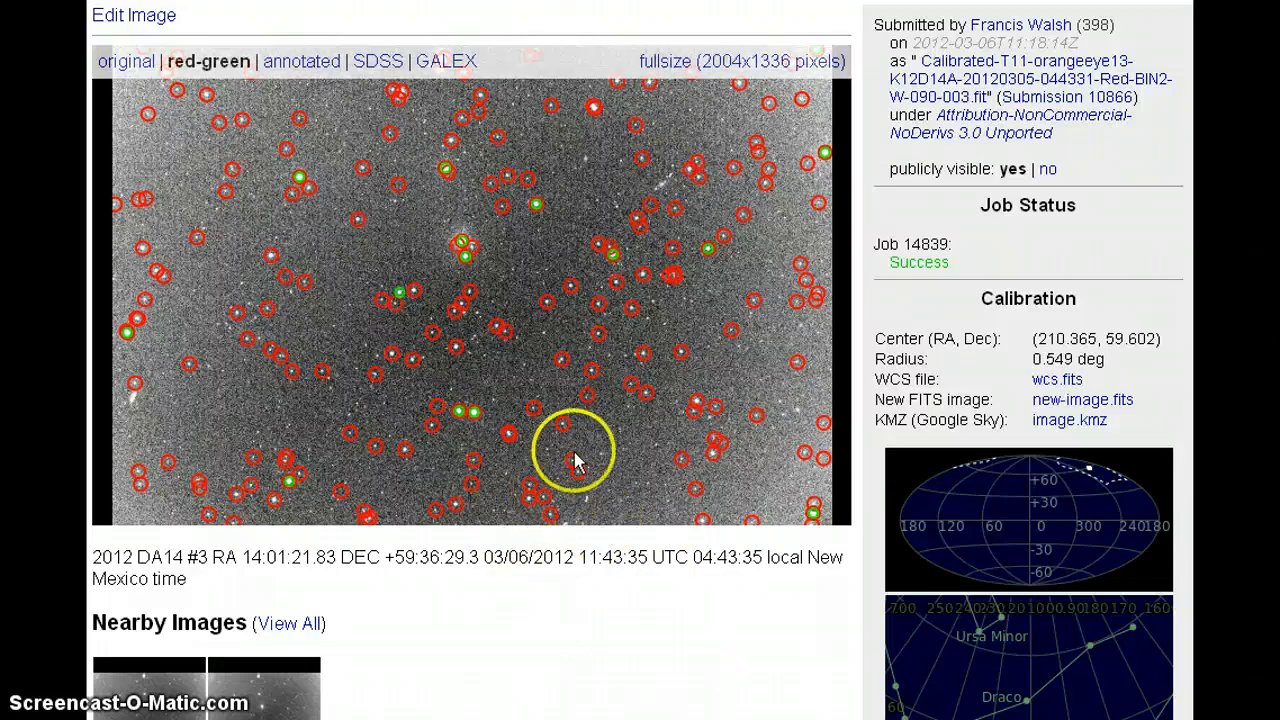
mouse_move(384, 70)
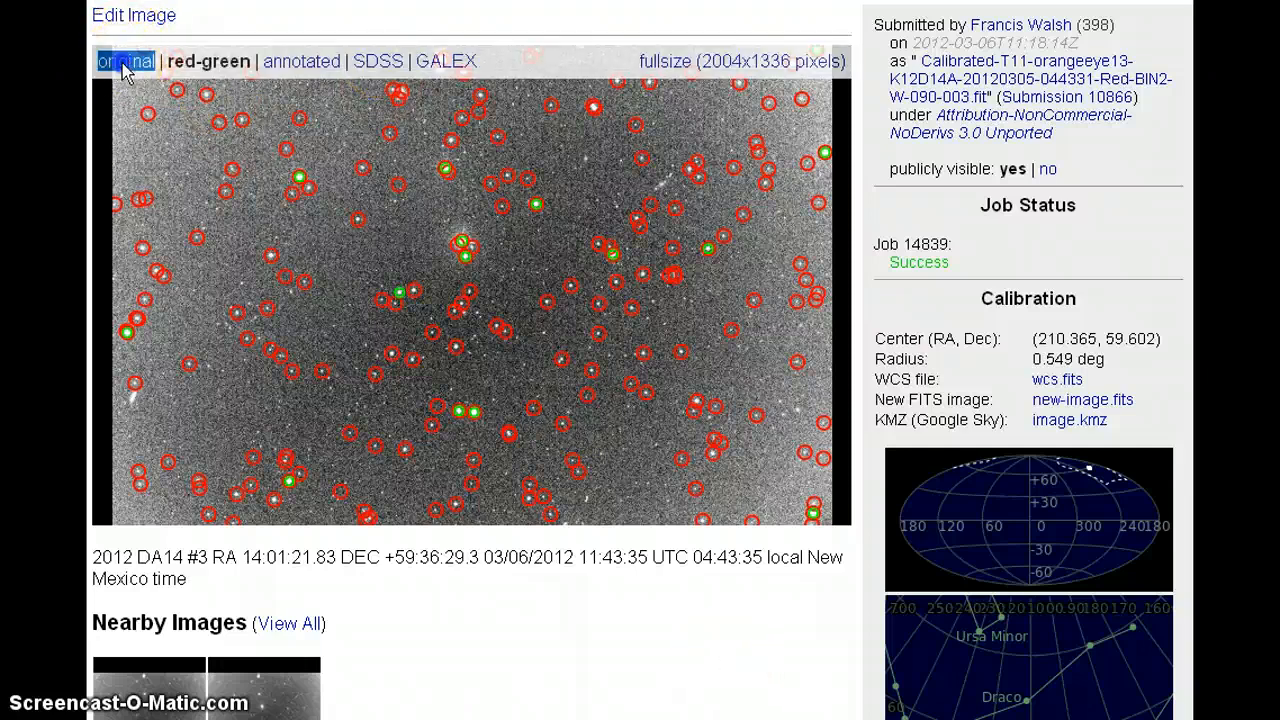
Import the M95 FITS file into CCDSoft as a three-plane Color image via the Multiplane FITS Import dialog.
click(126, 60)
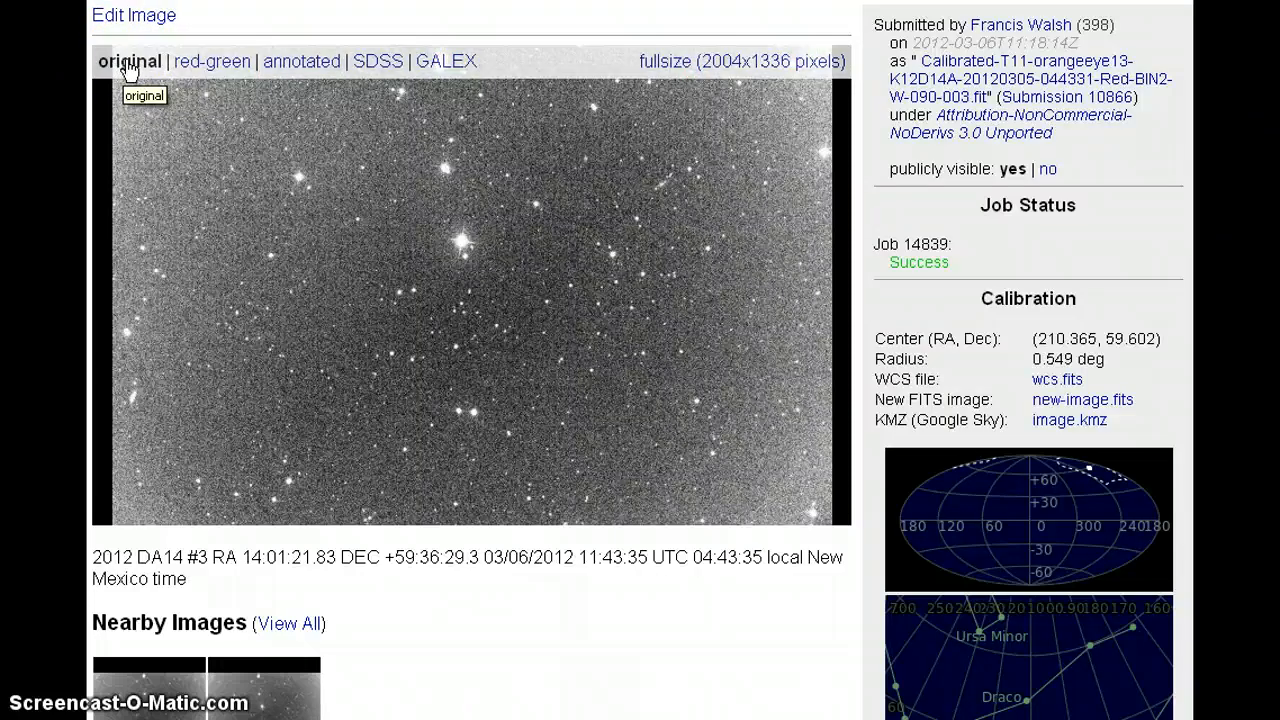
mouse_move(558, 210)
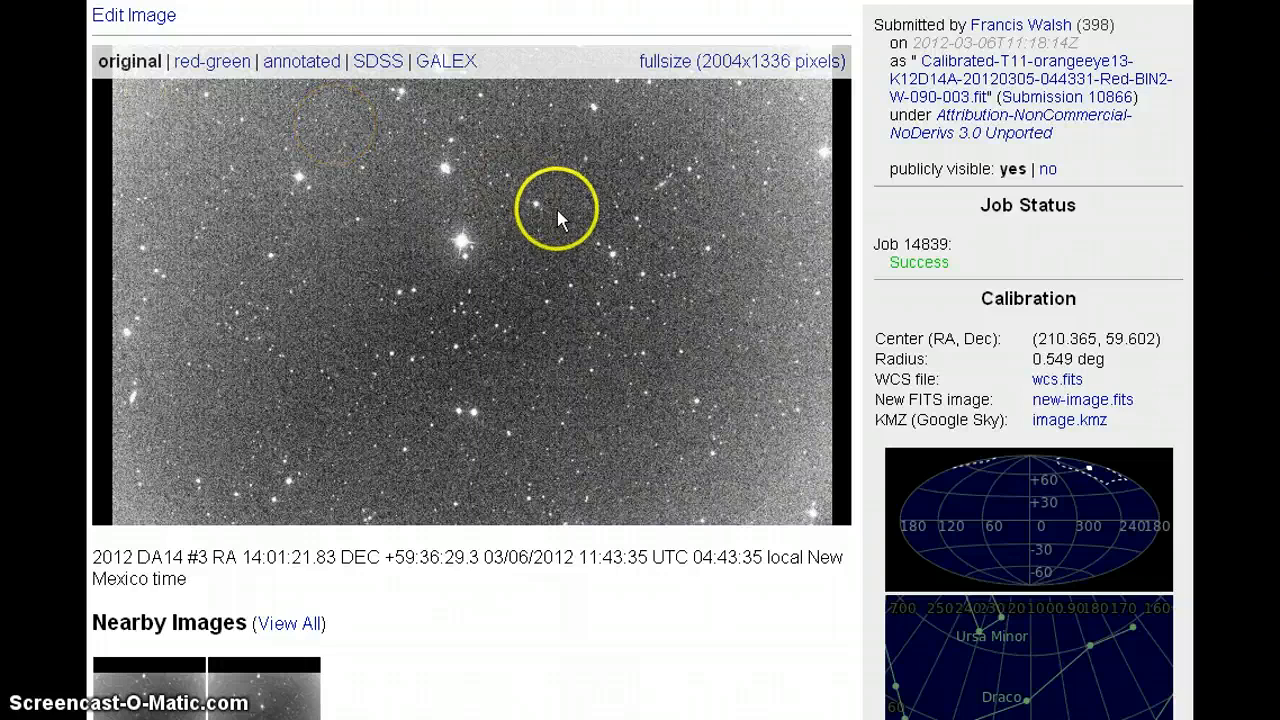
mouse_move(268, 324)
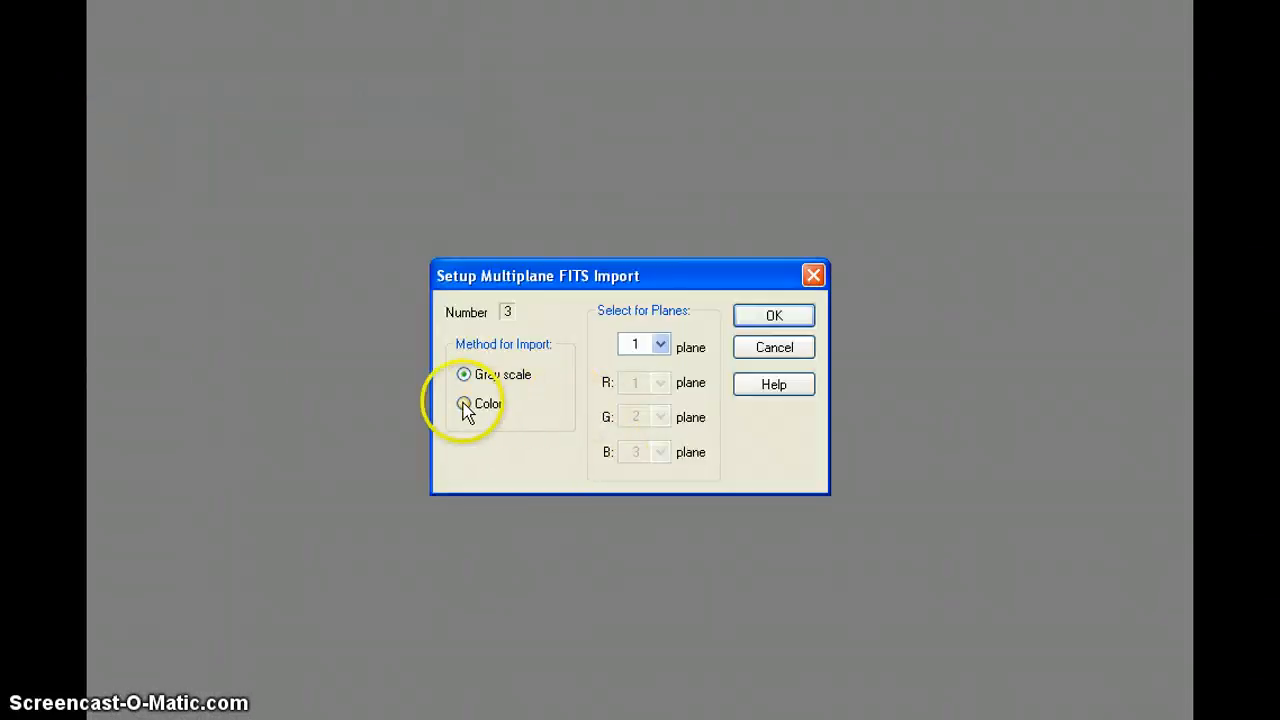
click(464, 404)
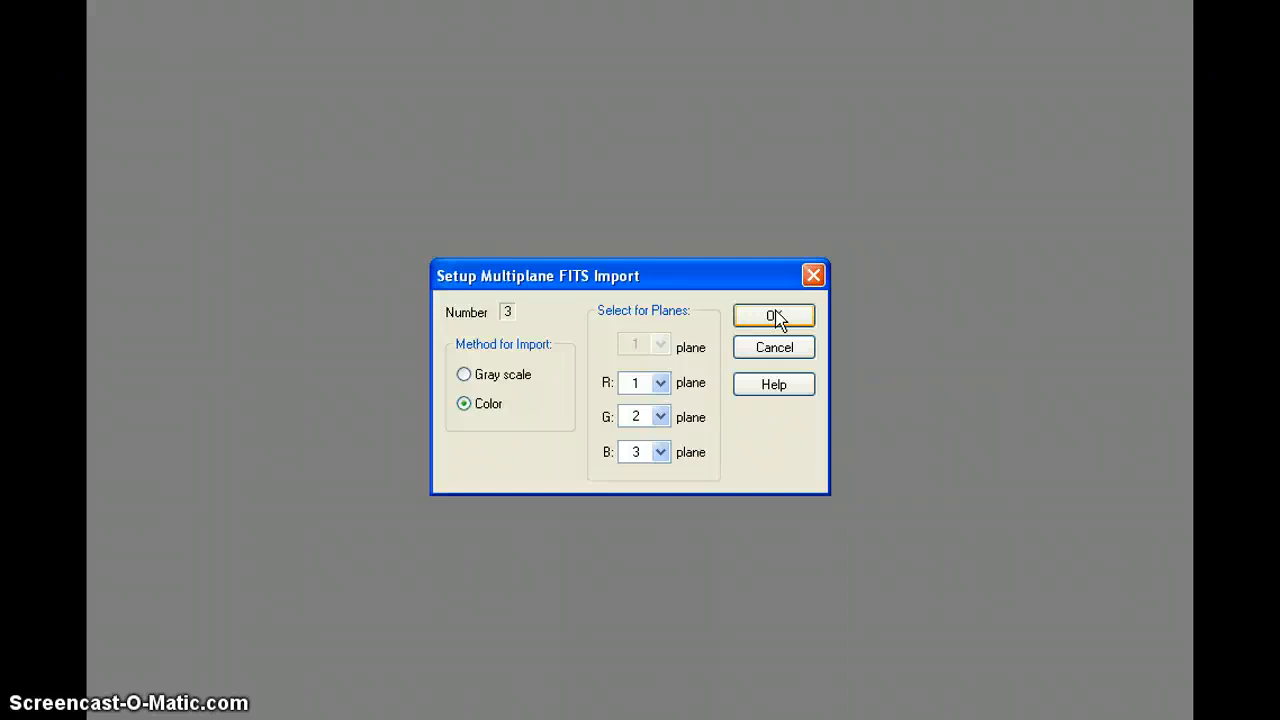
click(772, 316)
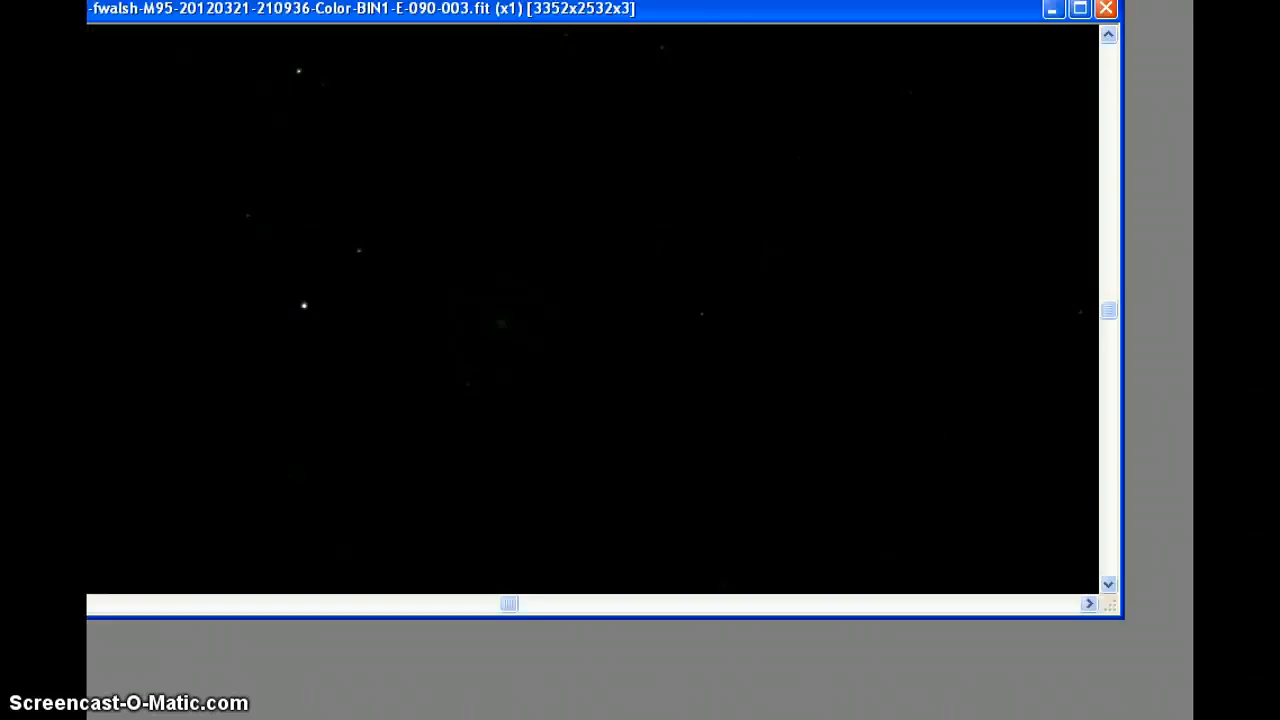
Maximize the M95 colour image window in CCDSoft.
click(1080, 8)
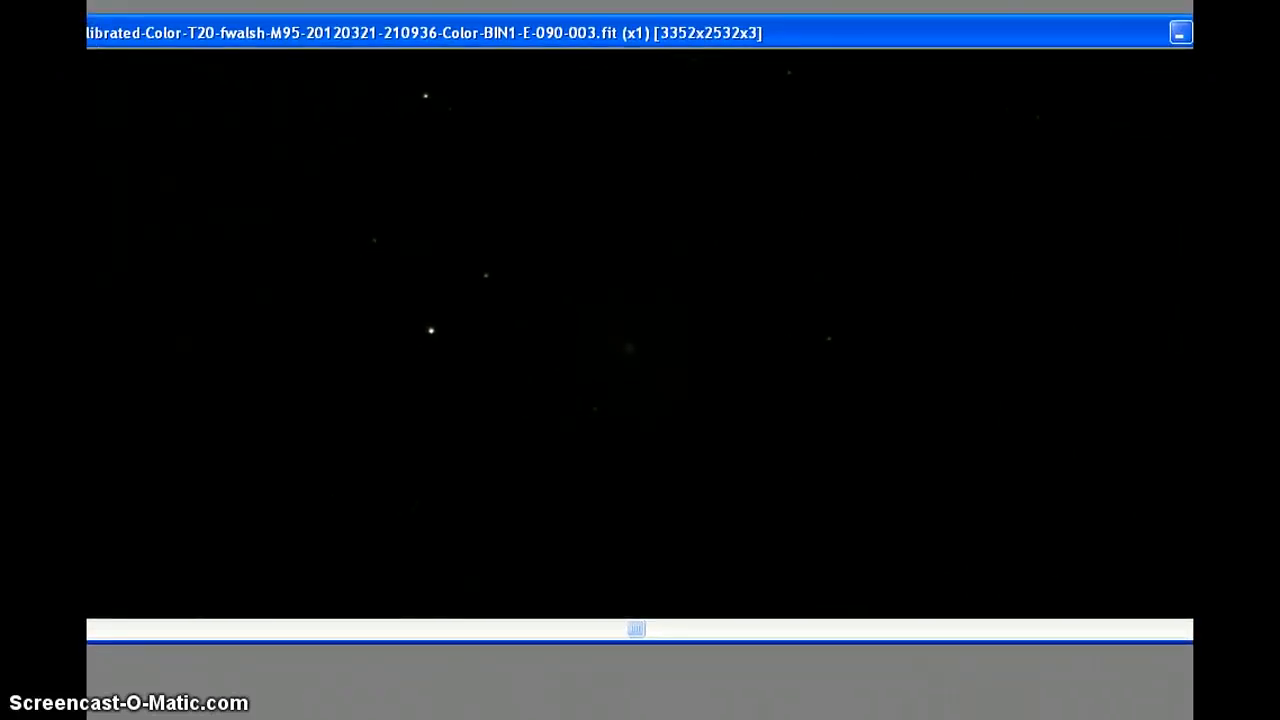
mouse_move(324, 44)
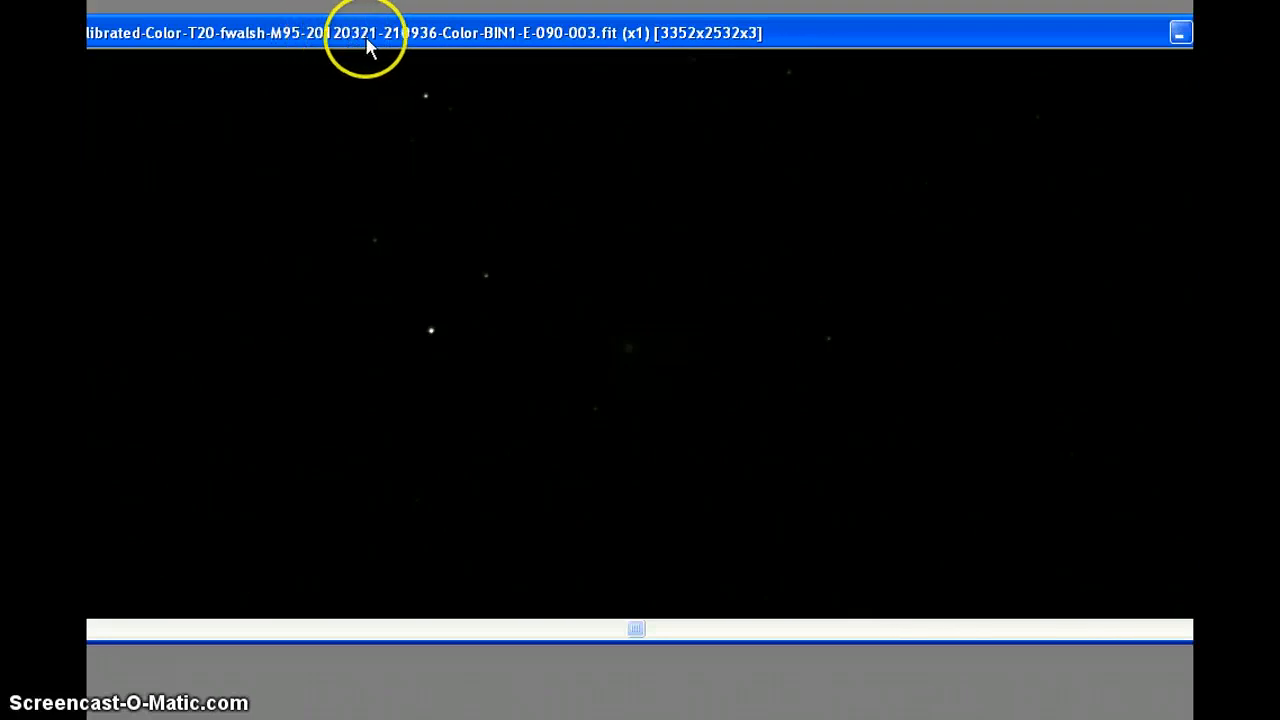
mouse_move(456, 30)
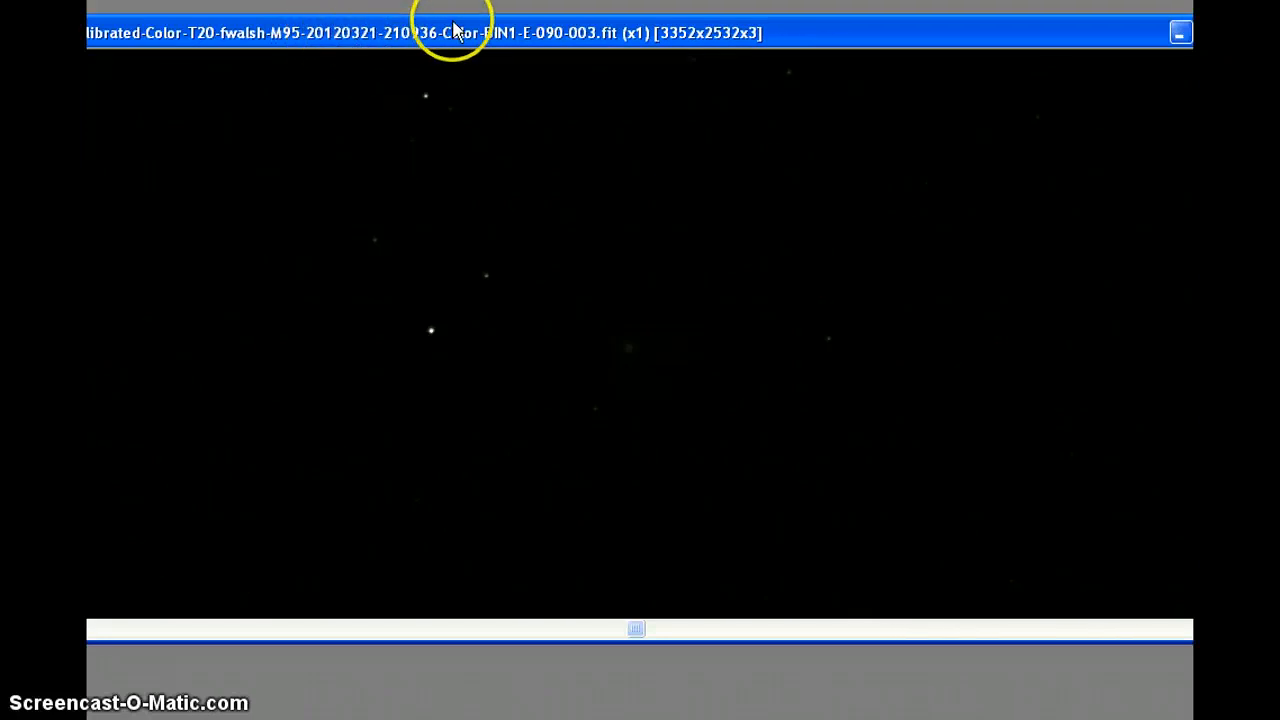
mouse_move(512, 42)
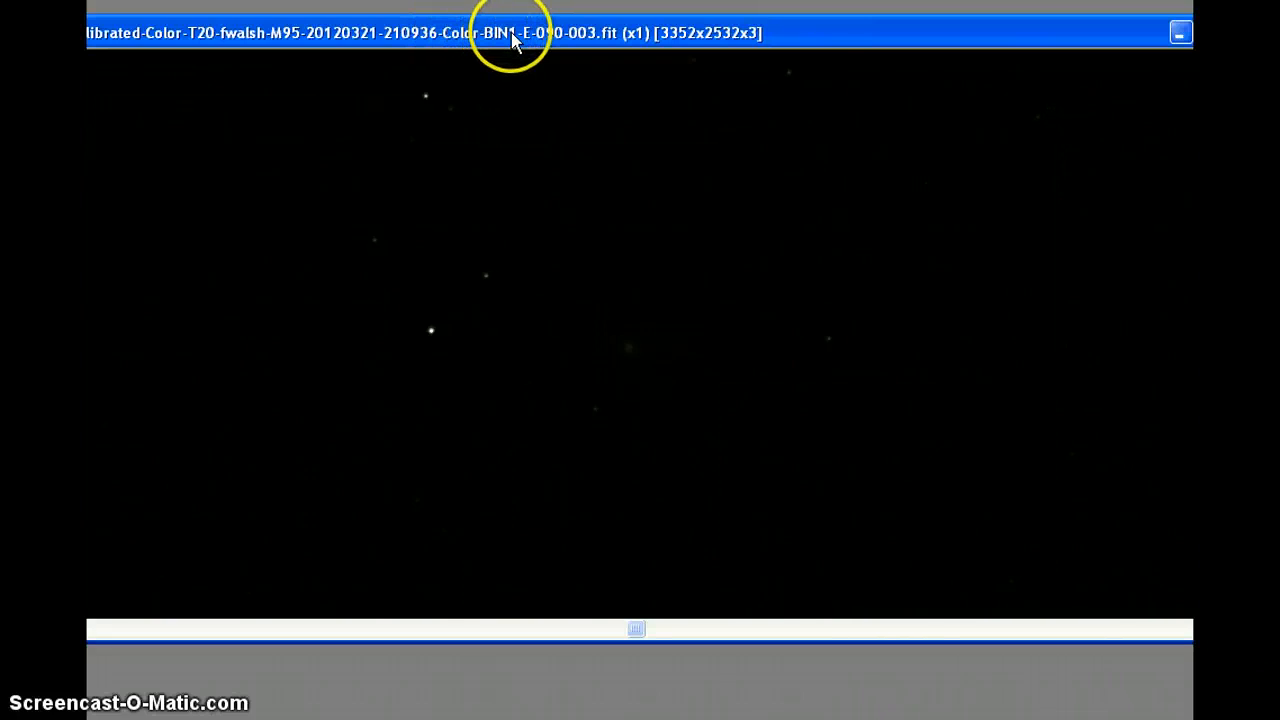
mouse_move(556, 42)
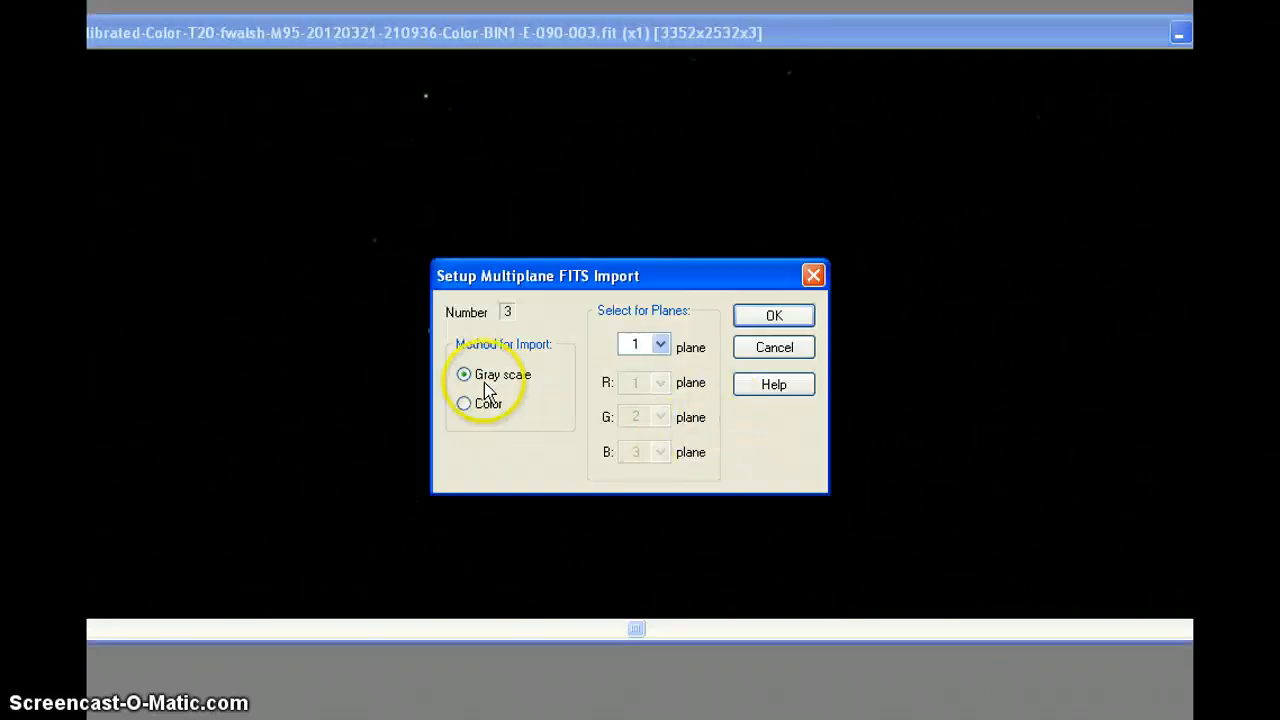
Re-import the FITS file in CCDSoft with Color selected in the Multiplane FITS Import dialog.
click(464, 404)
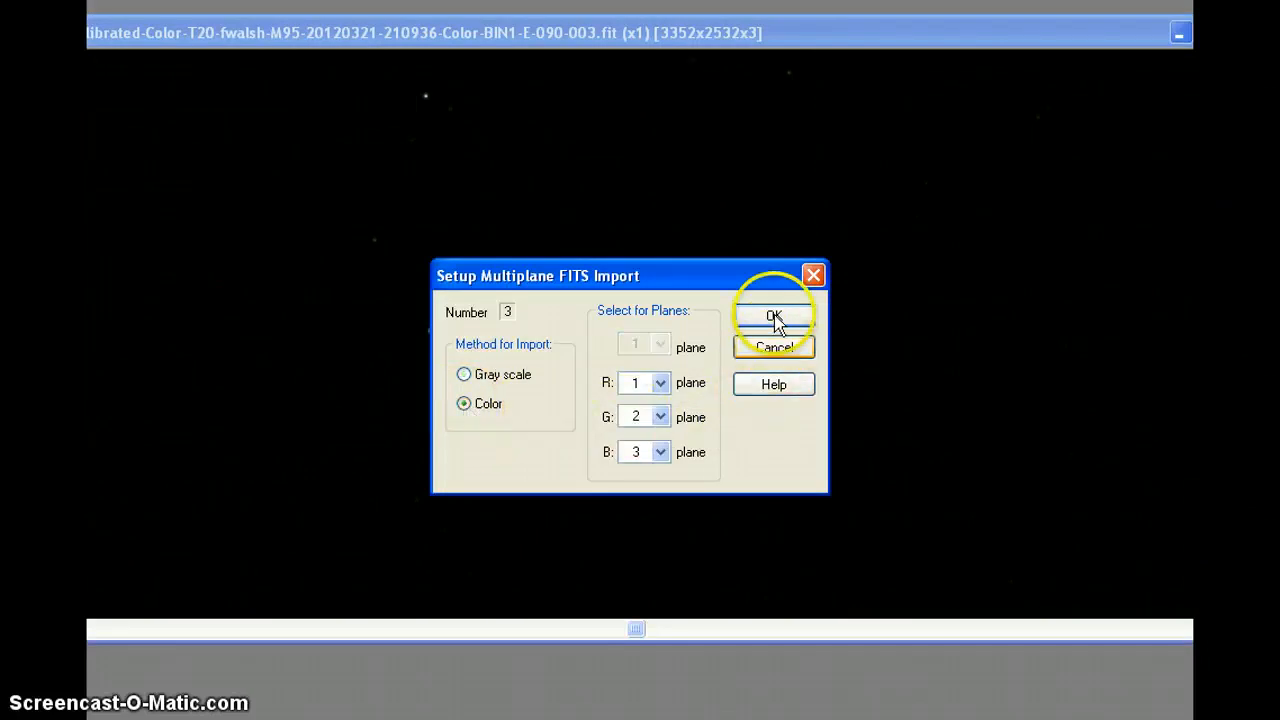
click(772, 316)
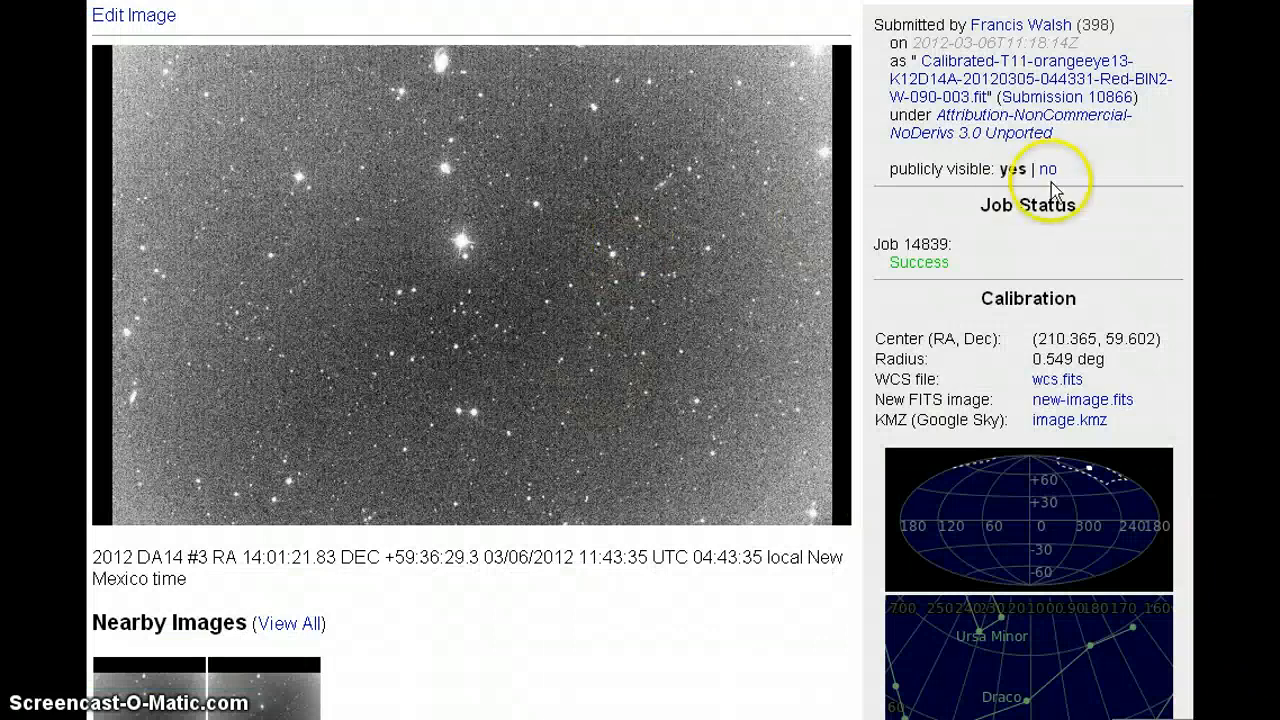
On the Astrometry.net Upload page choose the first Calibrated-Color-T20 M95 .fit file from Downloads.
scroll(up, 3)
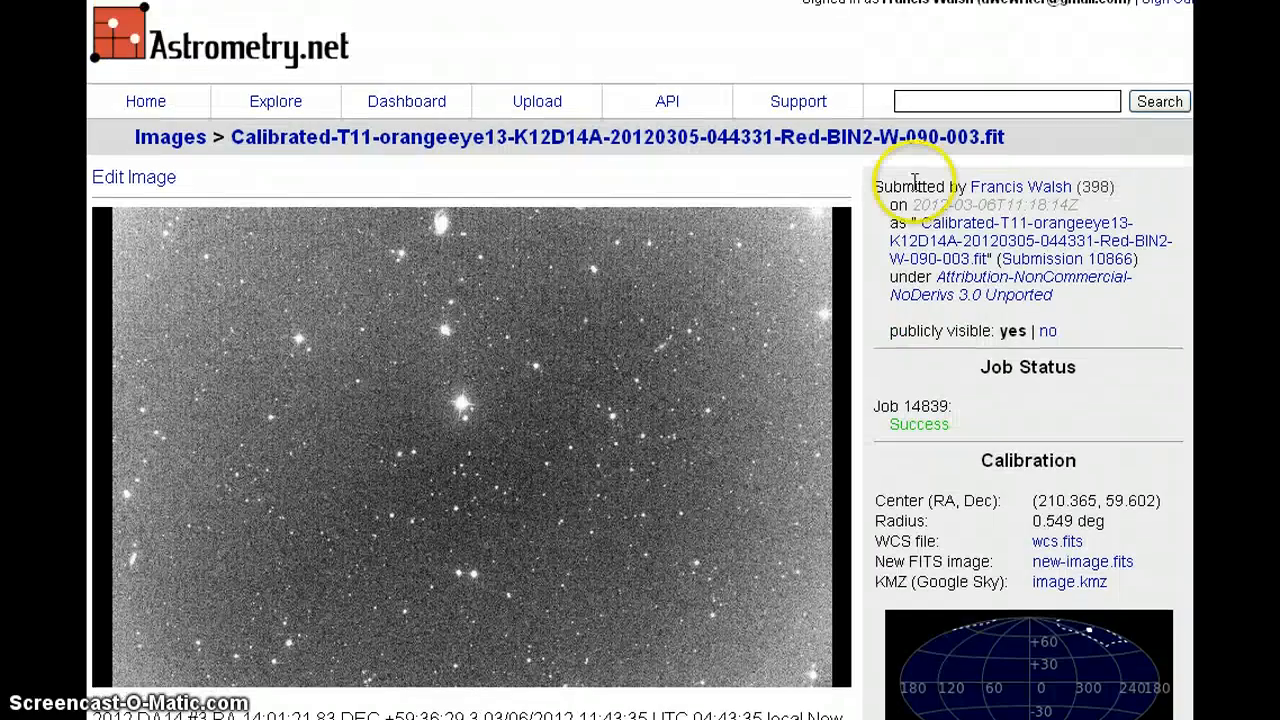
mouse_move(536, 100)
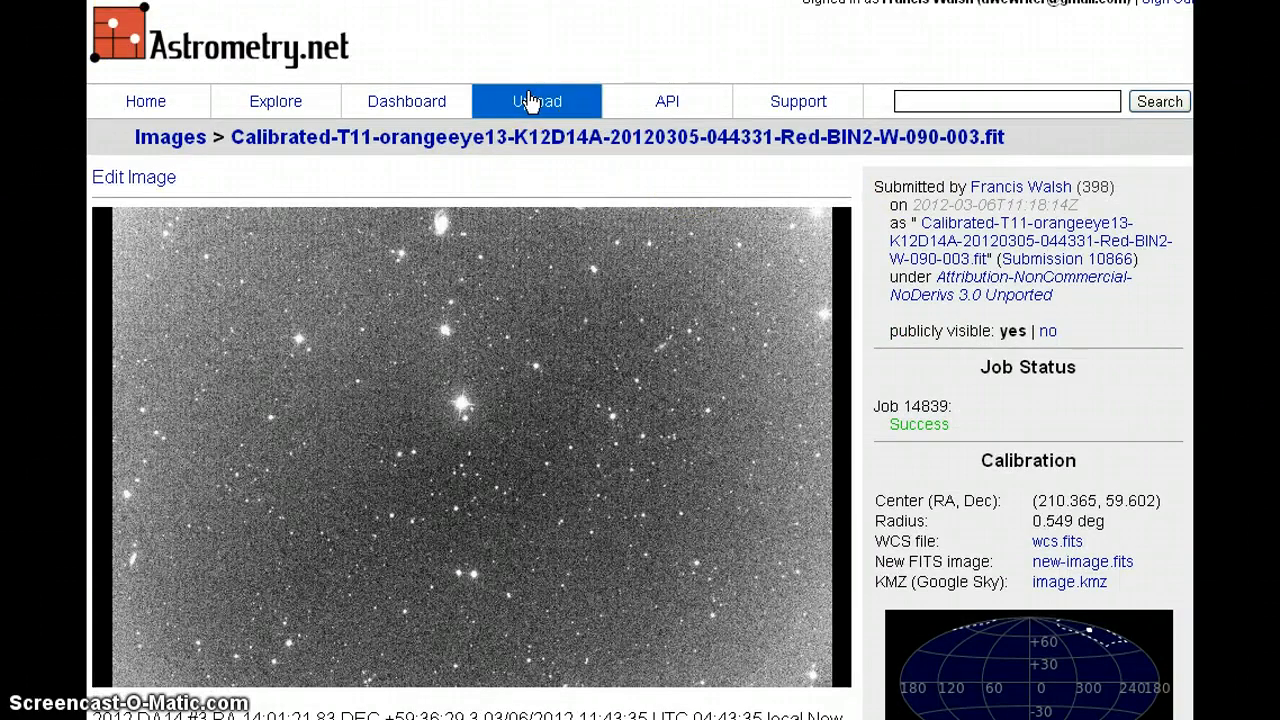
click(536, 100)
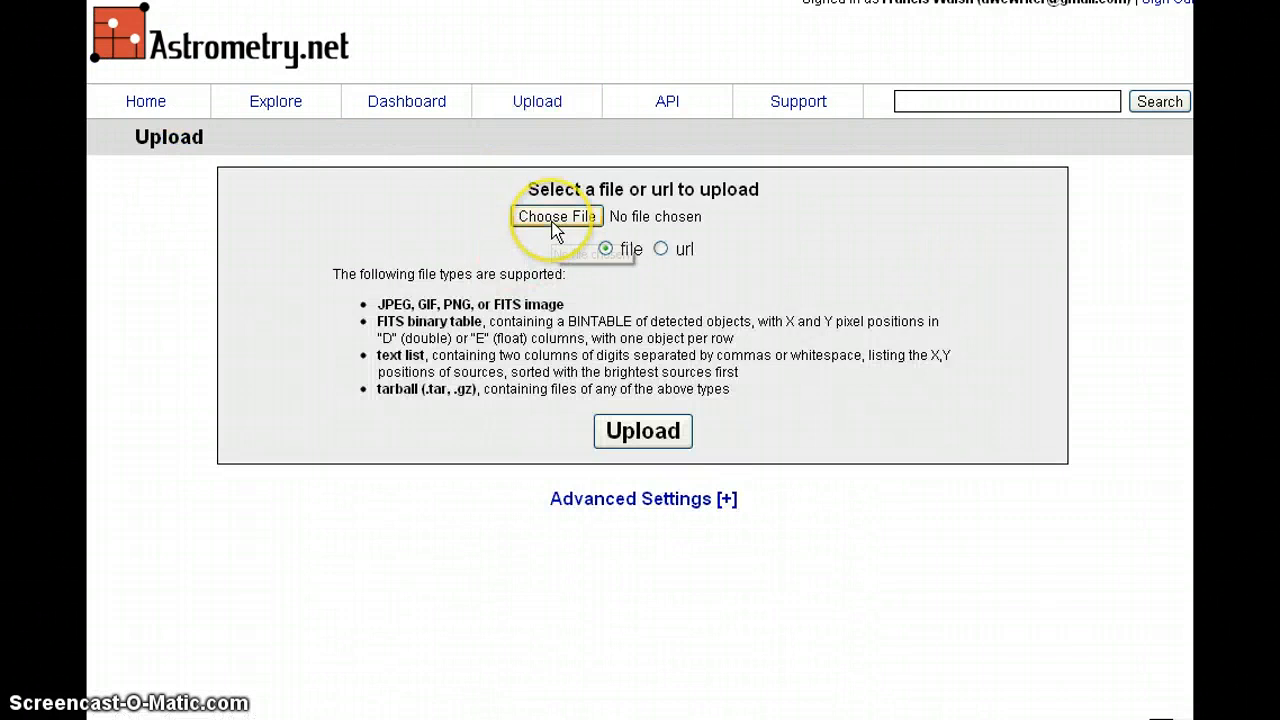
mouse_move(556, 216)
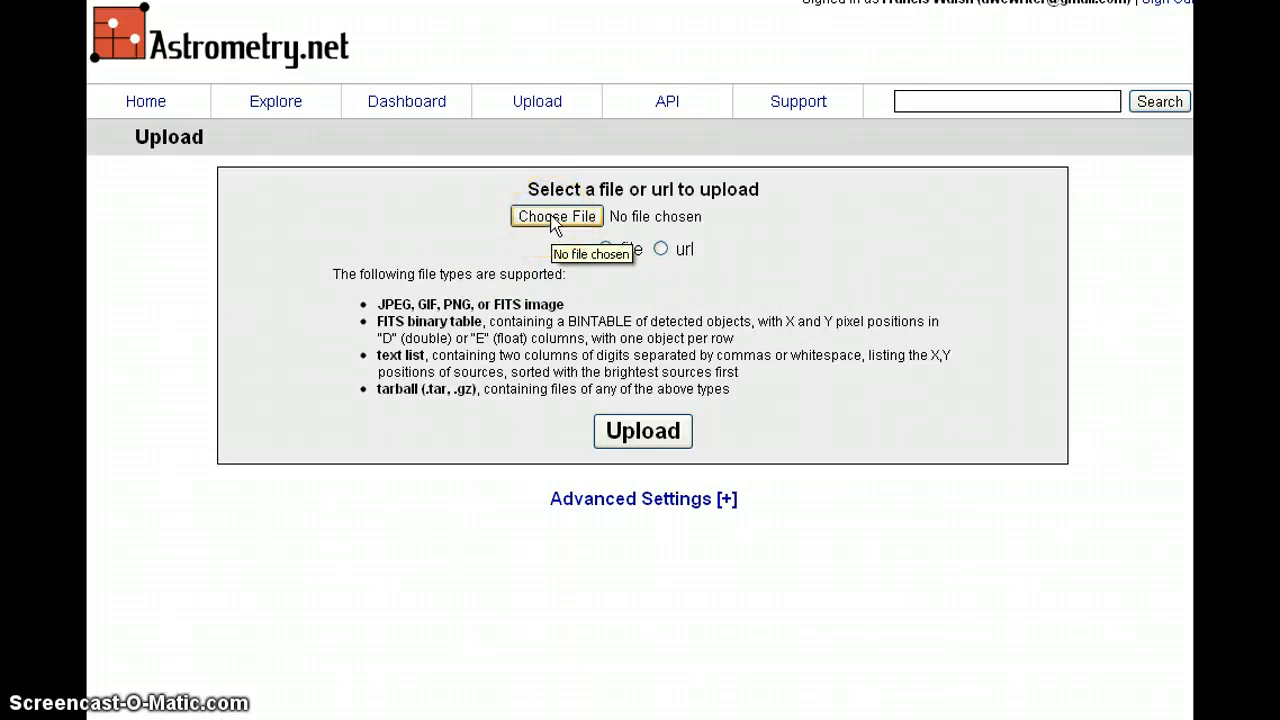
click(556, 216)
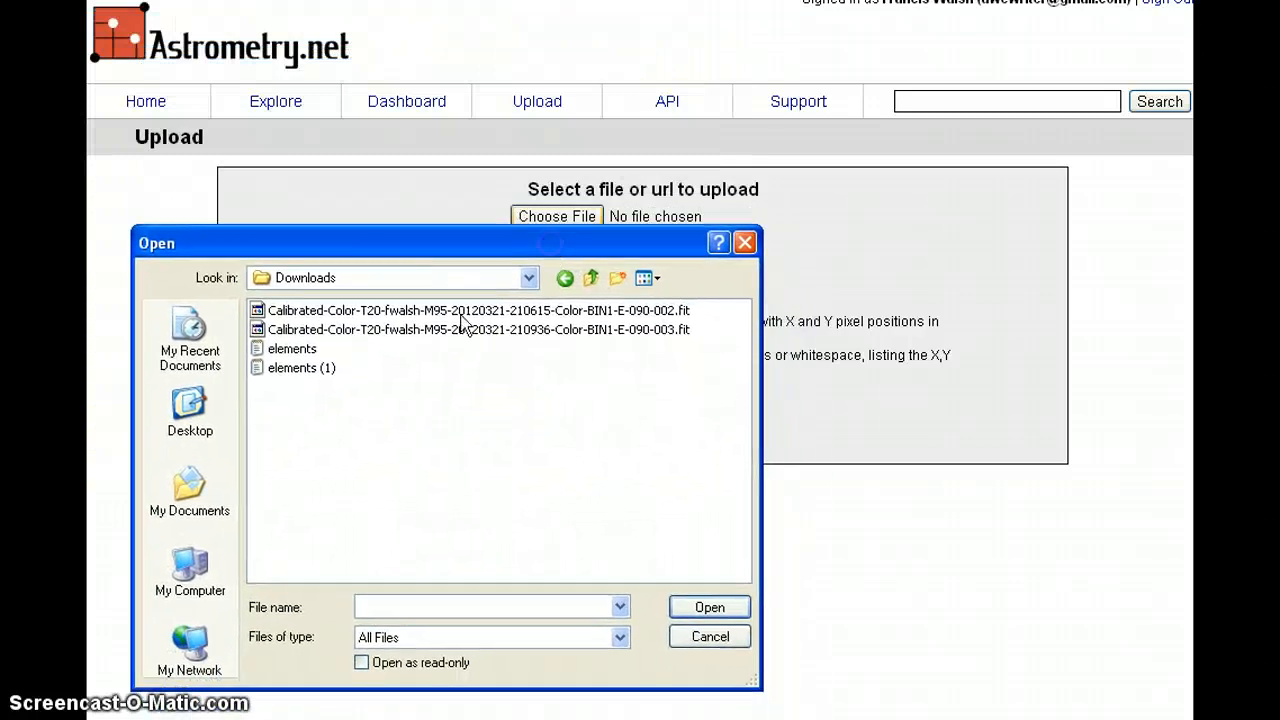
click(478, 310)
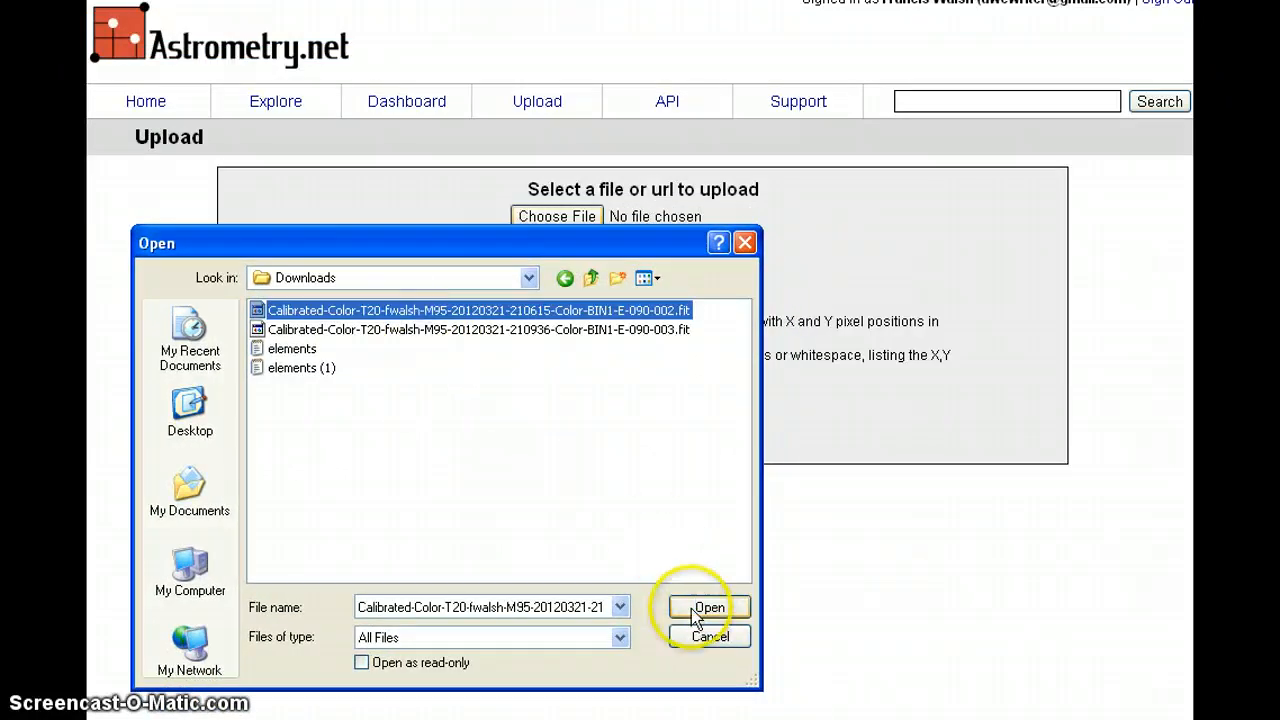
click(708, 608)
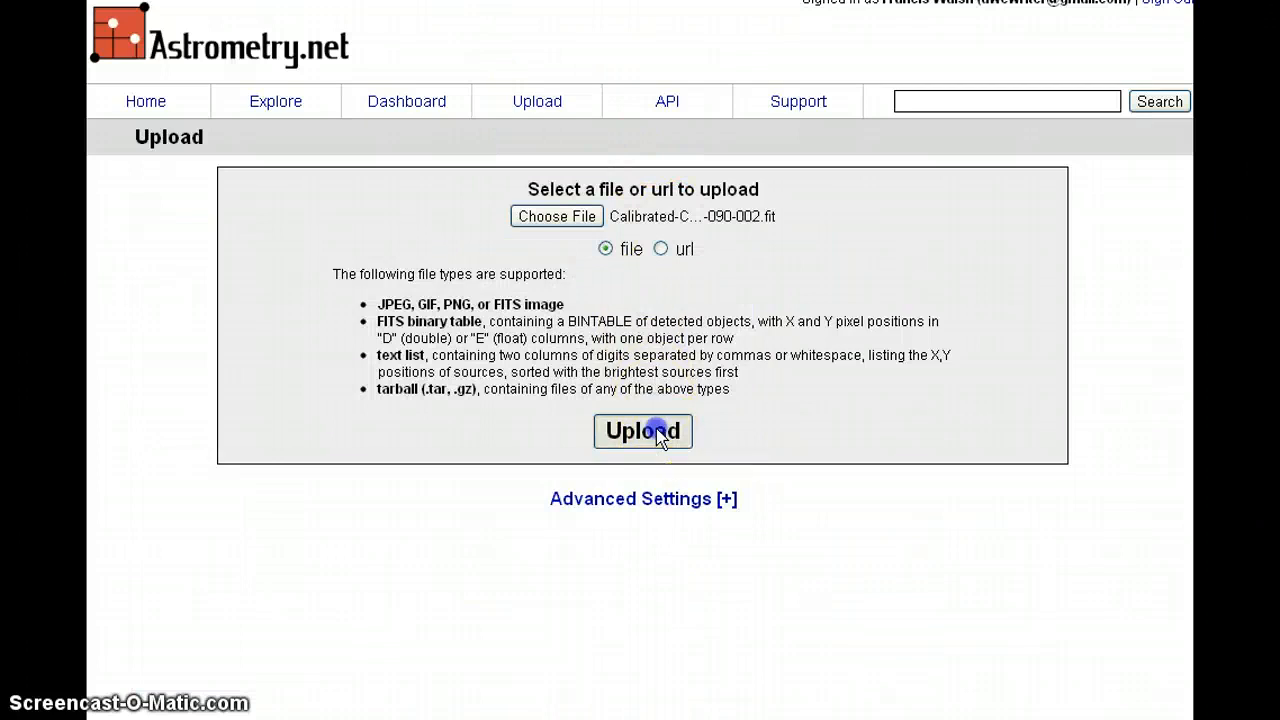
Choose the second Calibrated-Color-T20 M95 .fit file from Downloads for upload.
right_click(536, 100)
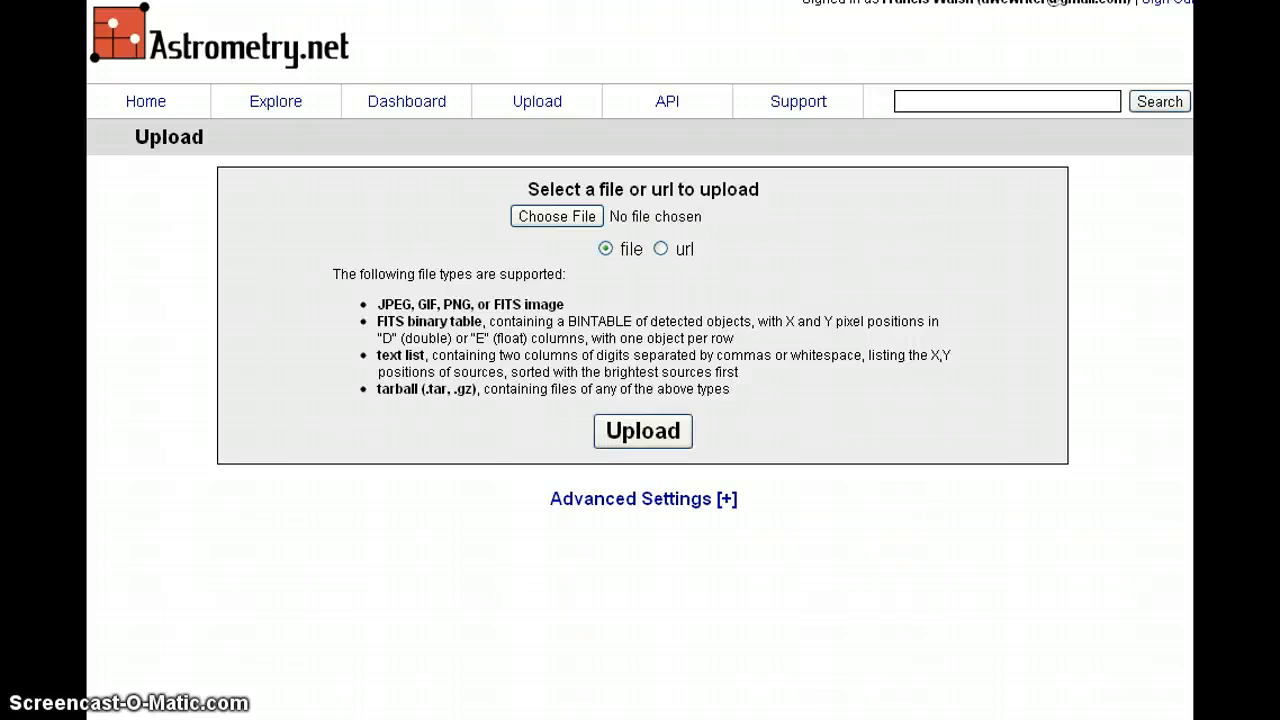
click(556, 216)
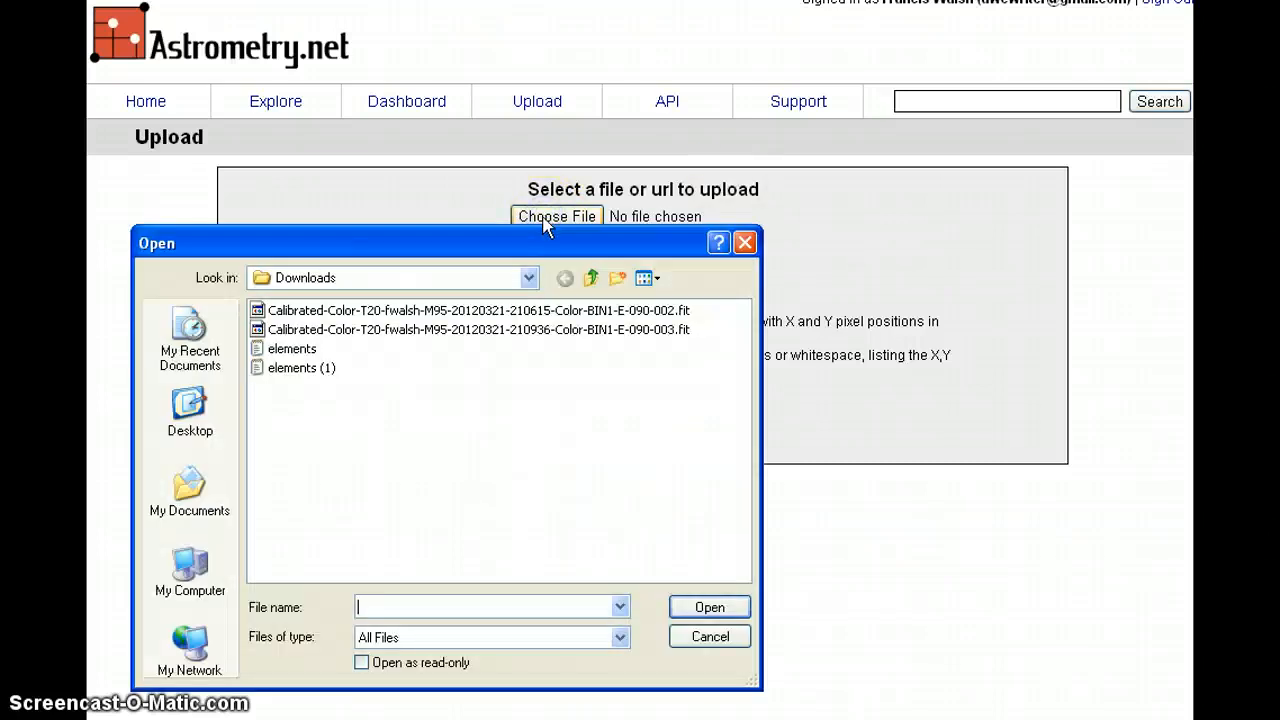
click(478, 328)
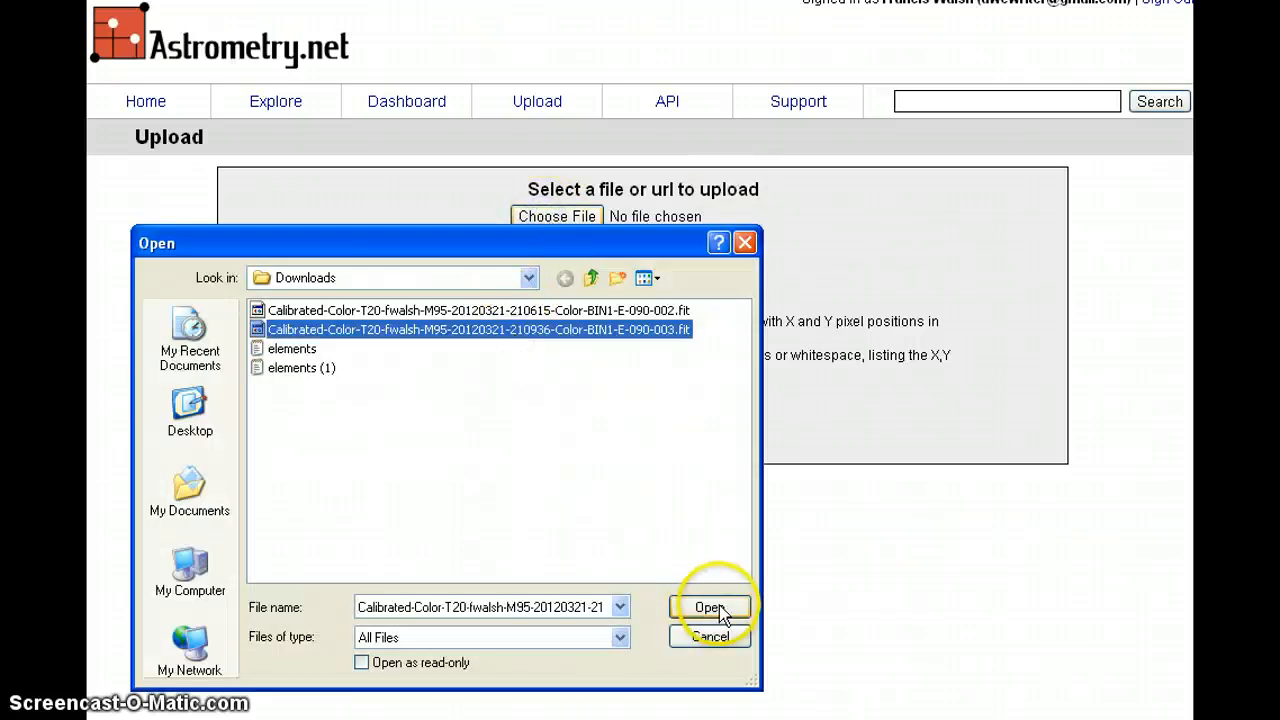
click(708, 608)
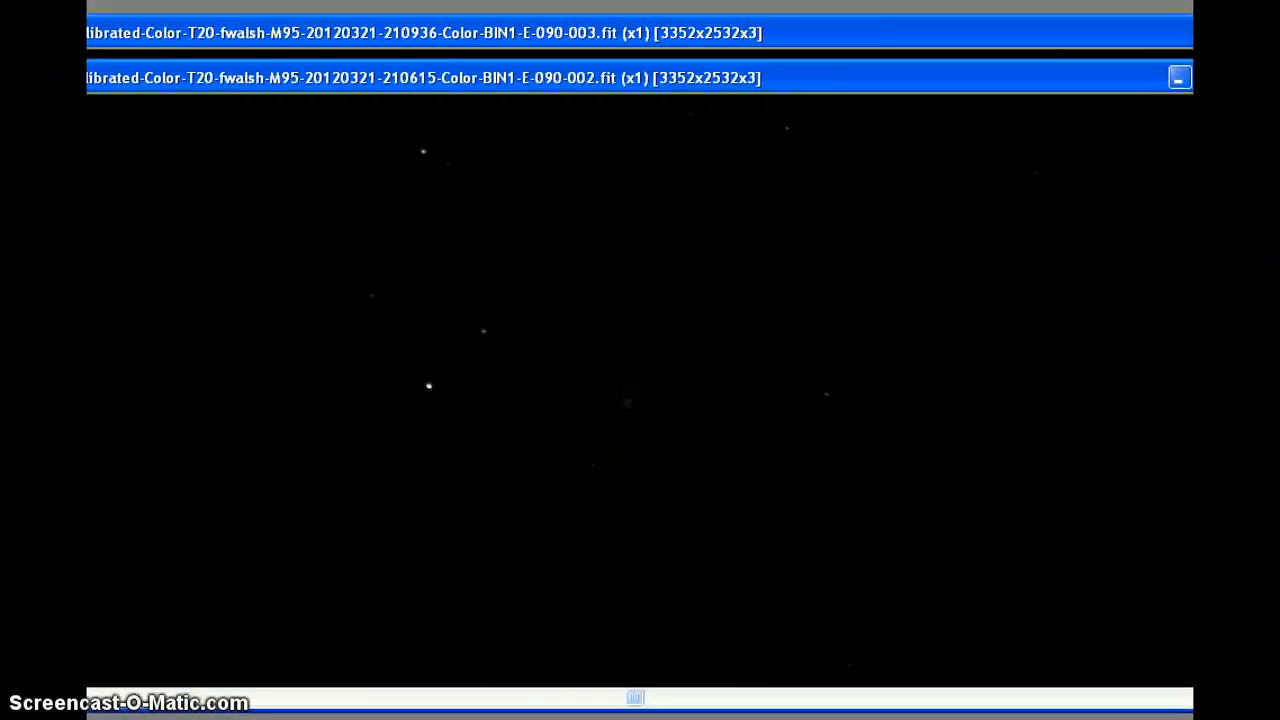
Switch back and forth between the two open M95 colour image windows in CCDSoft.
click(1180, 76)
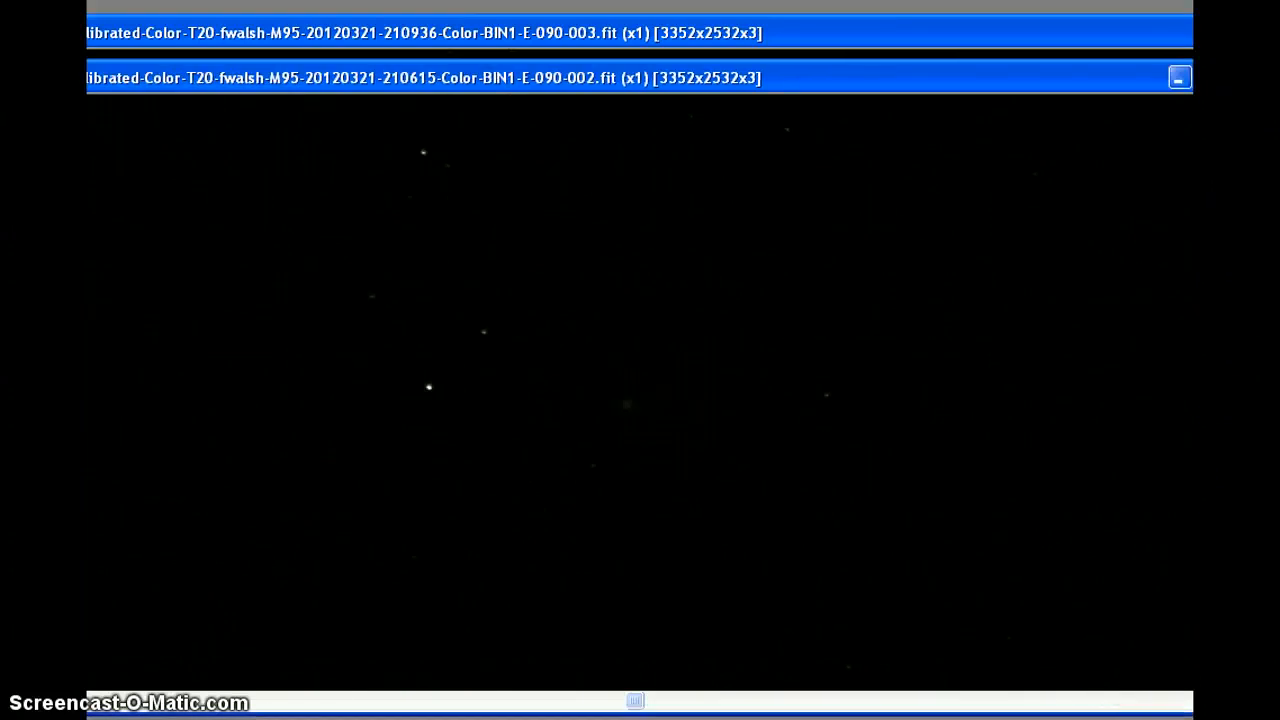
click(1180, 76)
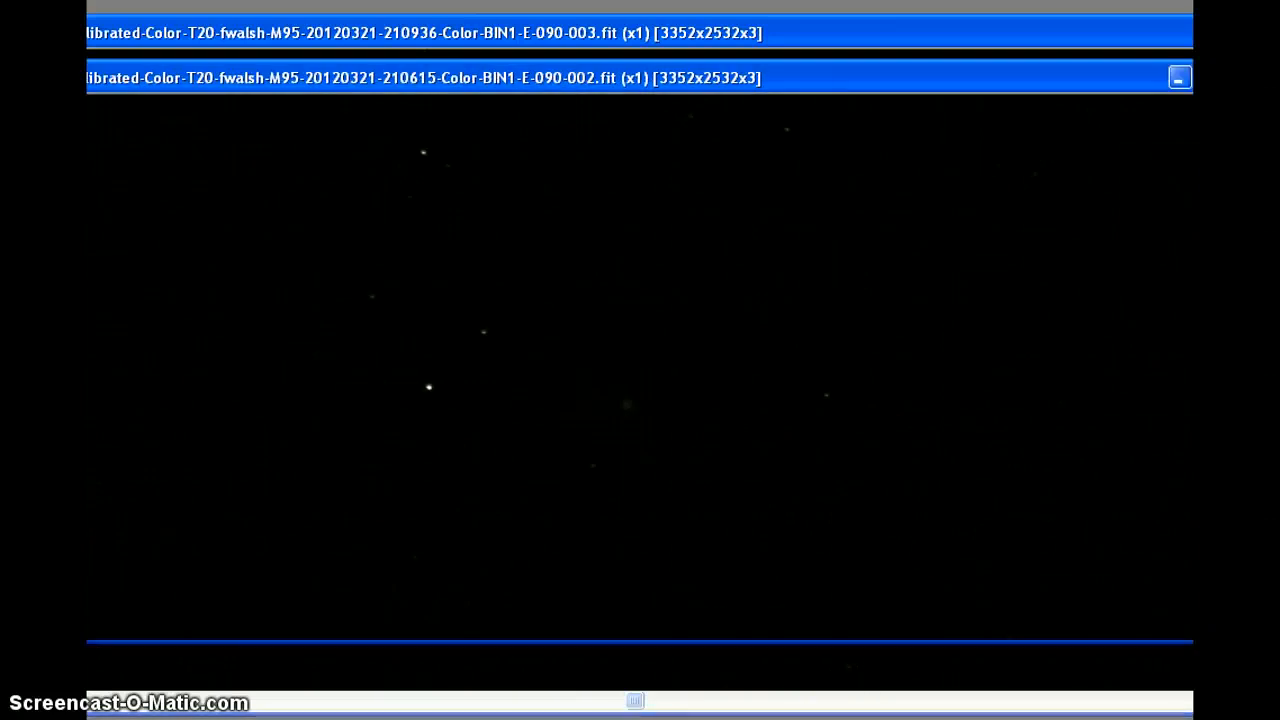
click(1180, 76)
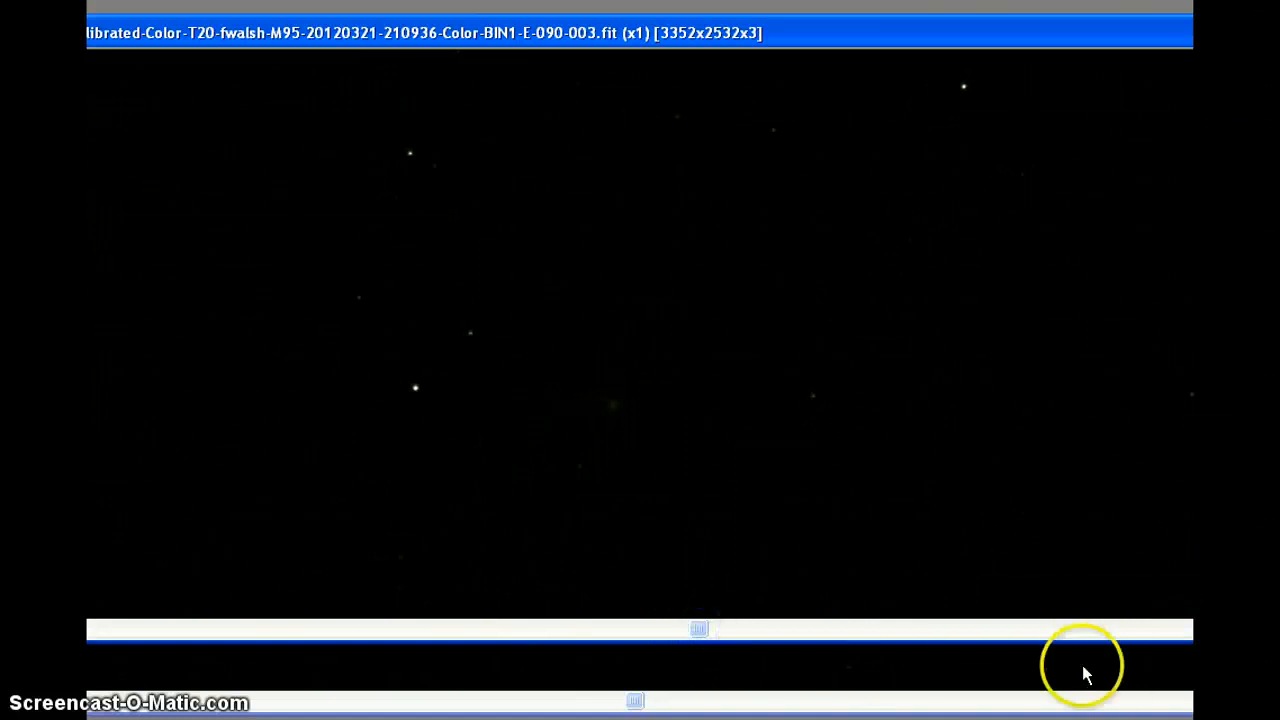
mouse_move(1144, 558)
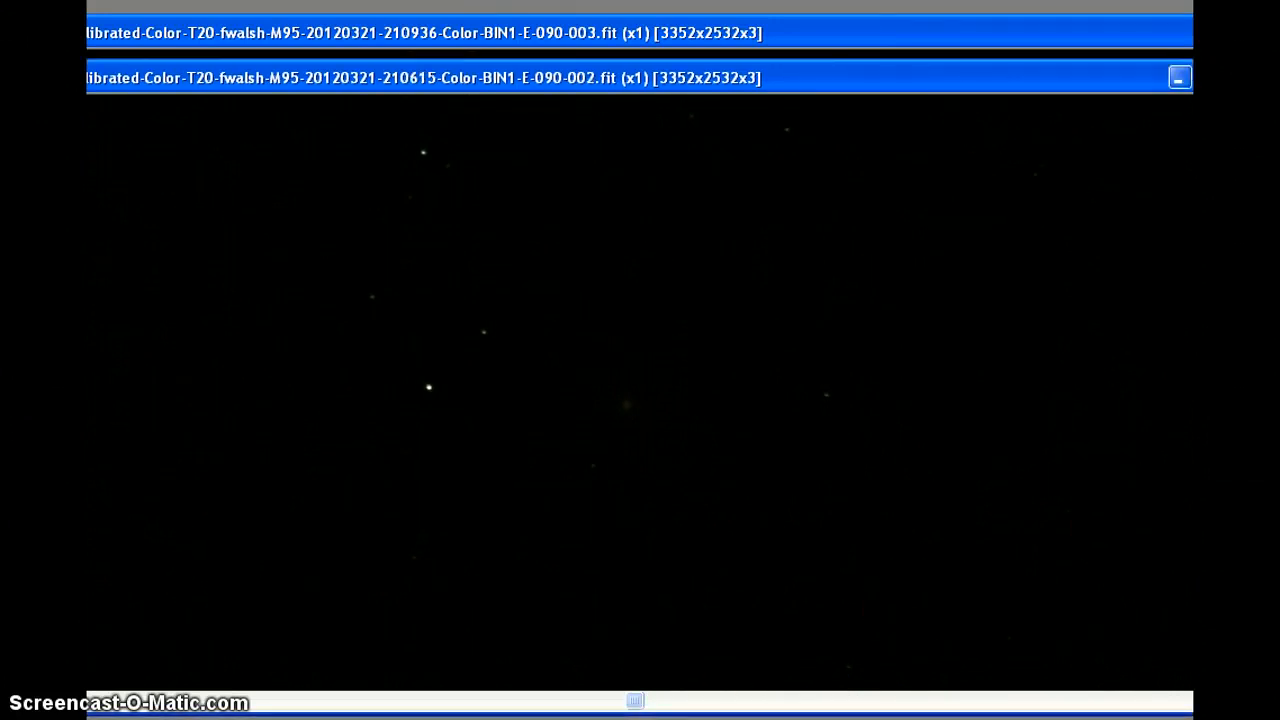
click(1180, 76)
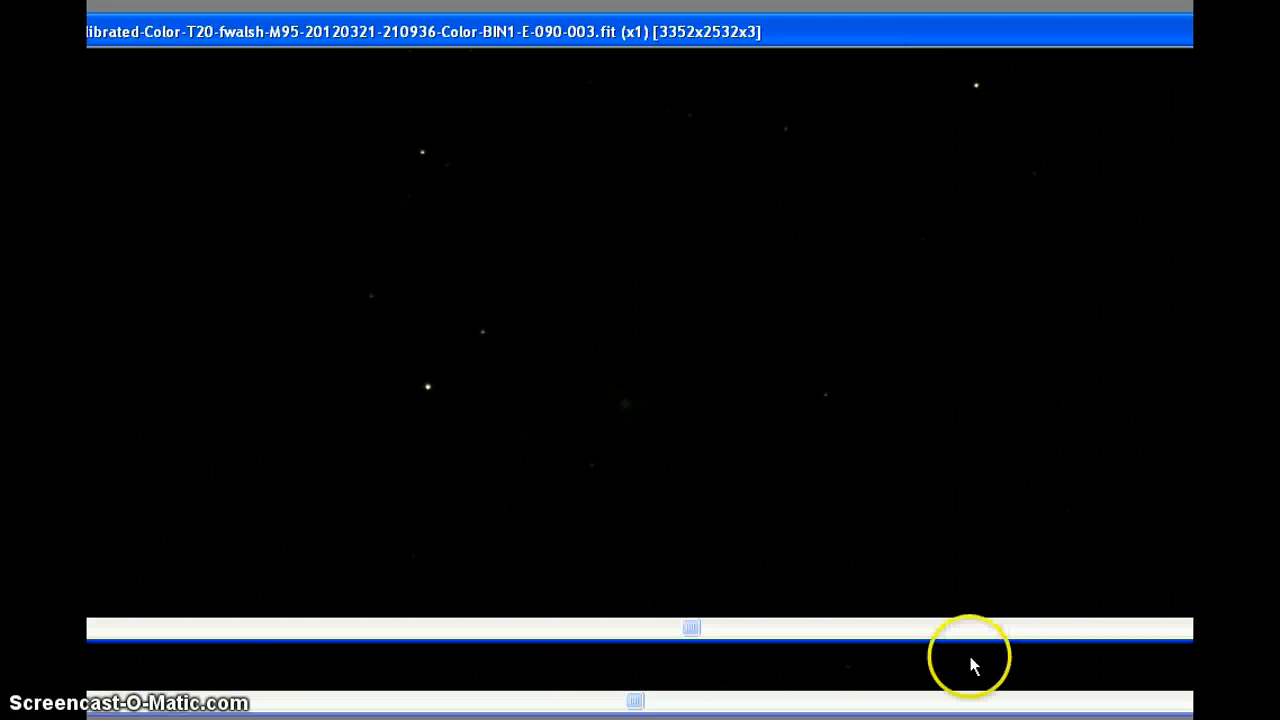
mouse_move(1020, 220)
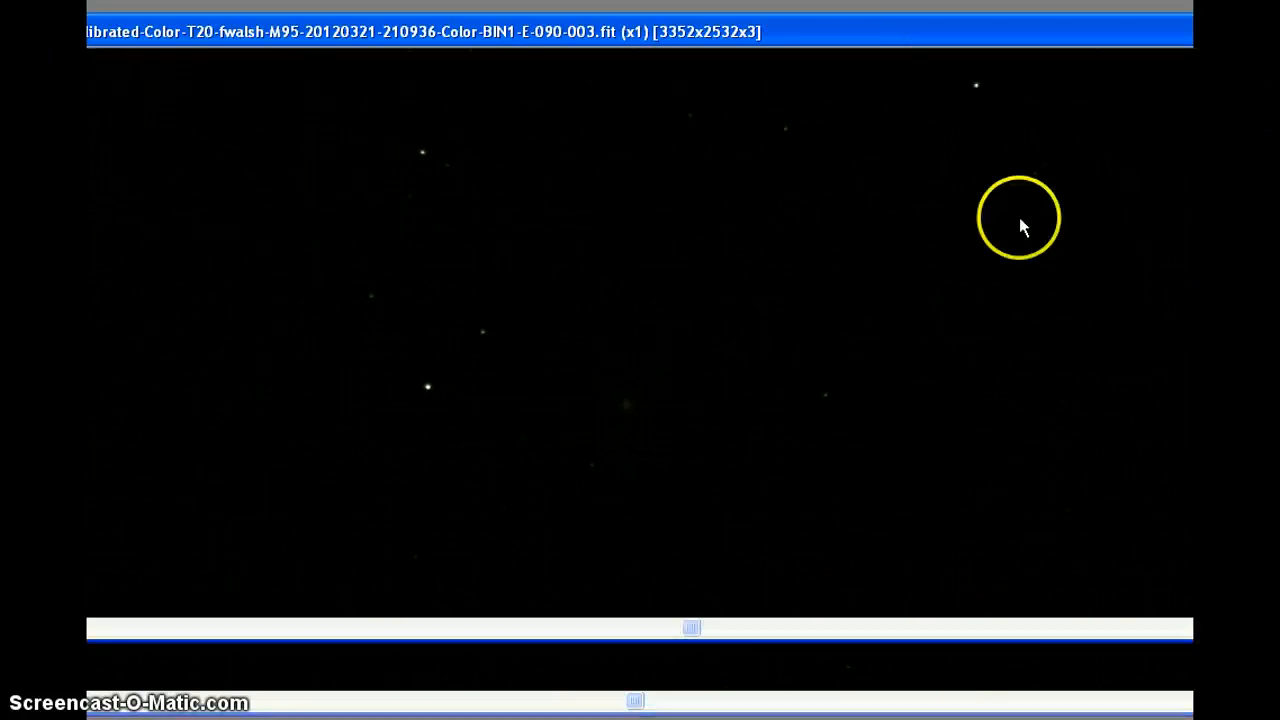
mouse_move(950, 664)
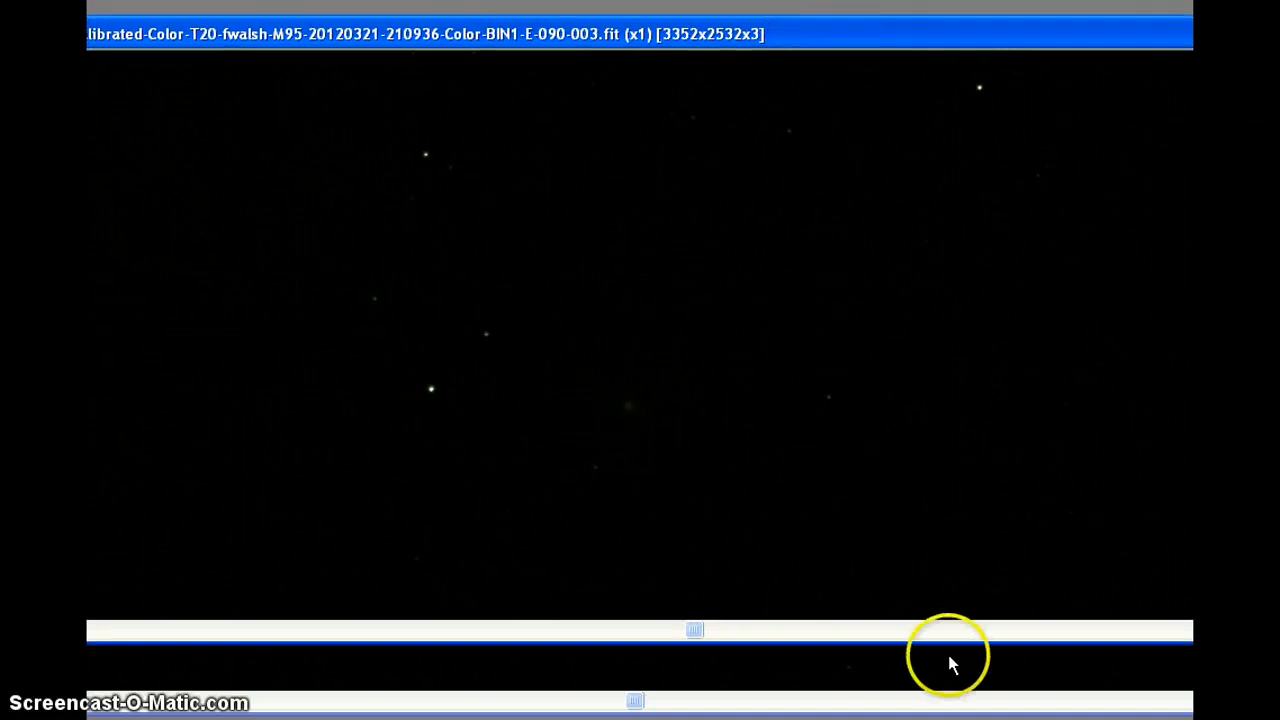
mouse_move(688, 40)
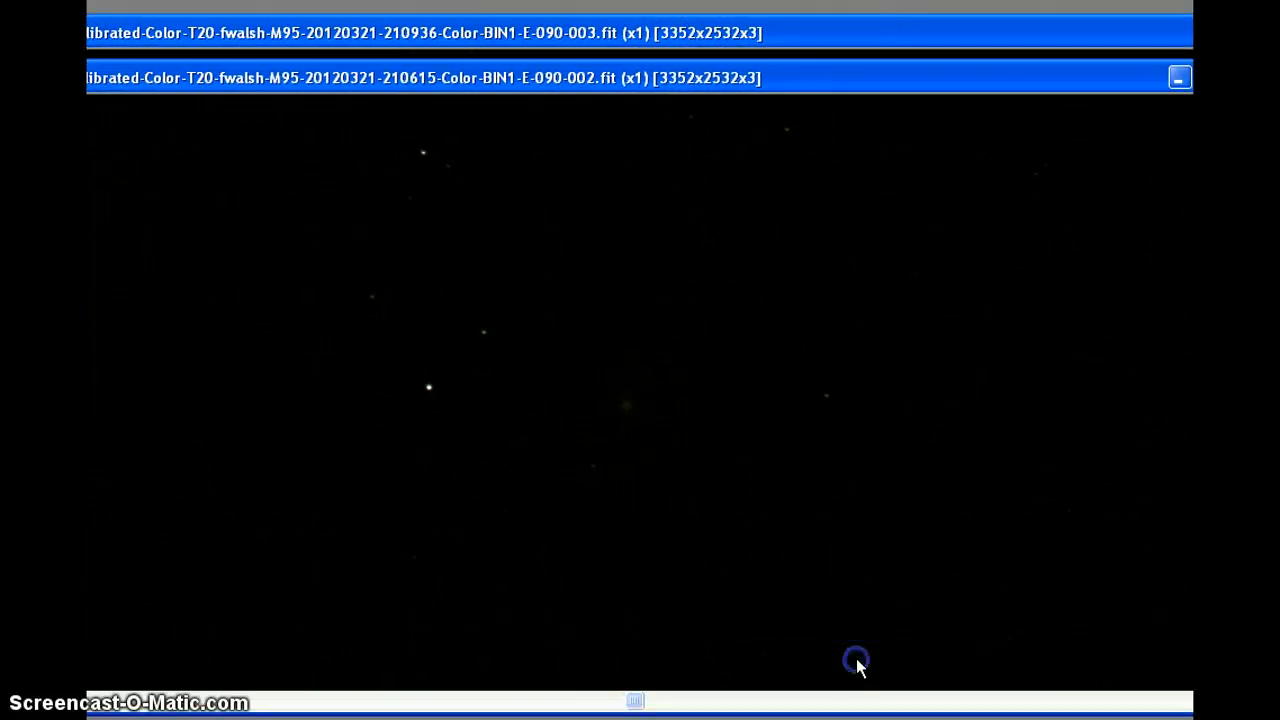
click(1180, 76)
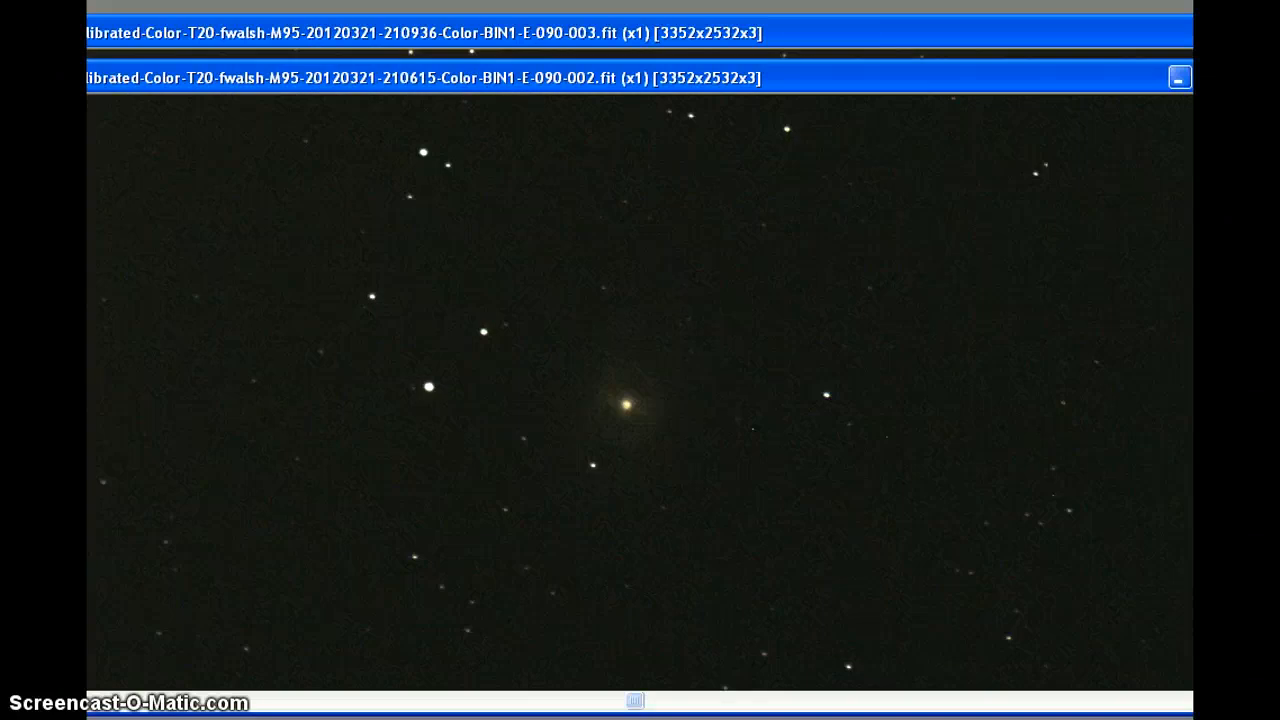
Switch between the M95 image windows while the stretched galaxy field stays displayed.
click(1180, 76)
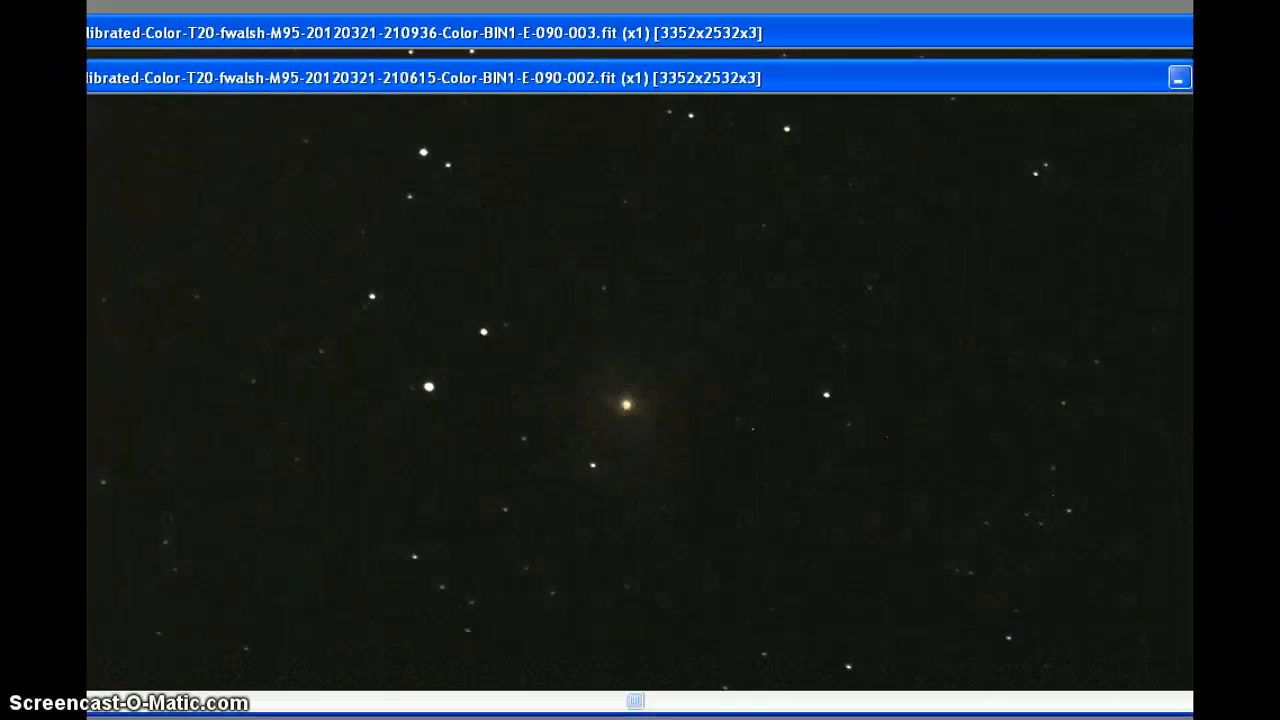
click(1180, 76)
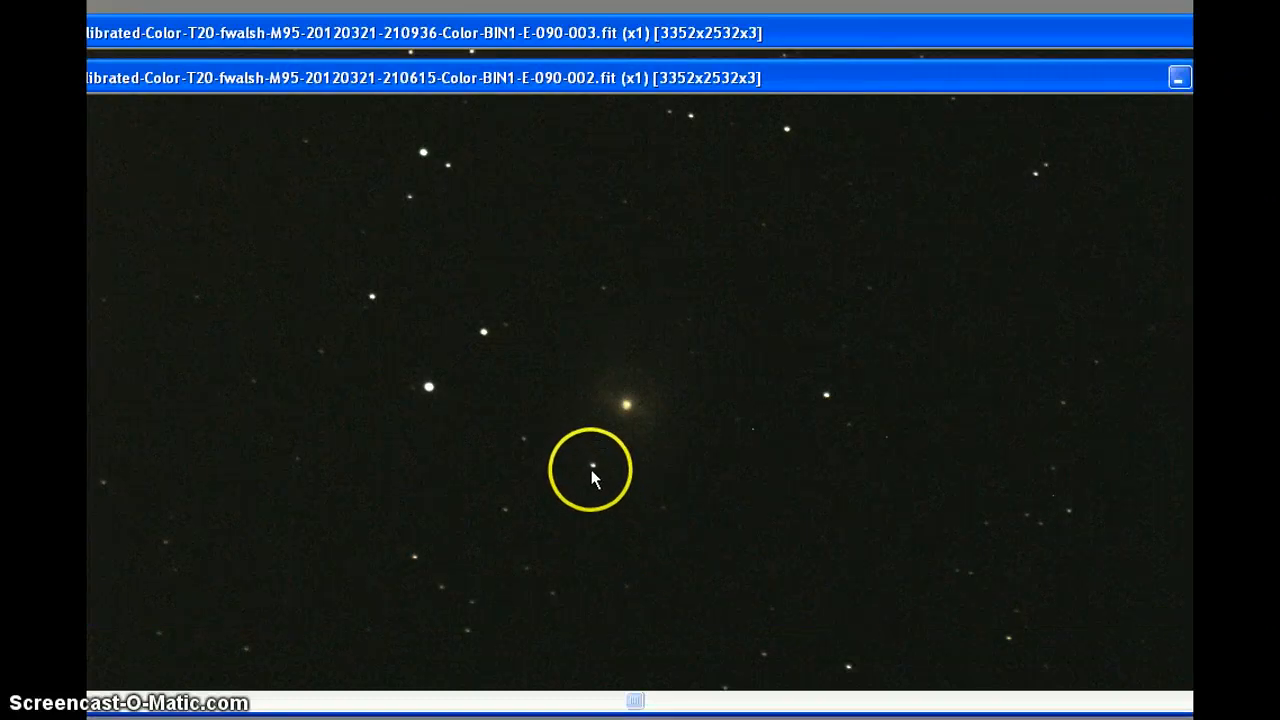
mouse_move(128, 544)
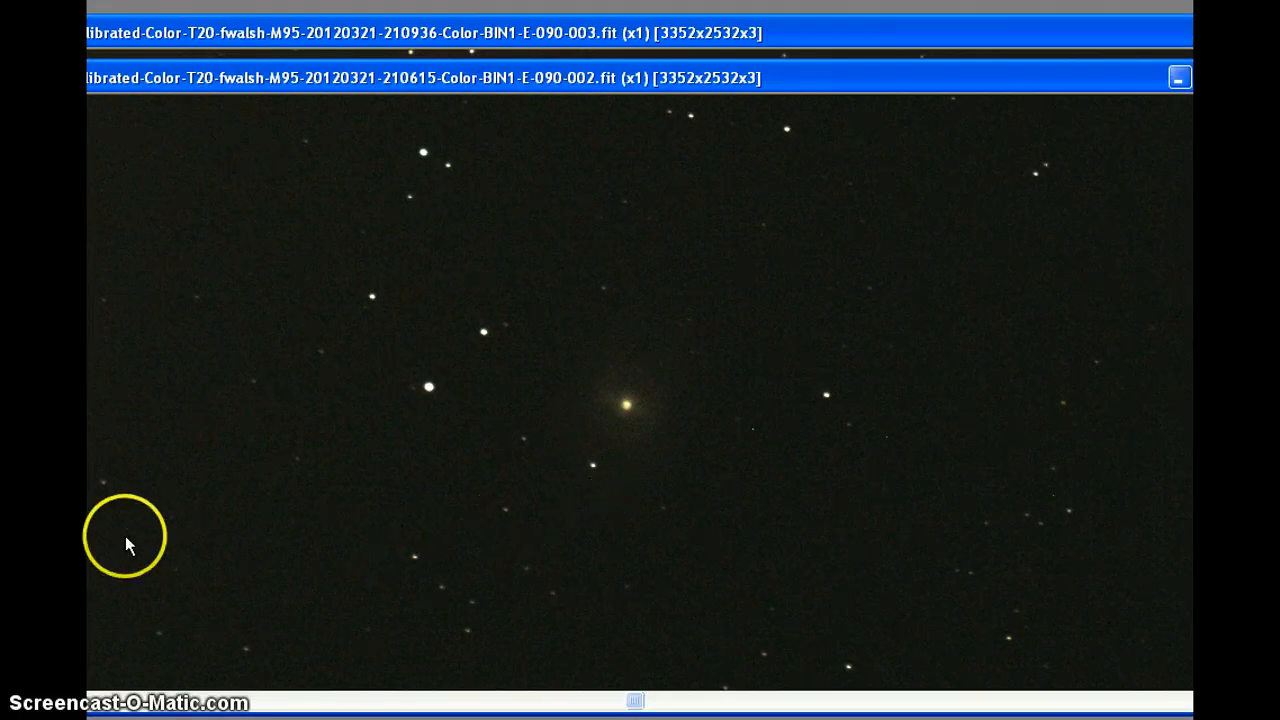
mouse_move(648, 422)
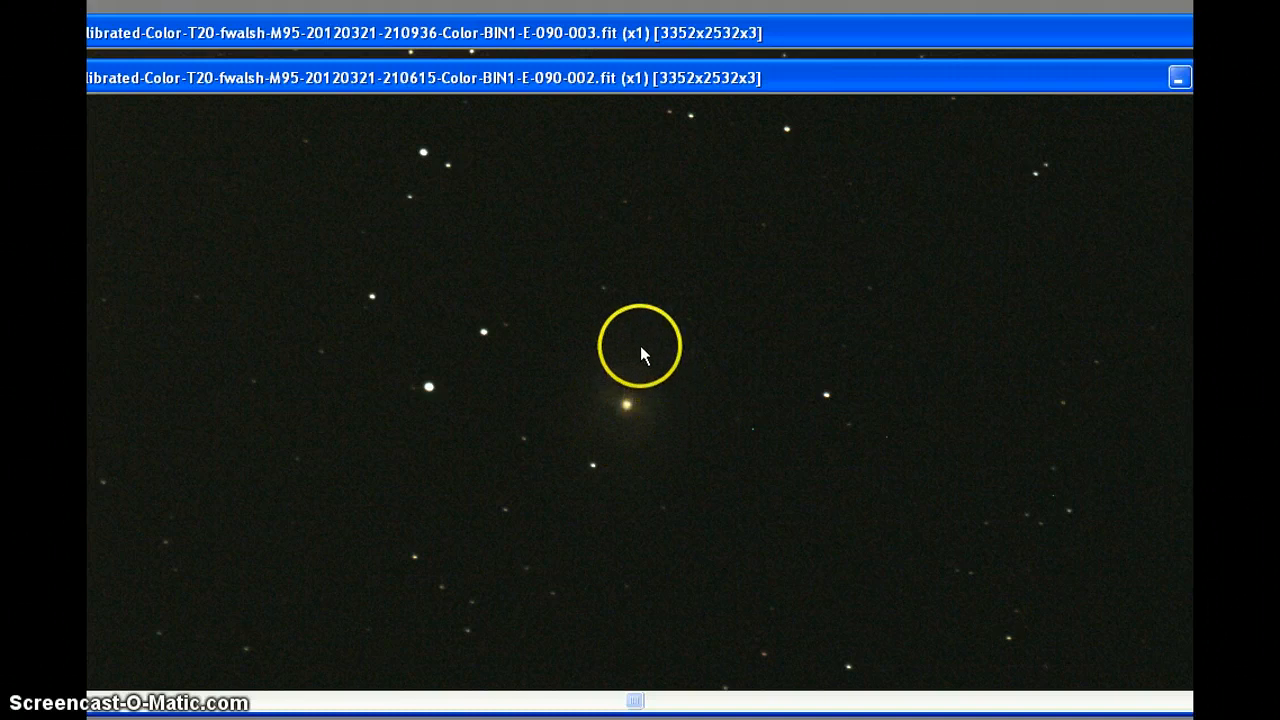
mouse_move(832, 538)
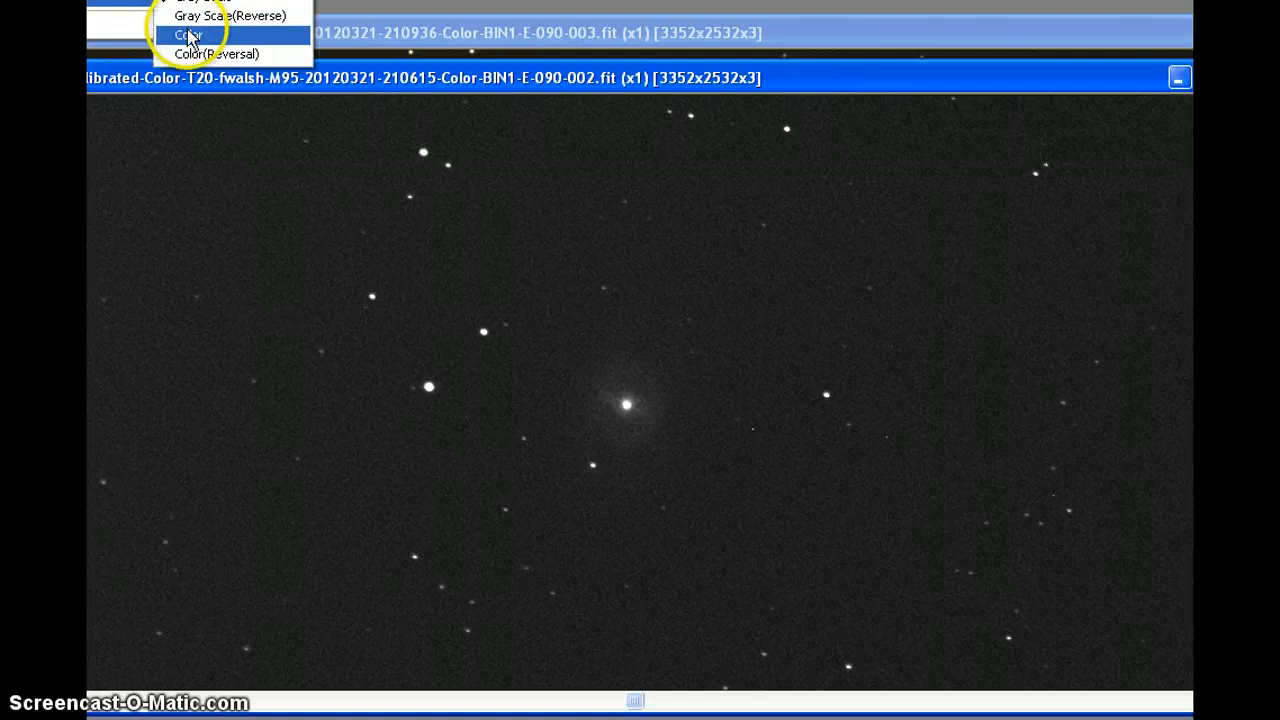
Change the M95 display mode to Color (Reverse) so stars and galaxy show dark on light.
click(188, 36)
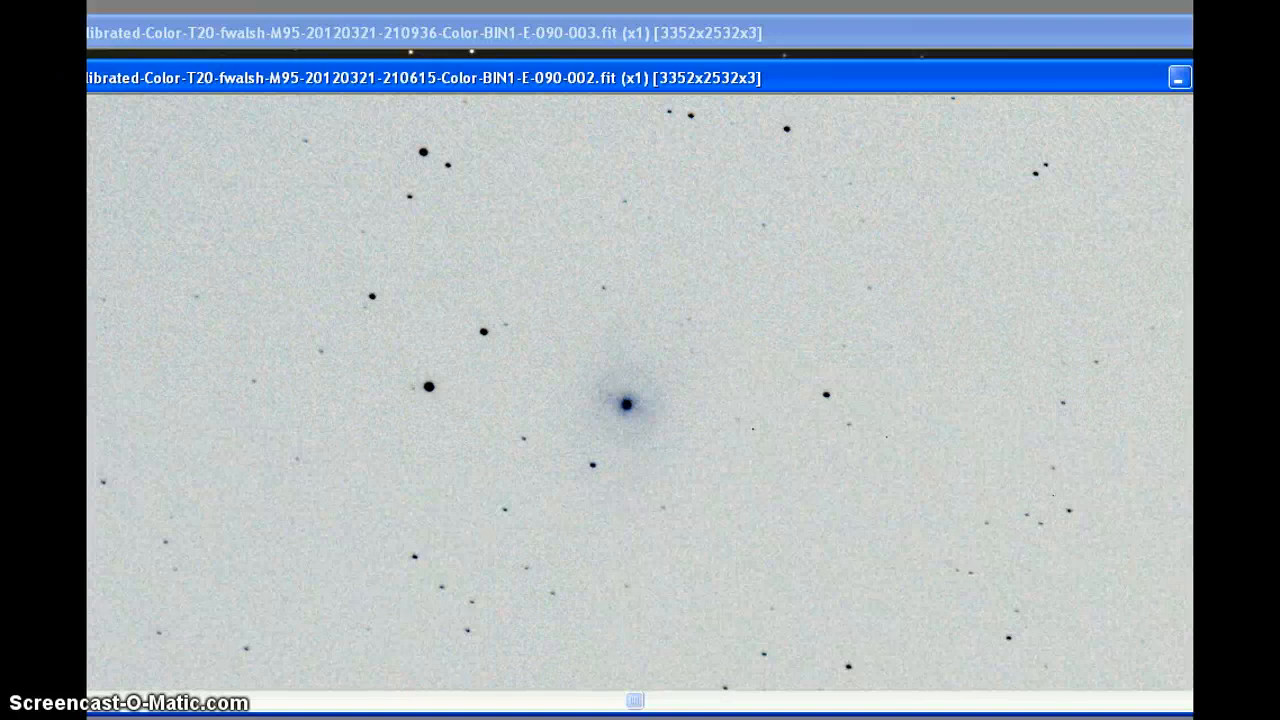
click(1180, 76)
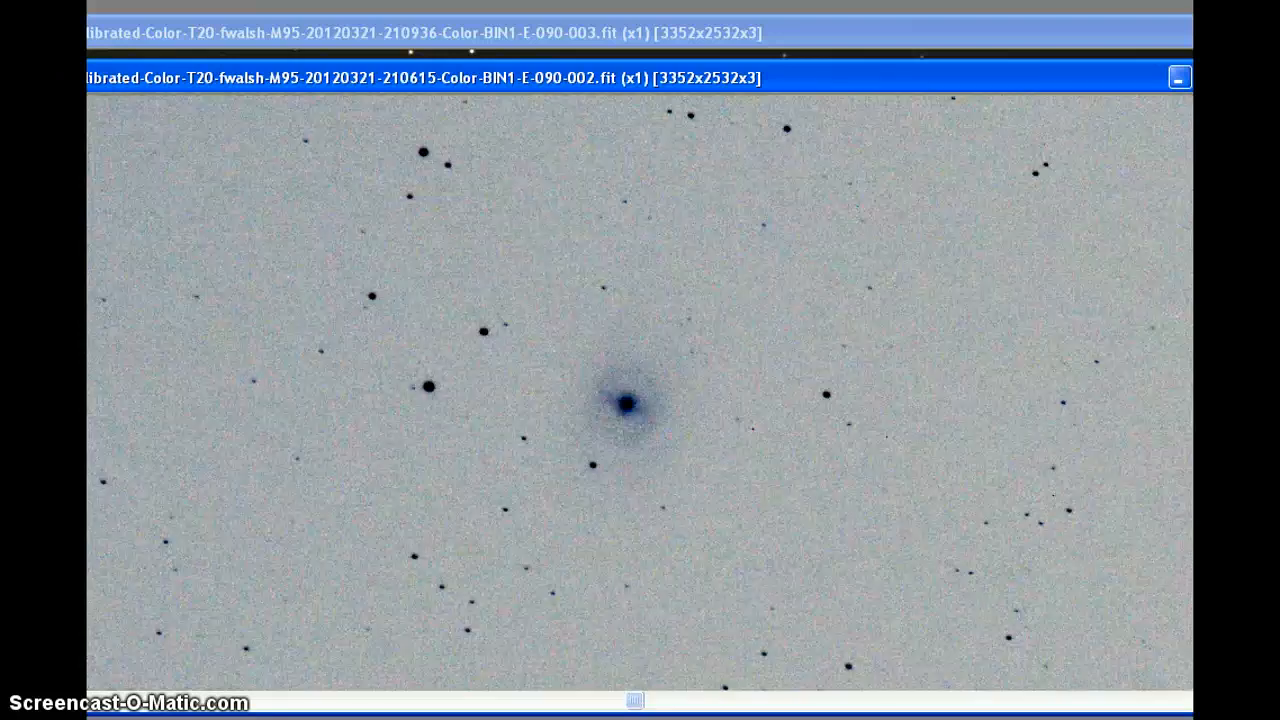
mouse_move(518, 184)
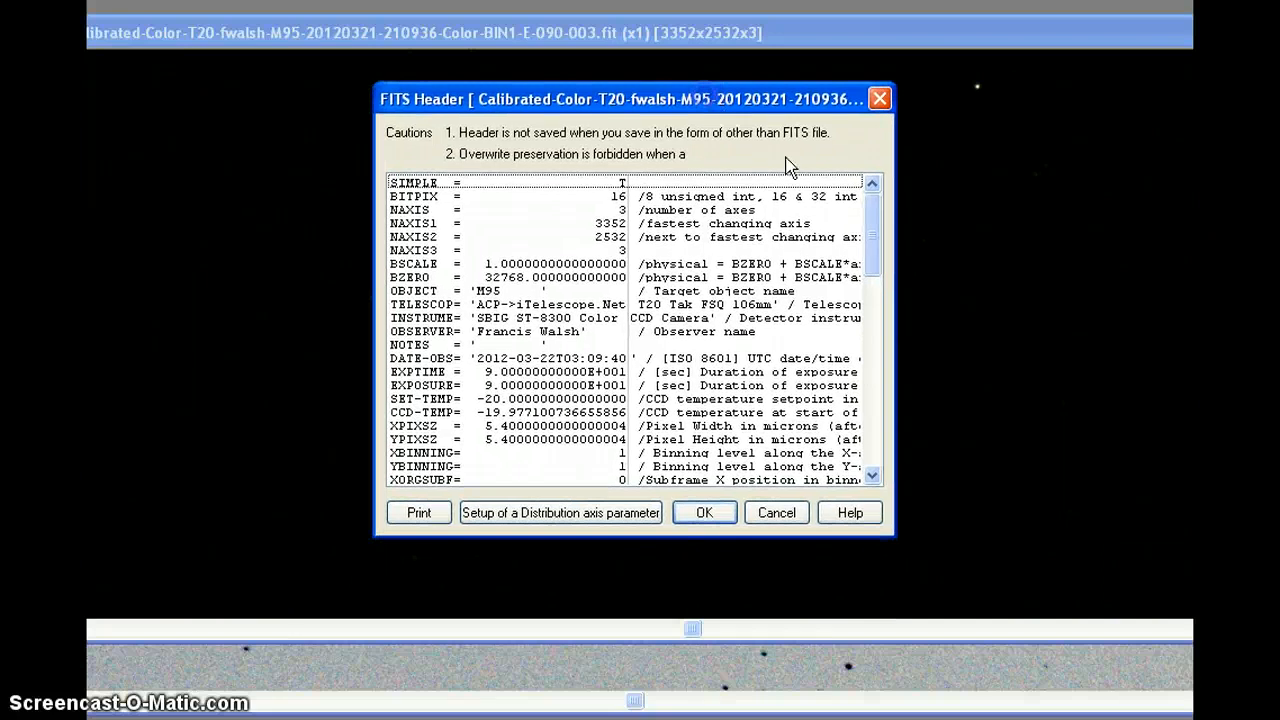
mouse_move(716, 256)
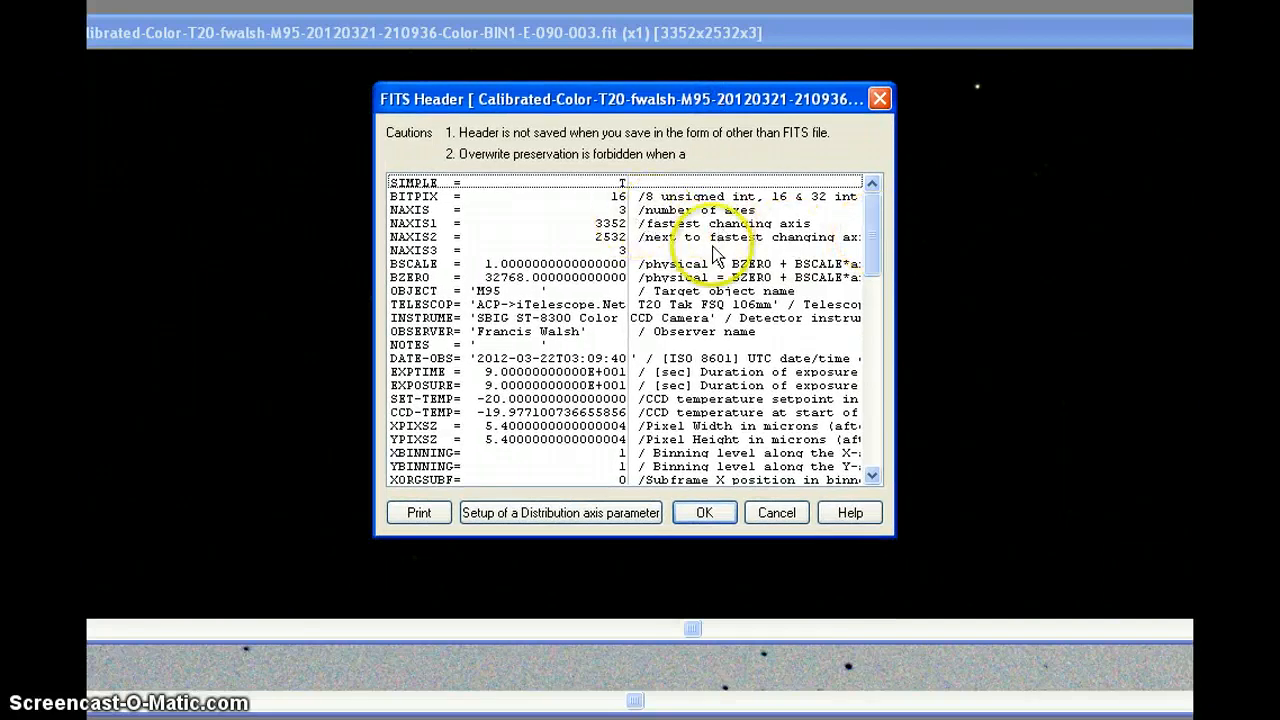
mouse_move(476, 156)
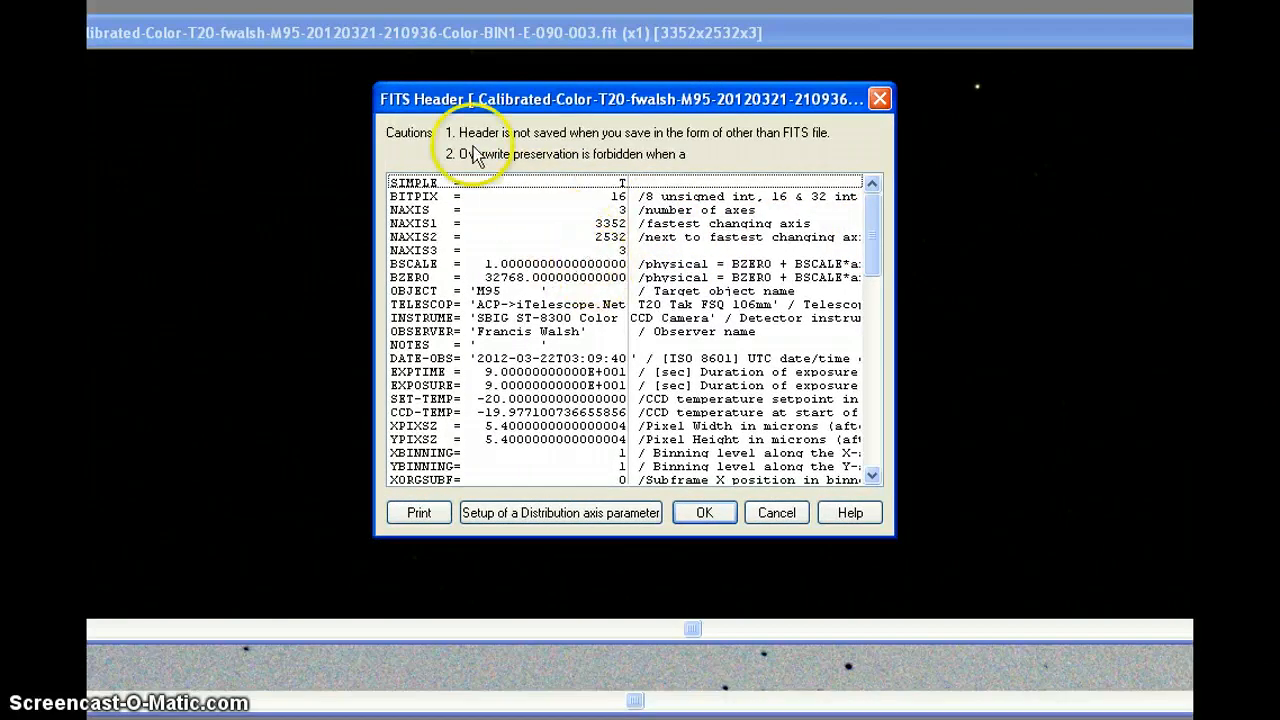
mouse_move(724, 164)
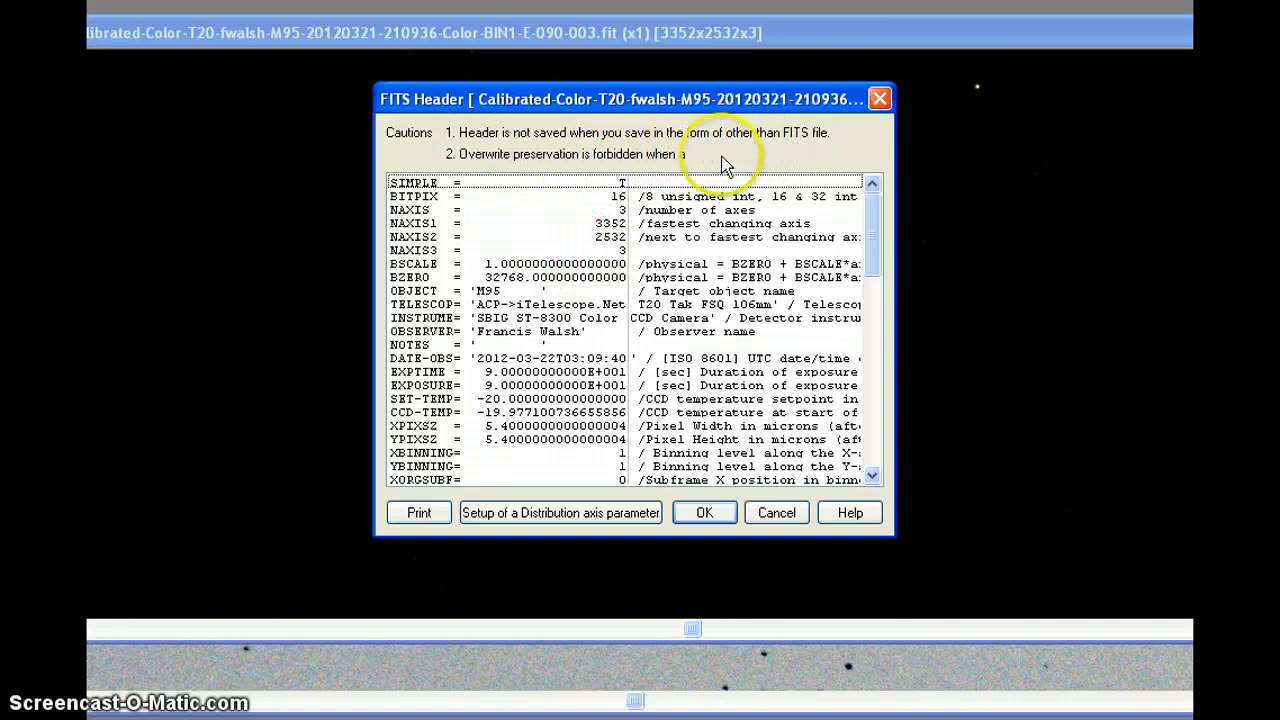
mouse_move(656, 144)
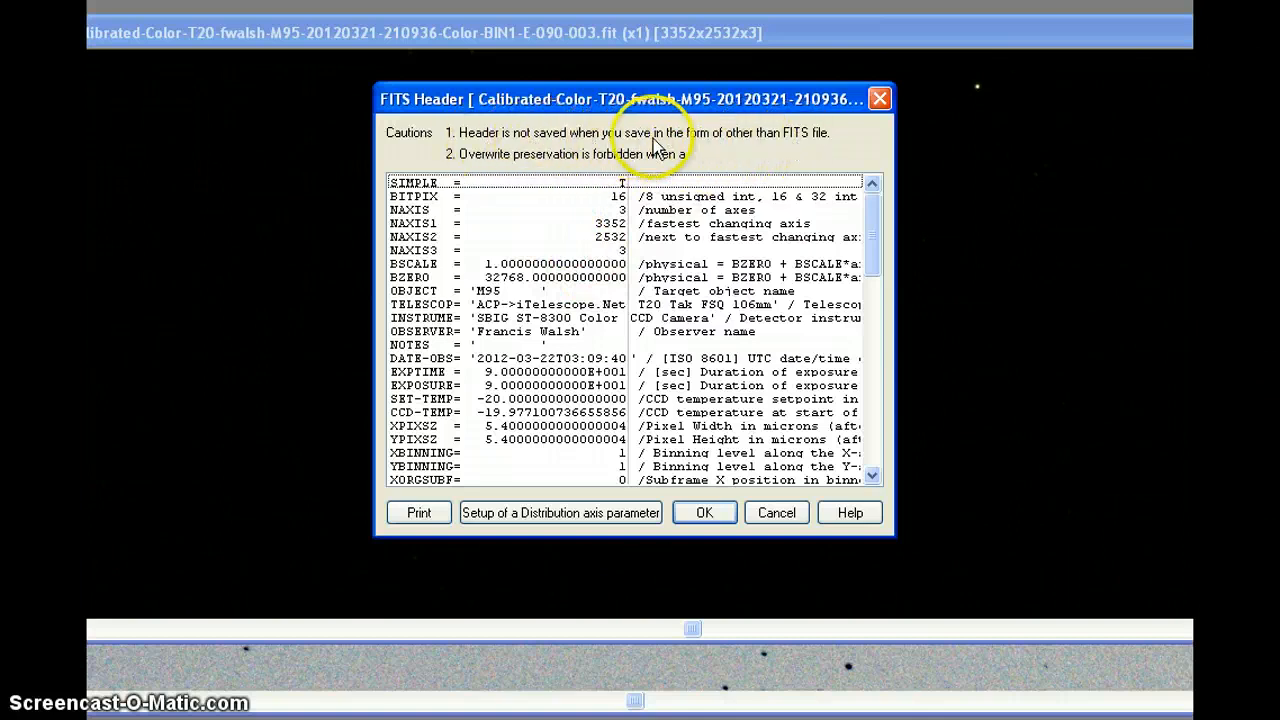
mouse_move(830, 148)
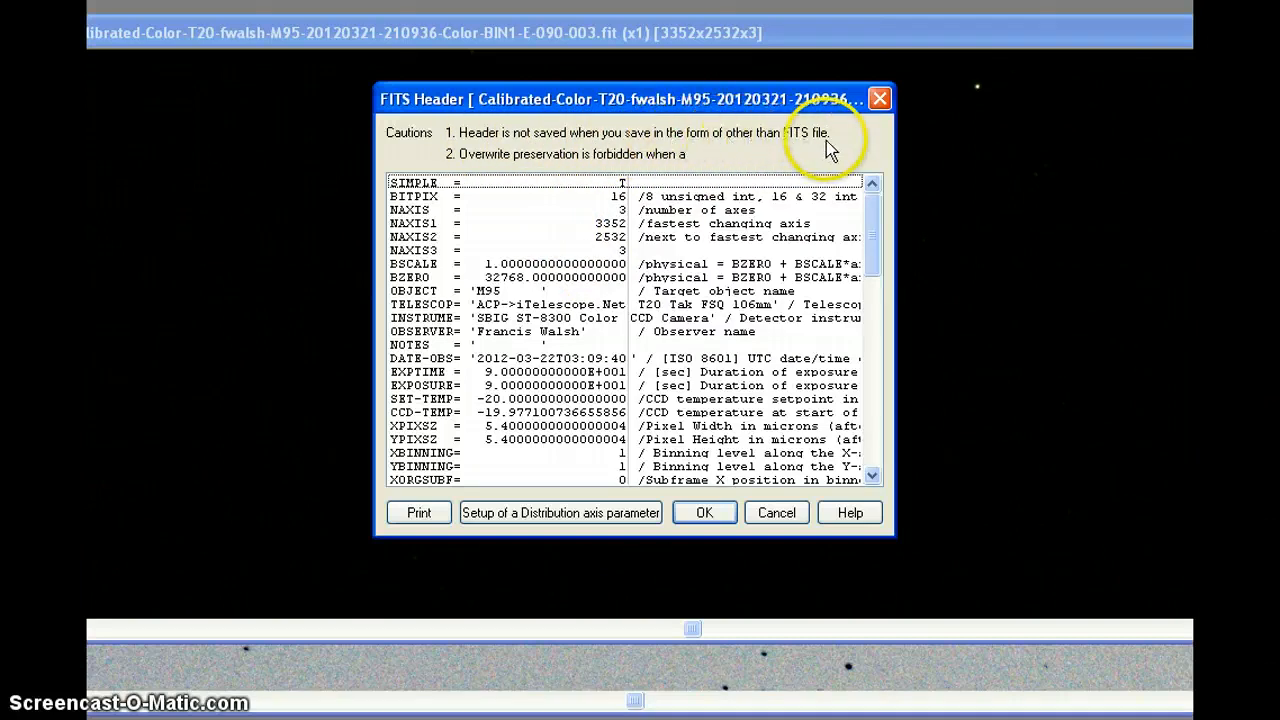
mouse_move(640, 172)
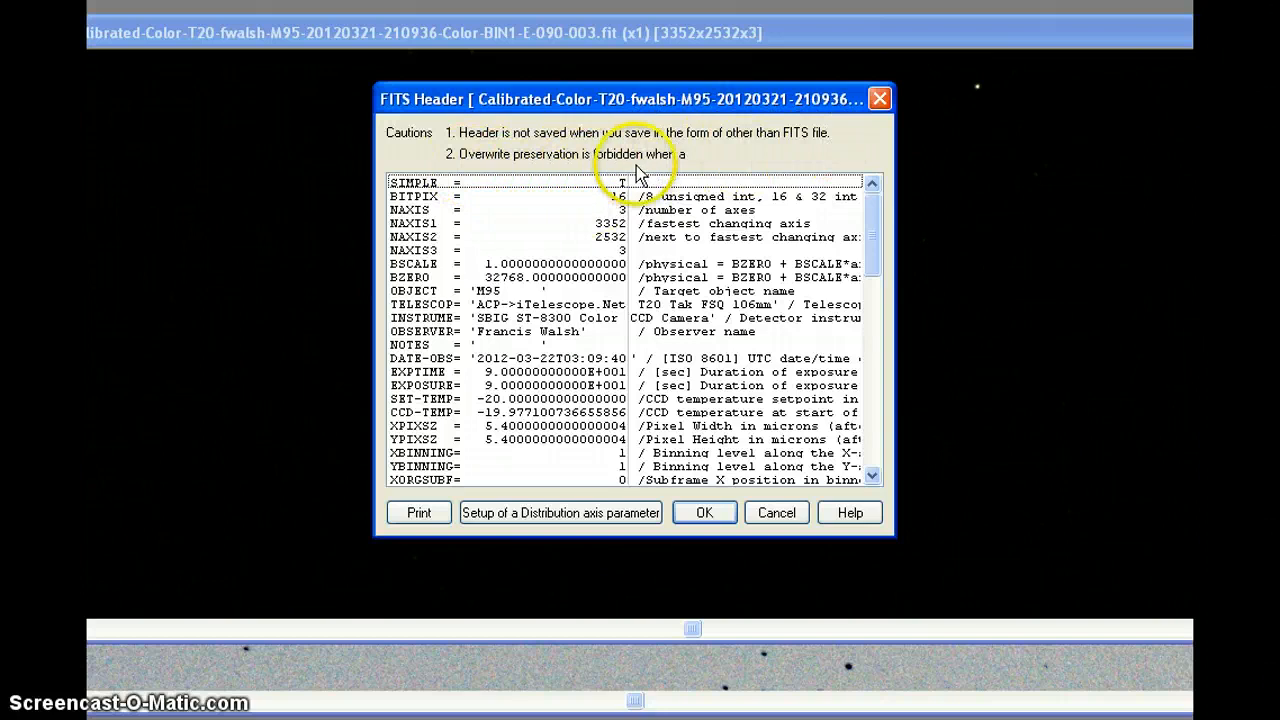
mouse_move(564, 336)
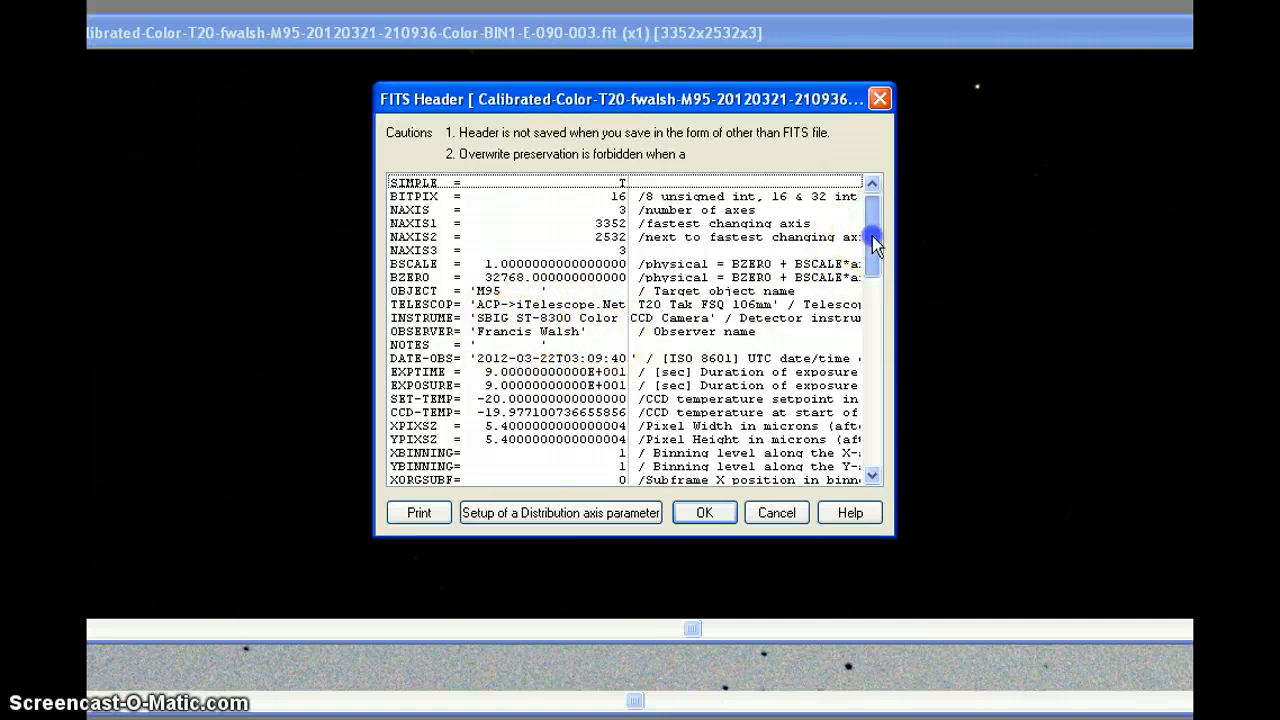
scroll(down, 3)
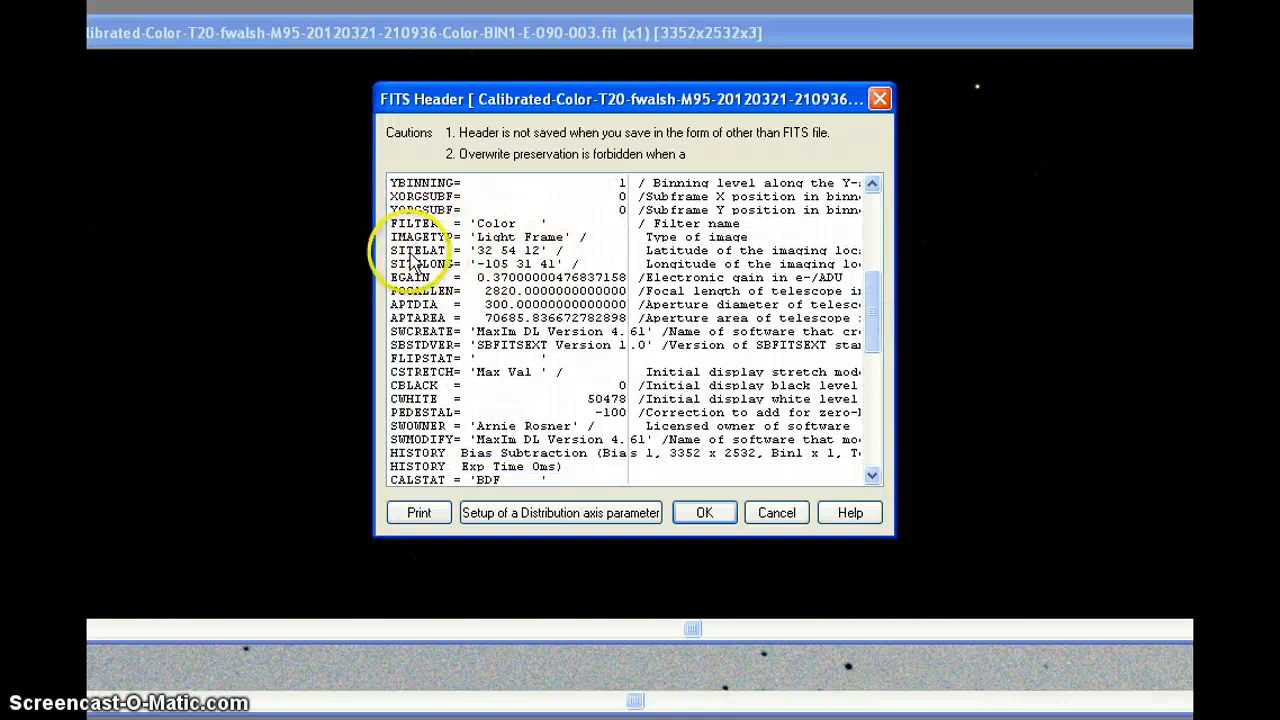
mouse_move(484, 250)
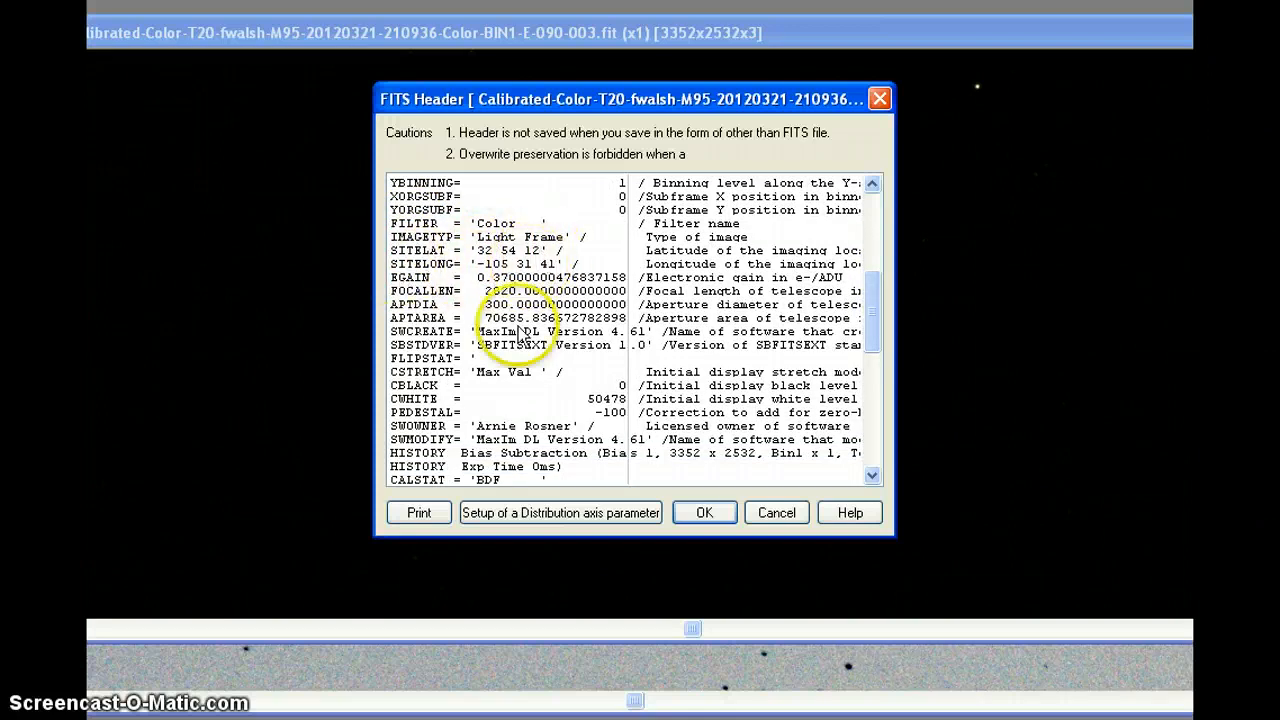
mouse_move(528, 398)
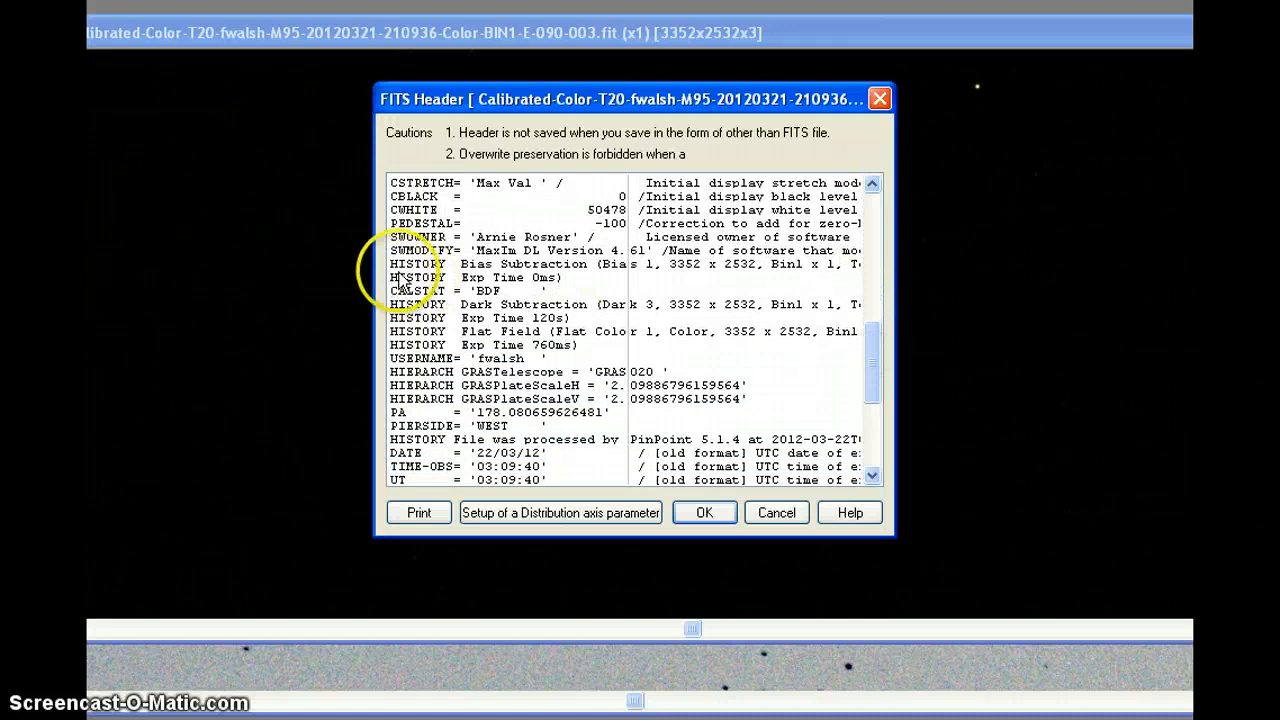
mouse_move(530, 272)
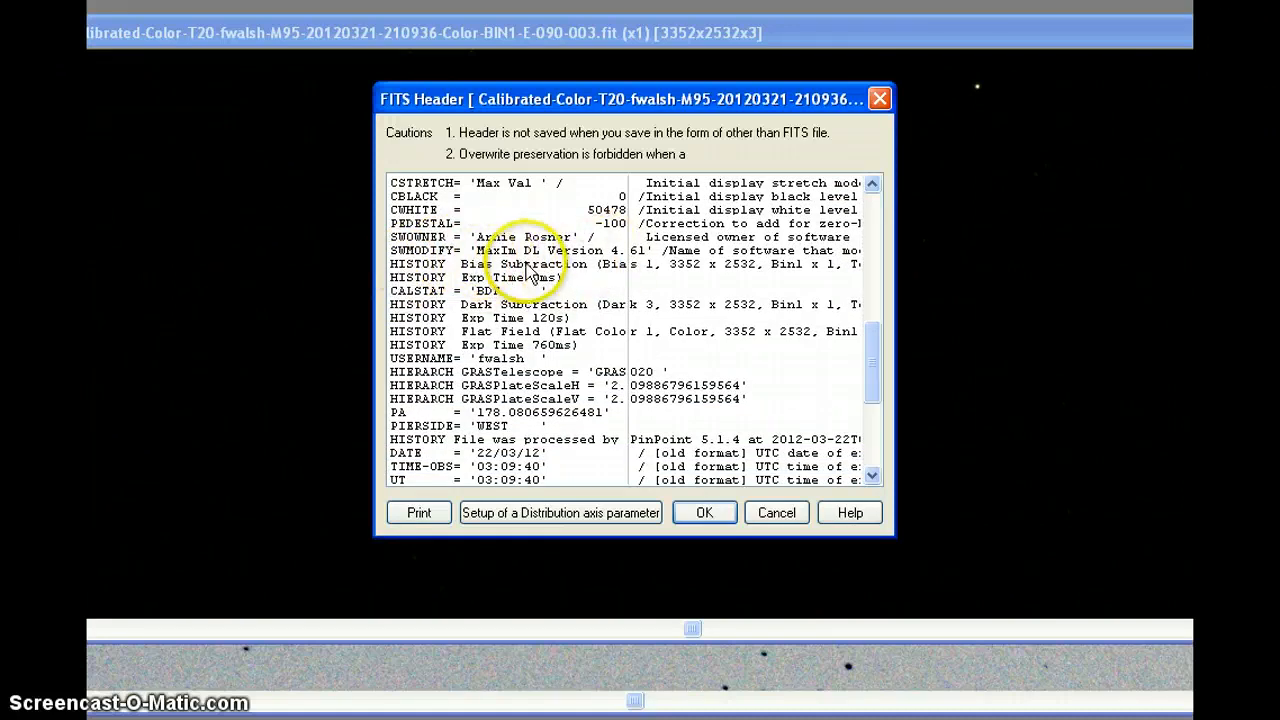
mouse_move(558, 368)
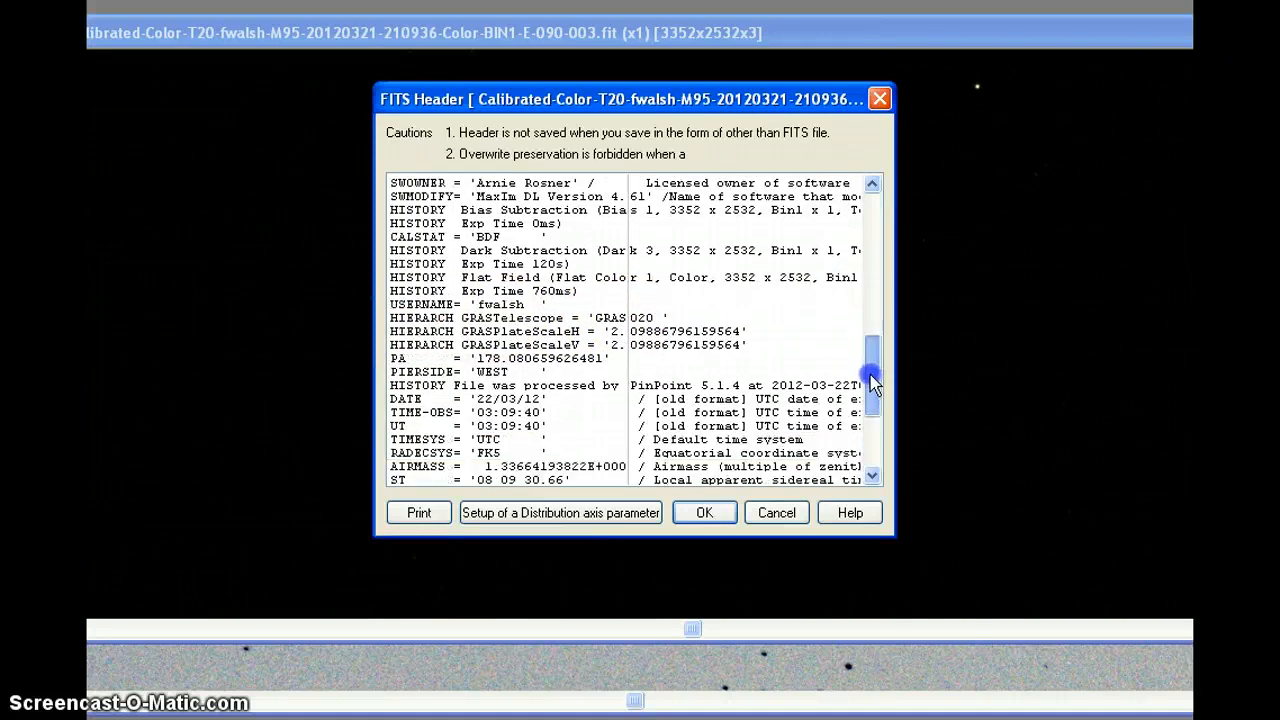
scroll(down, 3)
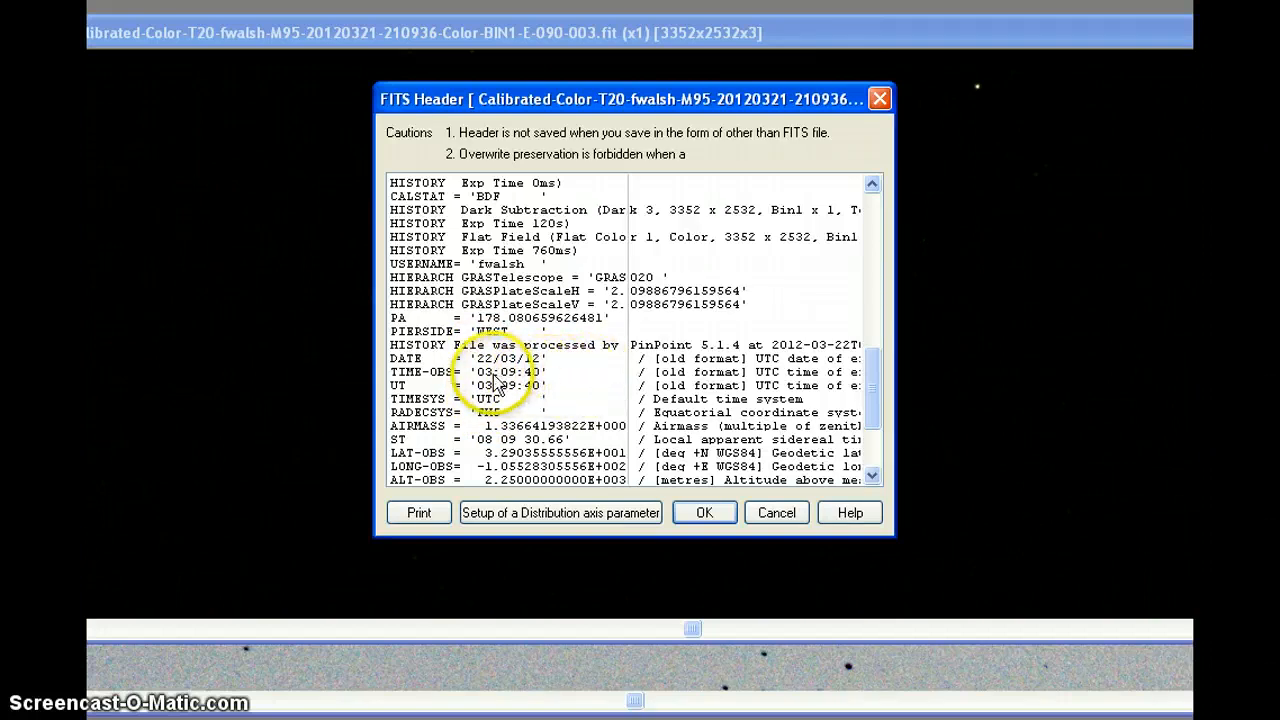
mouse_move(584, 384)
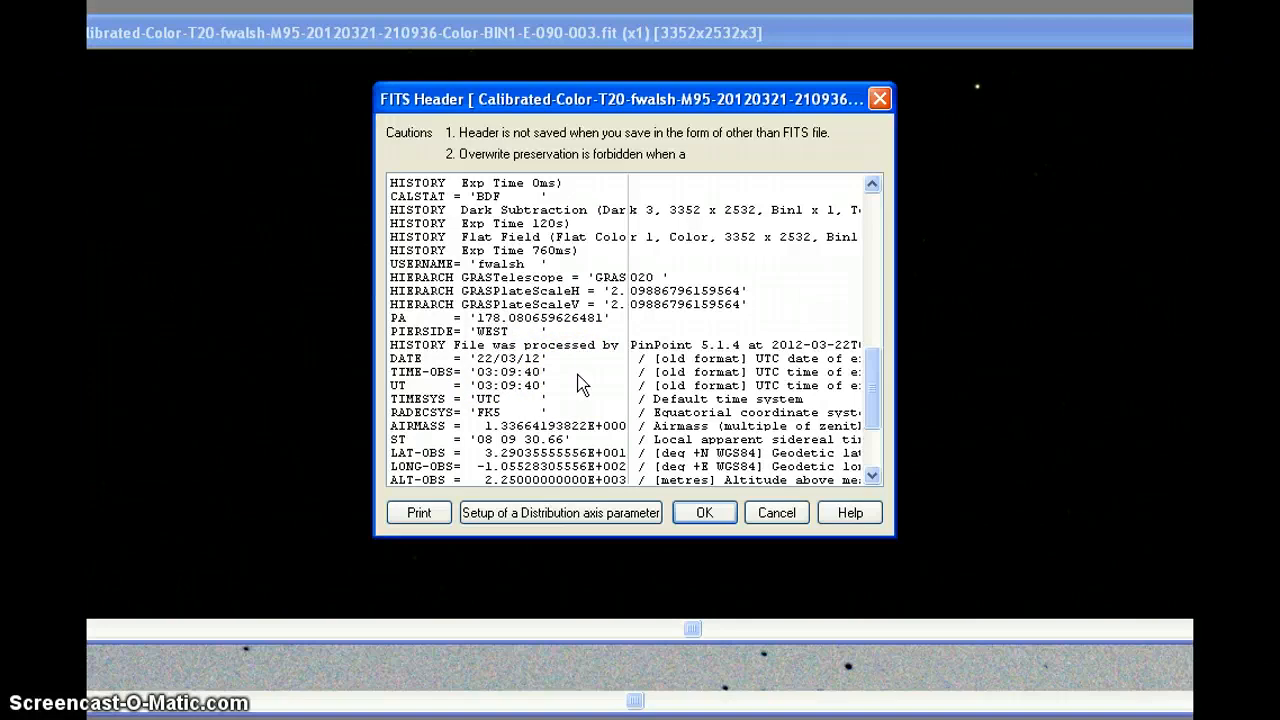
mouse_move(584, 380)
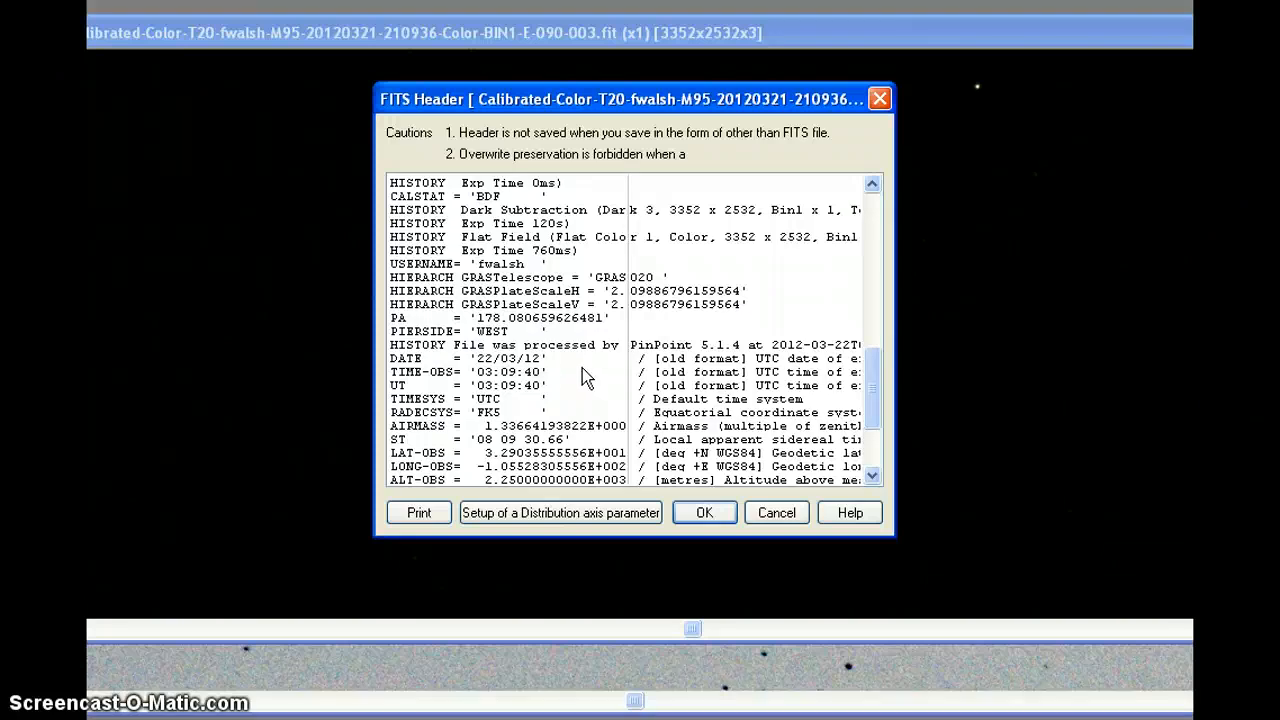
scroll(down, 3)
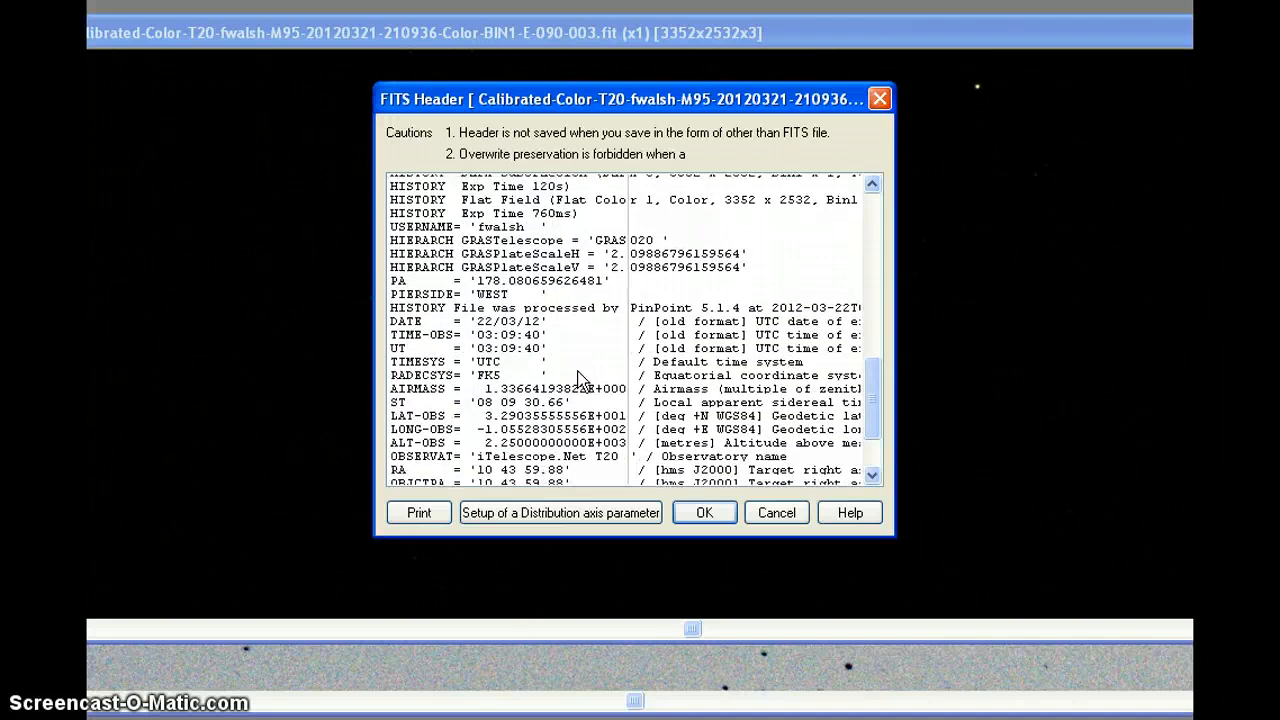
scroll(down, 3)
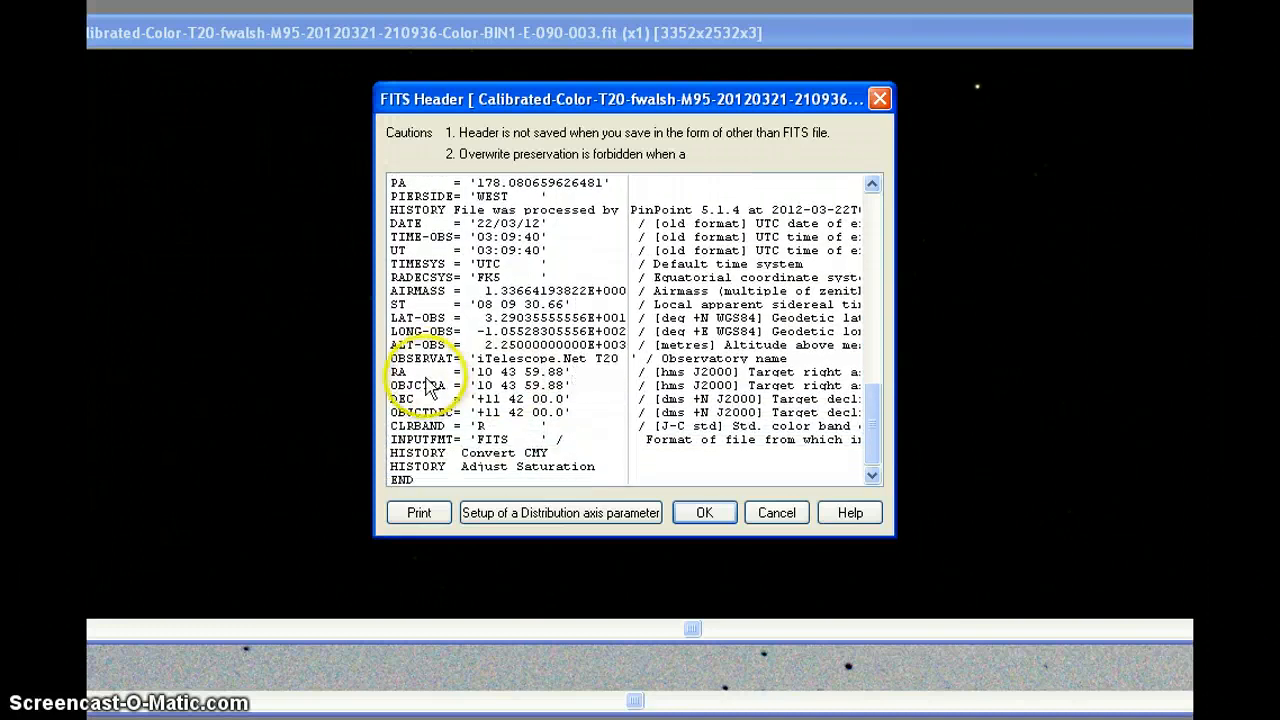
mouse_move(540, 384)
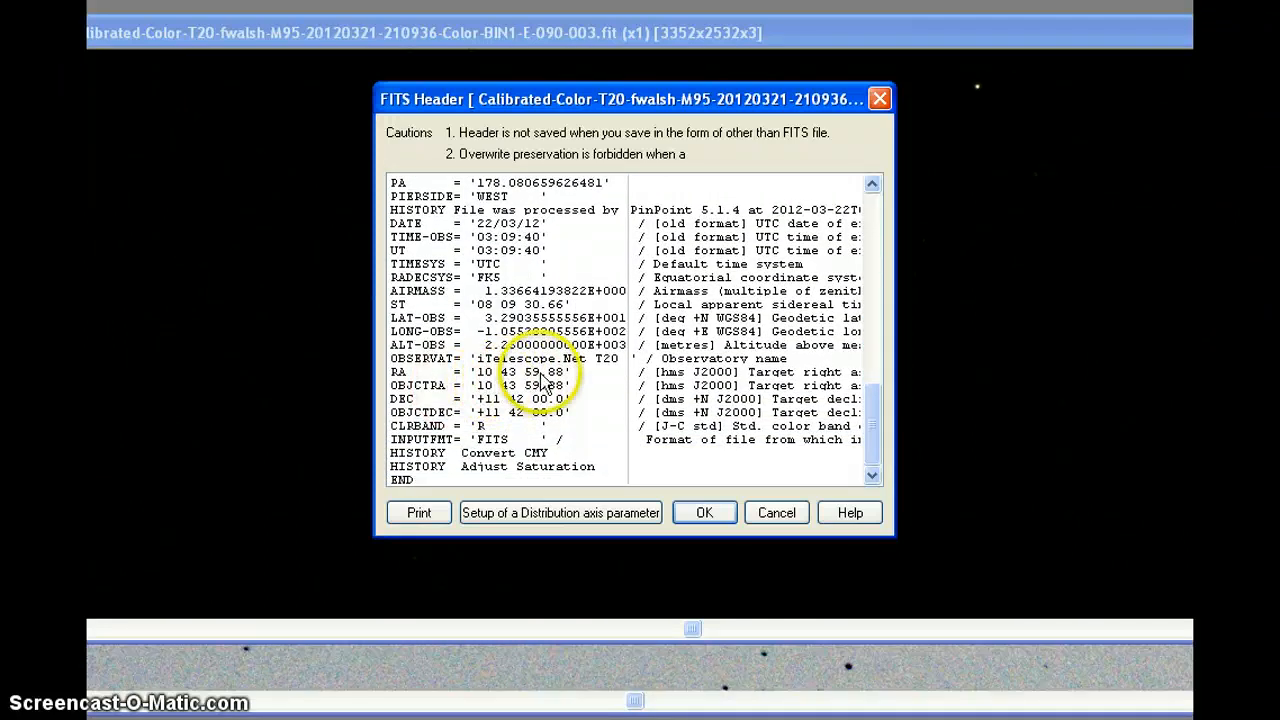
mouse_move(610, 404)
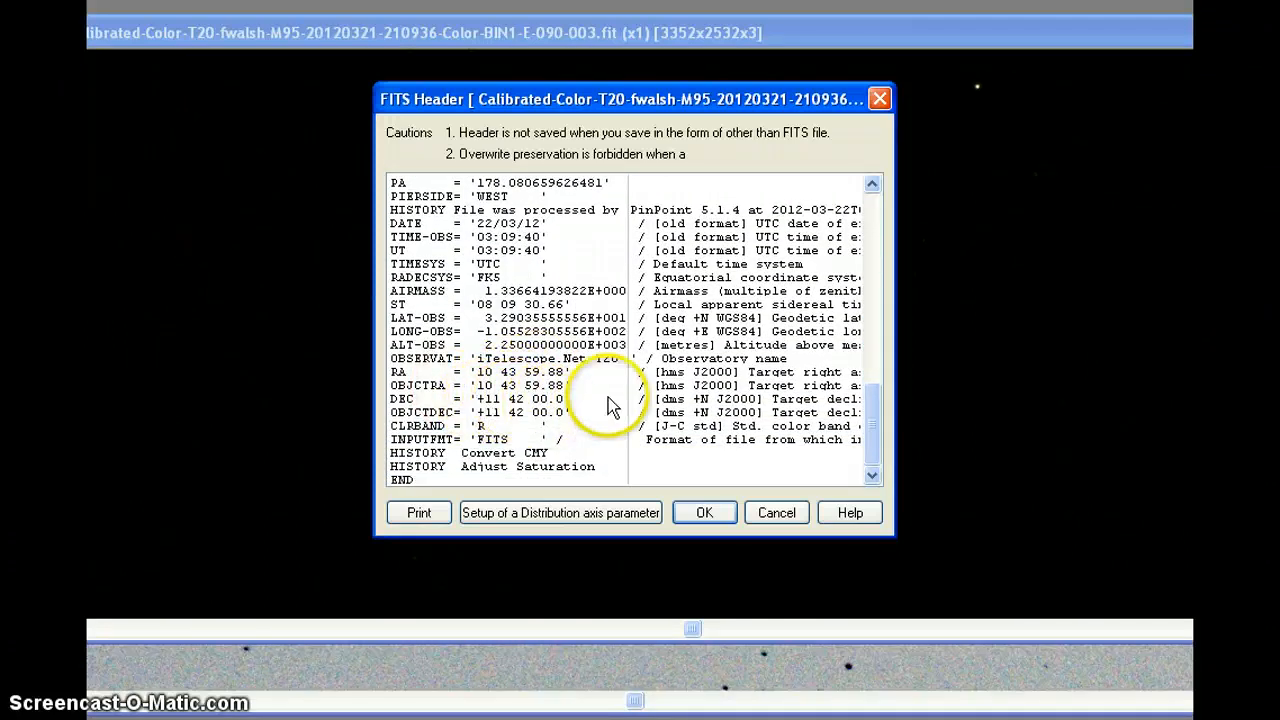
mouse_move(684, 432)
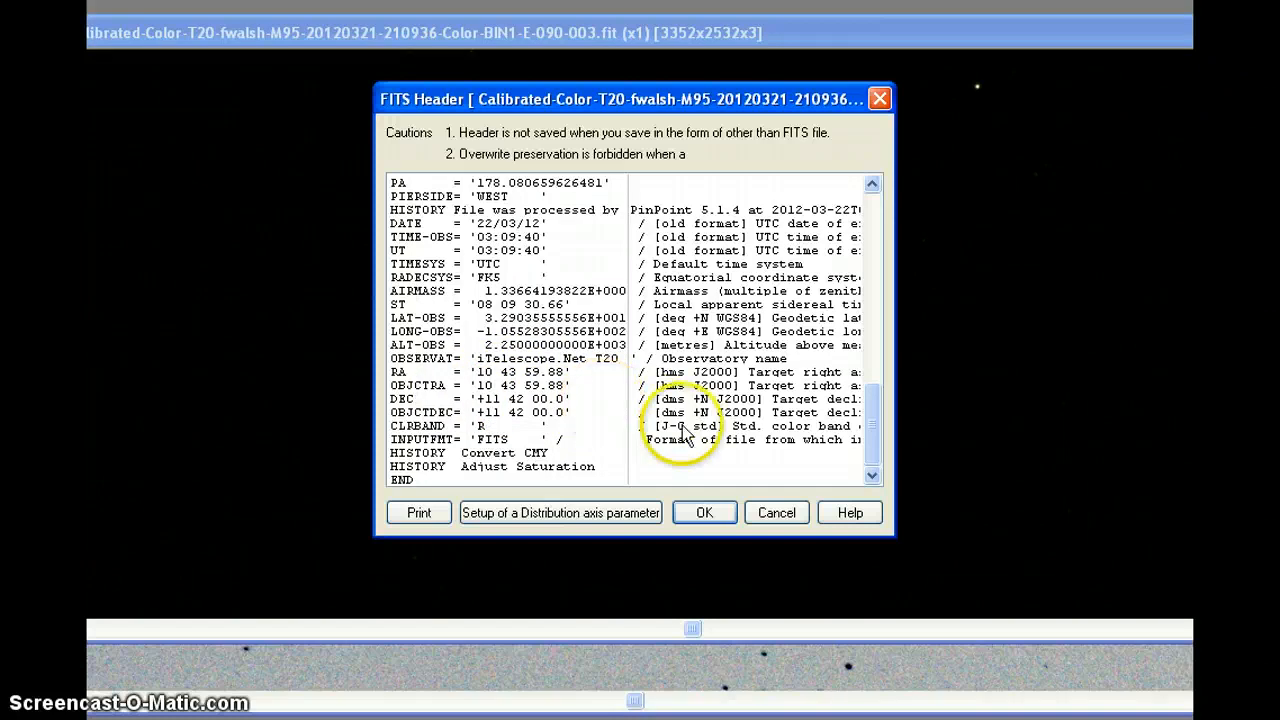
Close the FITS Header dialog with OK and apply a screen stretch to reveal the M95 galaxy.
click(704, 512)
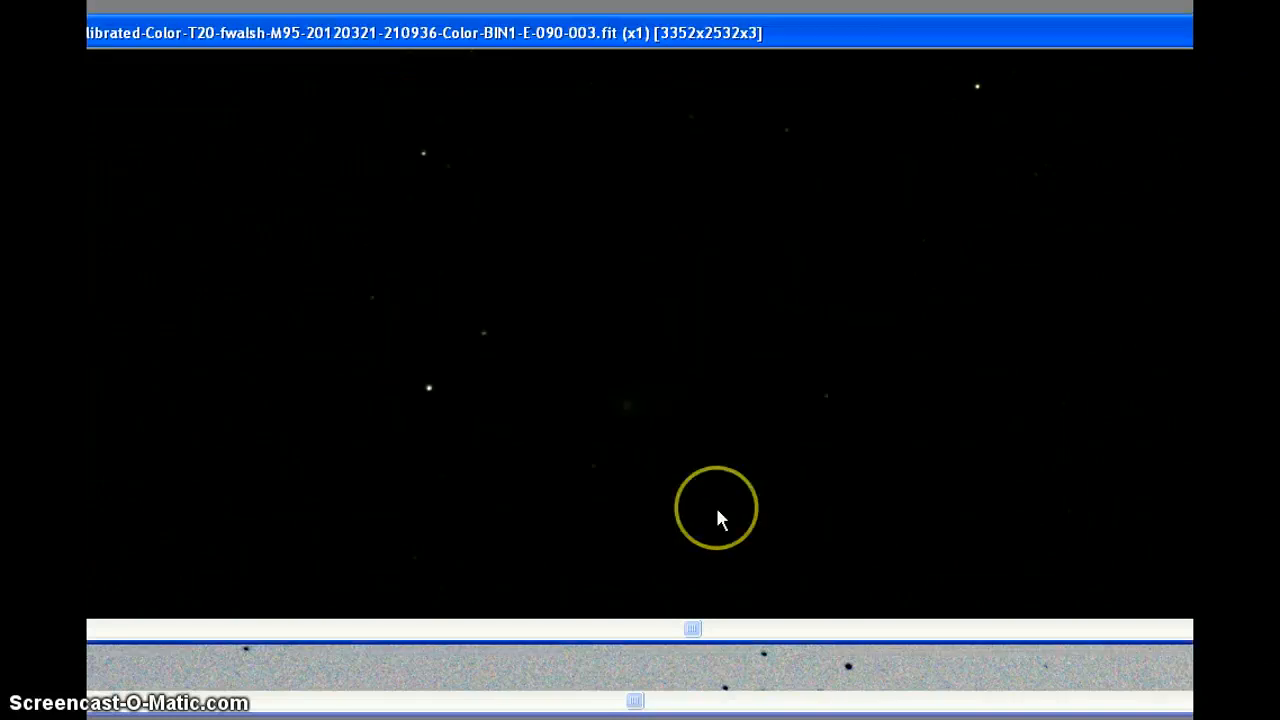
click(640, 30)
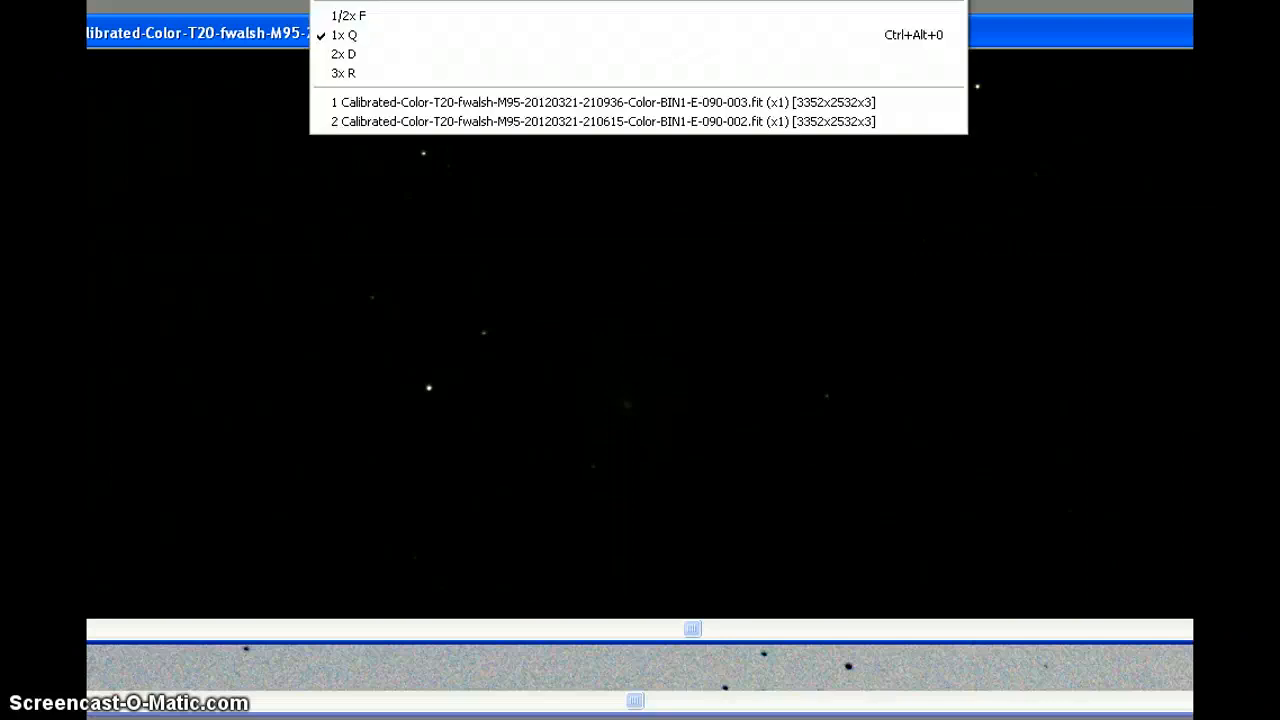
click(604, 102)
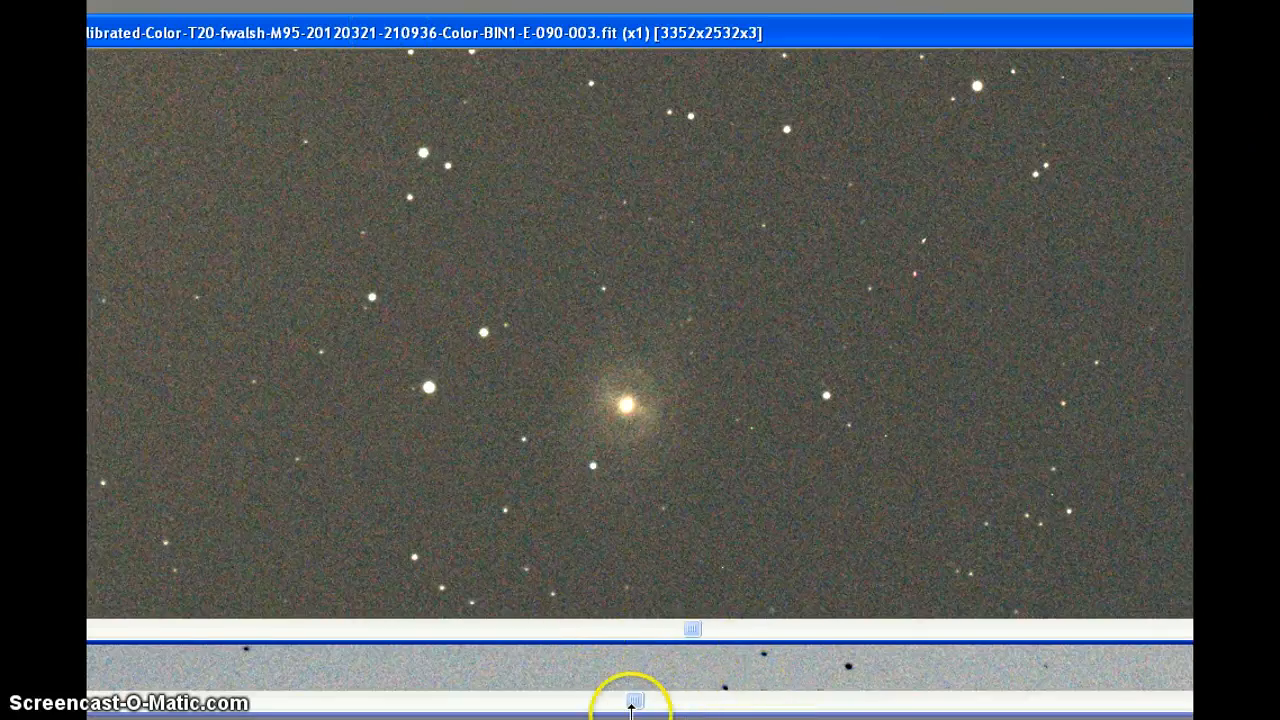
Pan the M95 field sideways with the scrollbar to bring M96 and the Mars glow into view.
drag(636, 628, 762, 632)
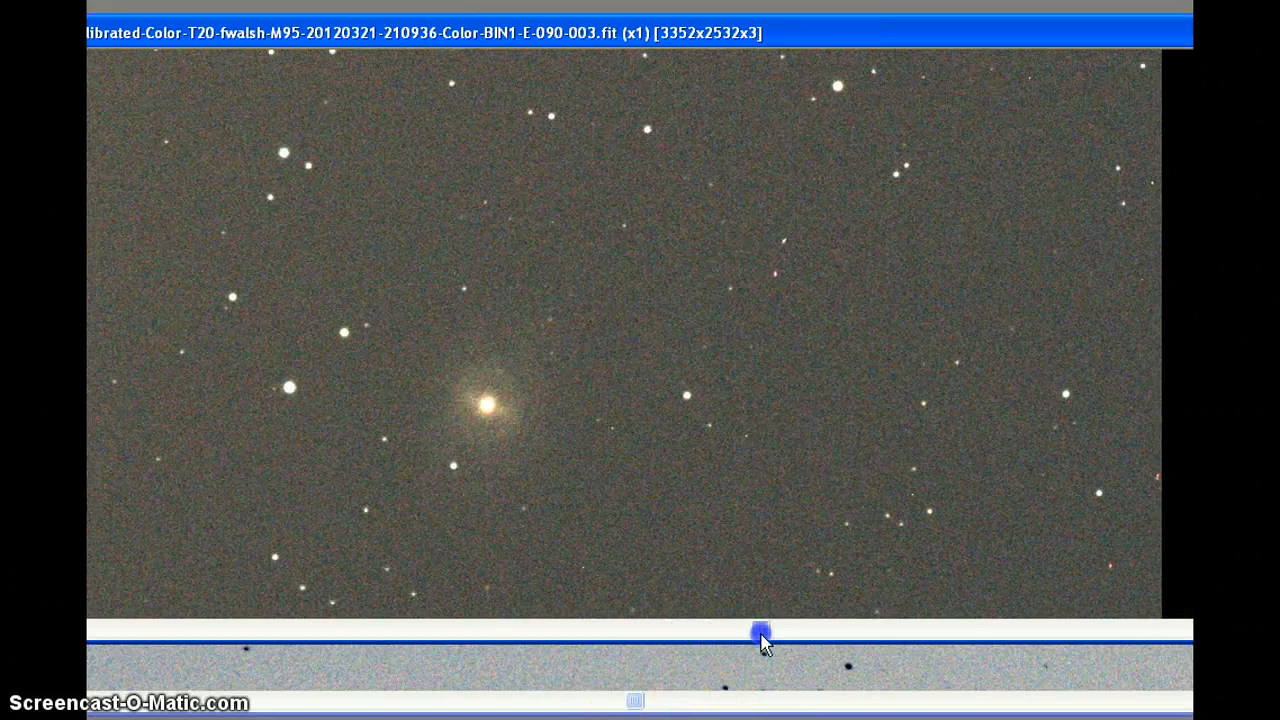
drag(762, 632, 912, 632)
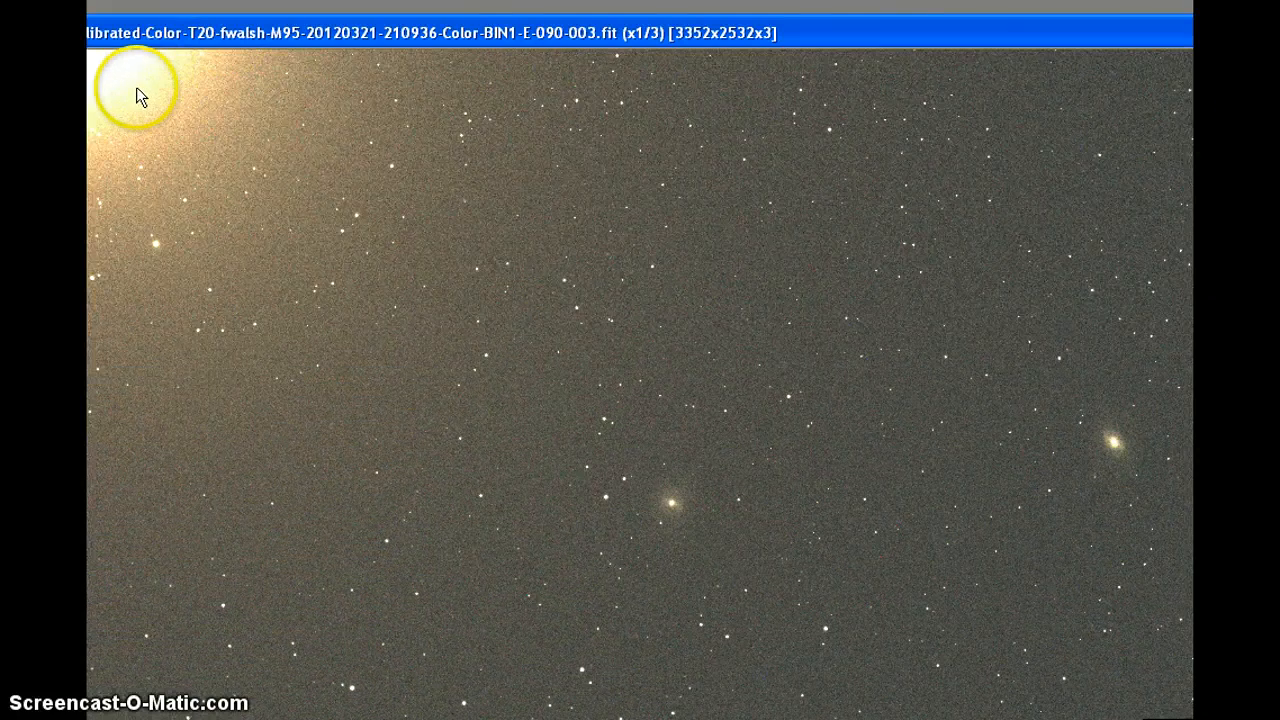
mouse_move(716, 460)
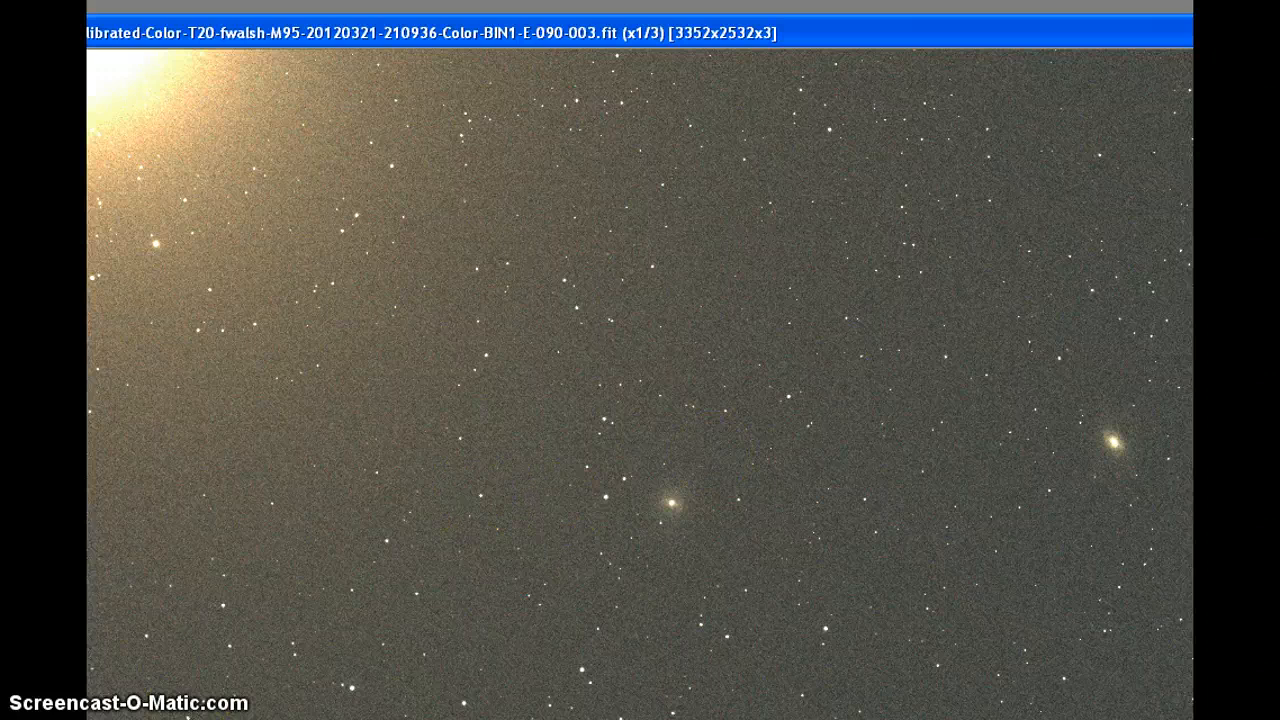
click(660, 528)
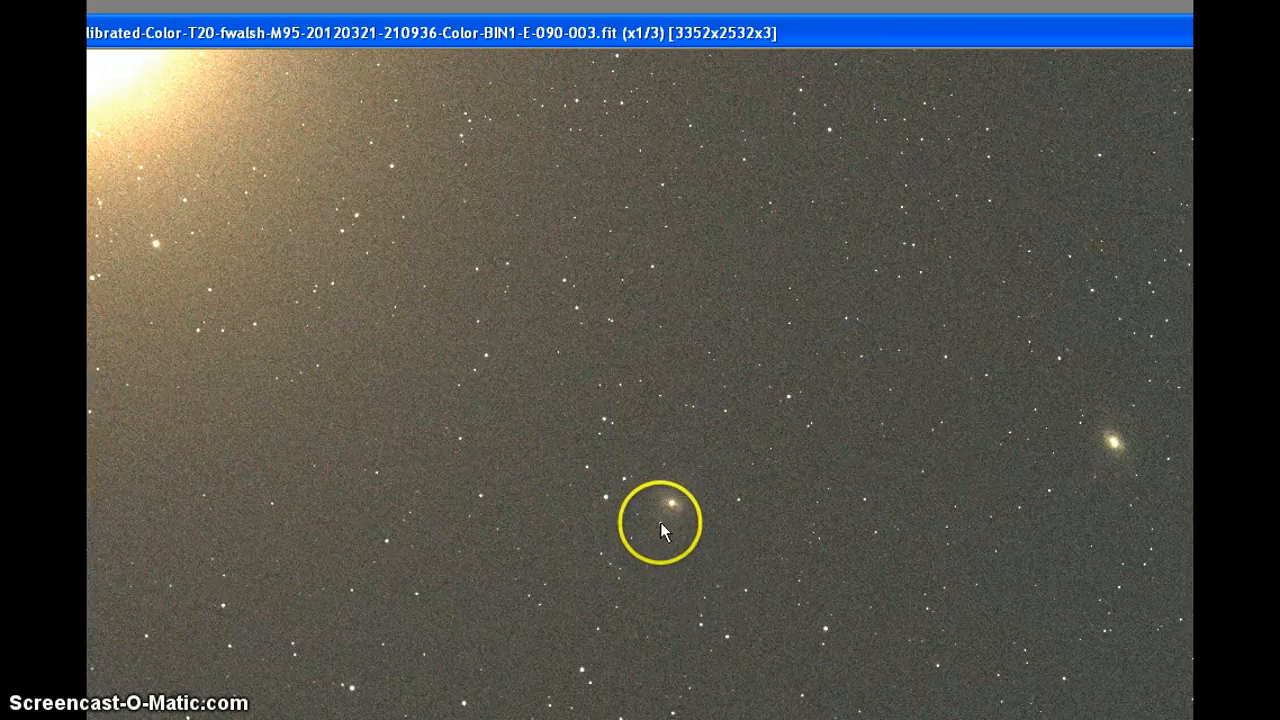
mouse_move(1104, 450)
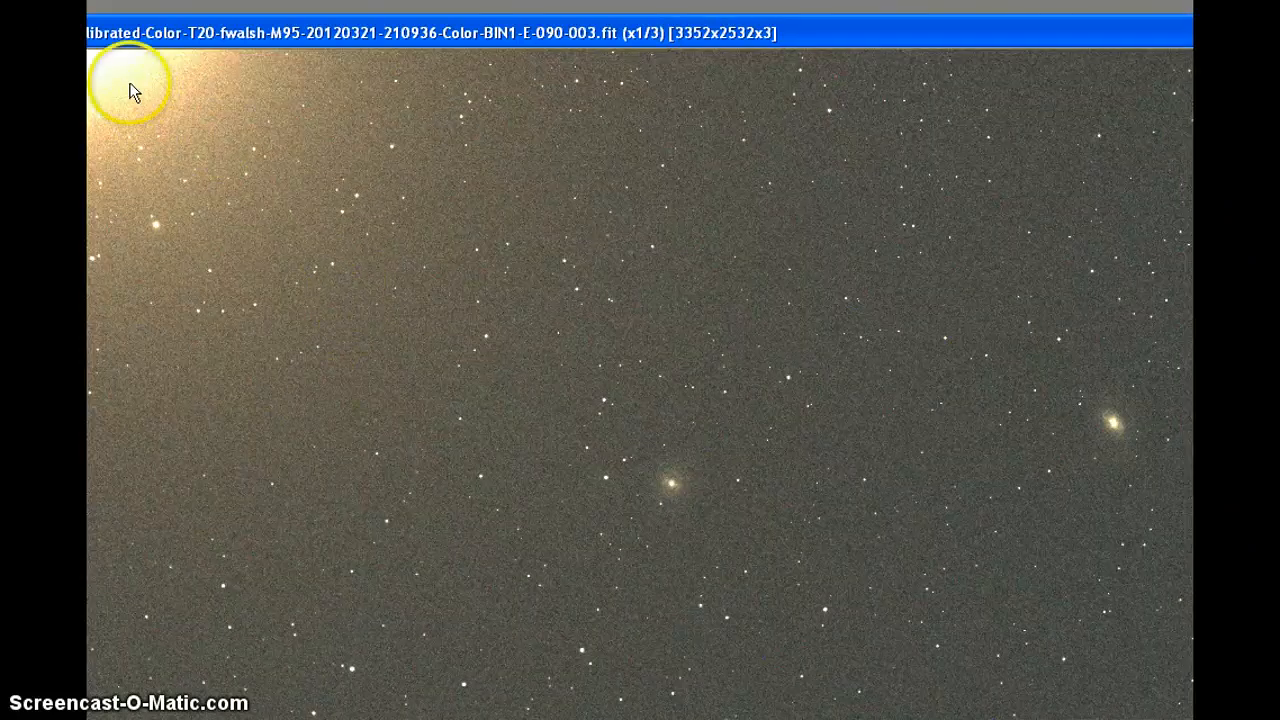
mouse_move(304, 250)
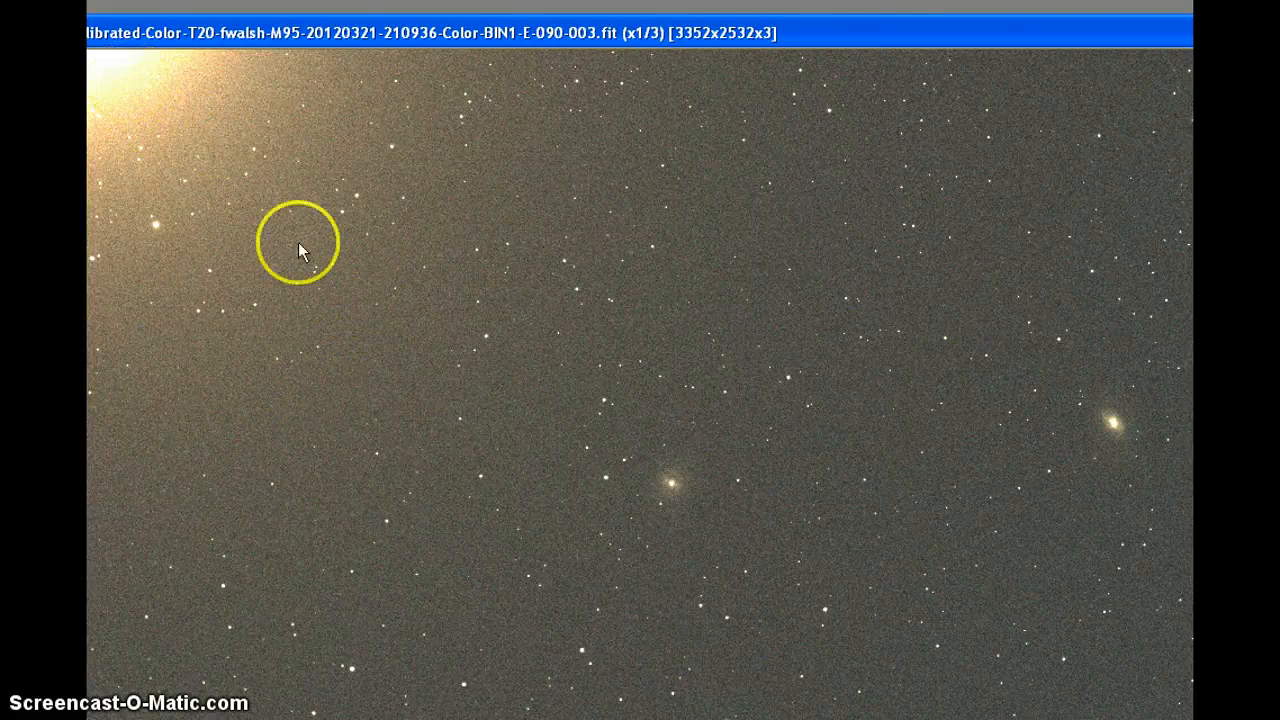
mouse_move(310, 136)
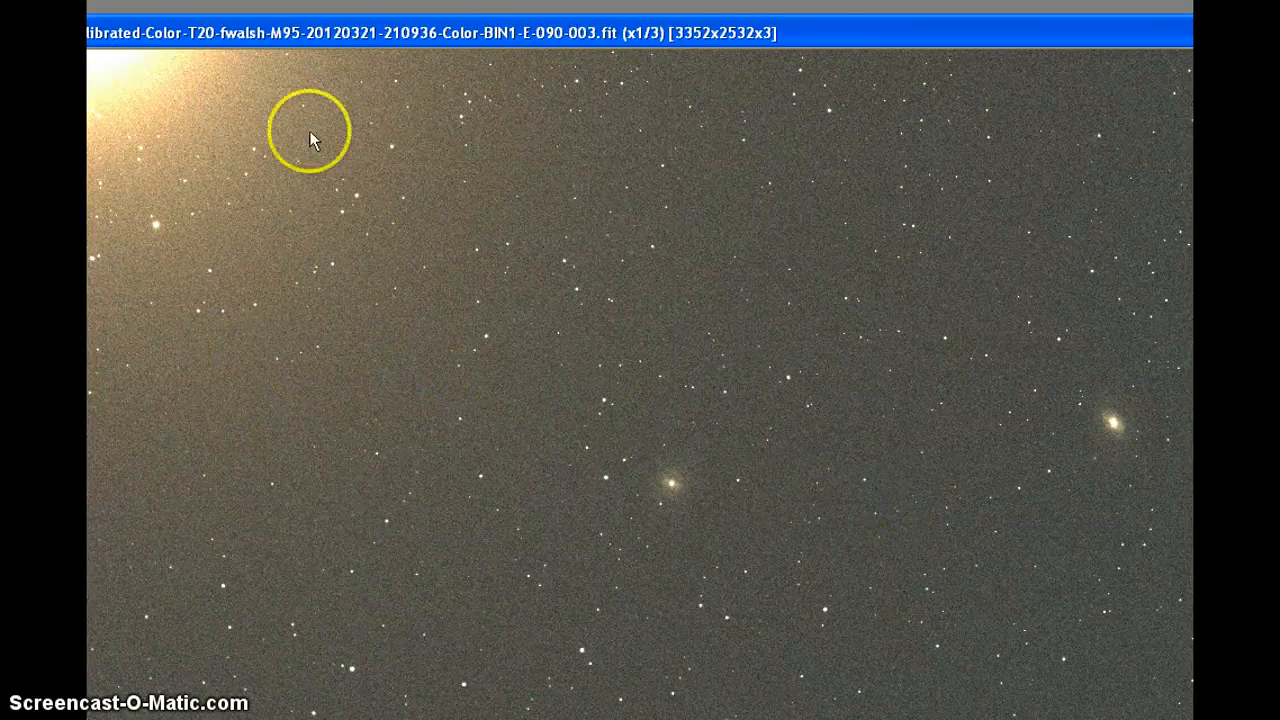